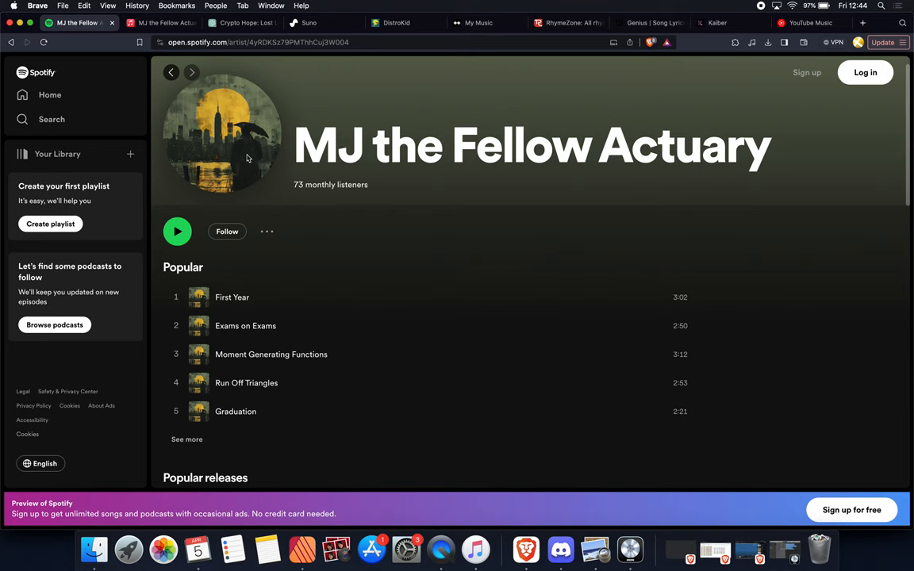
mouse_move(401, 201)
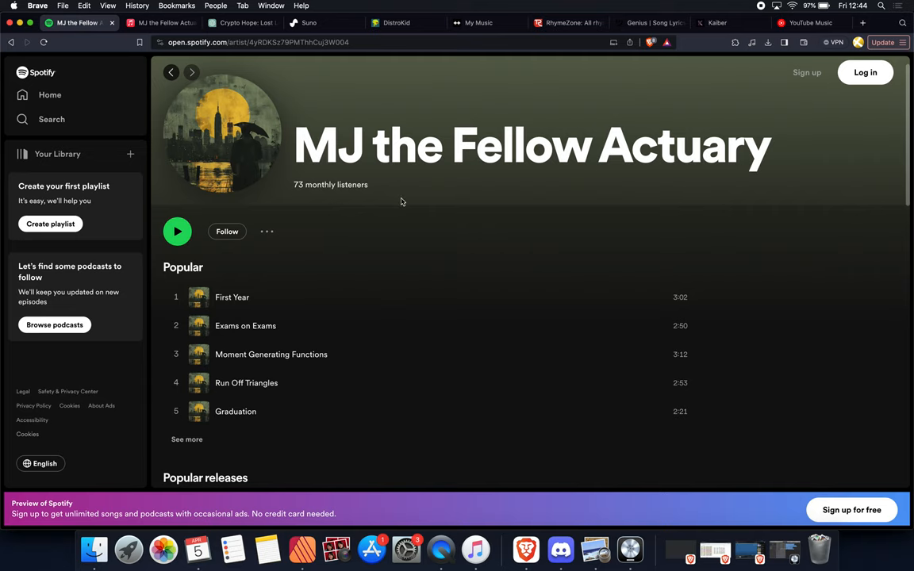
mouse_move(373, 254)
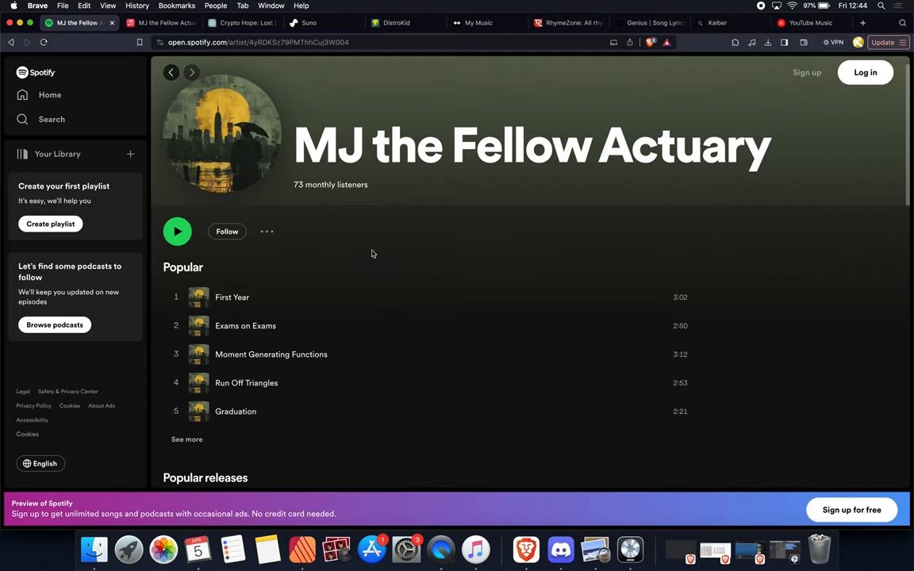
Show MJ the Fellow Actuary's Apple Music page with its latest release, top songs and albums.
scroll(down, 3)
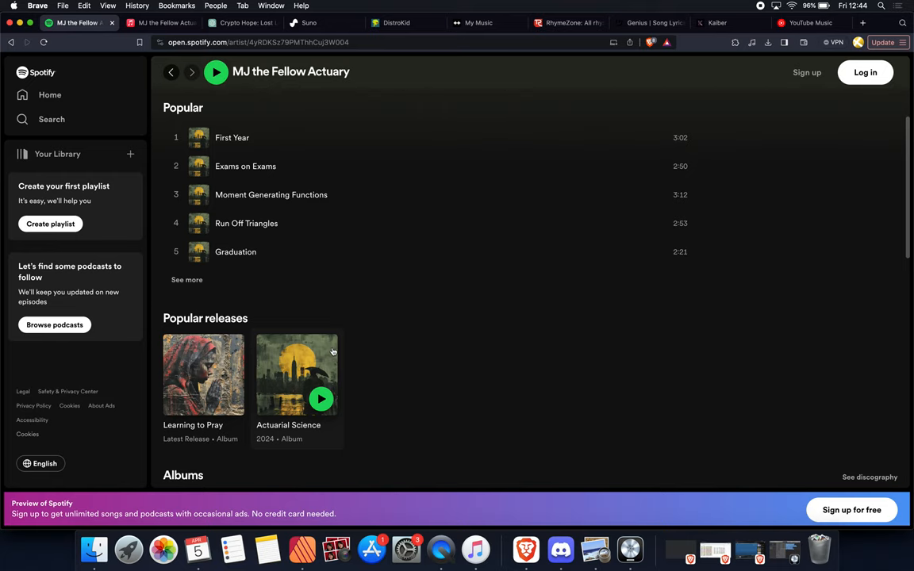
click(158, 22)
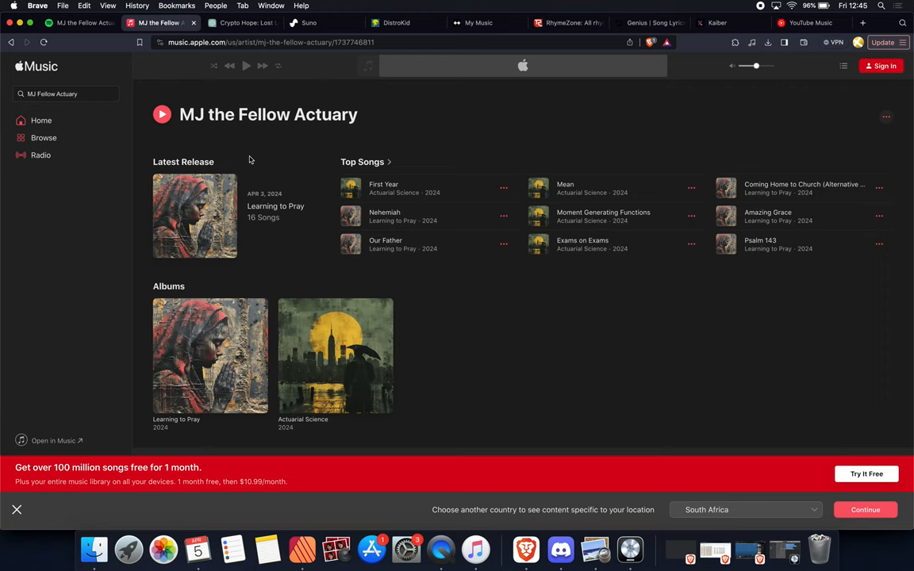
Scroll through the Crypto Hope lyrics in ChatGPT and select the word 'Polygon' in the chorus.
click(239, 22)
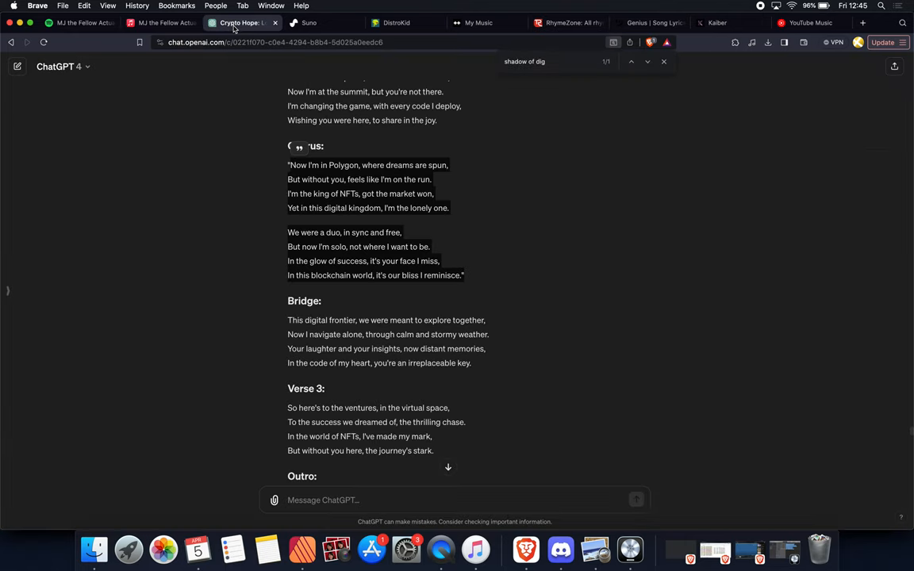
mouse_move(250, 163)
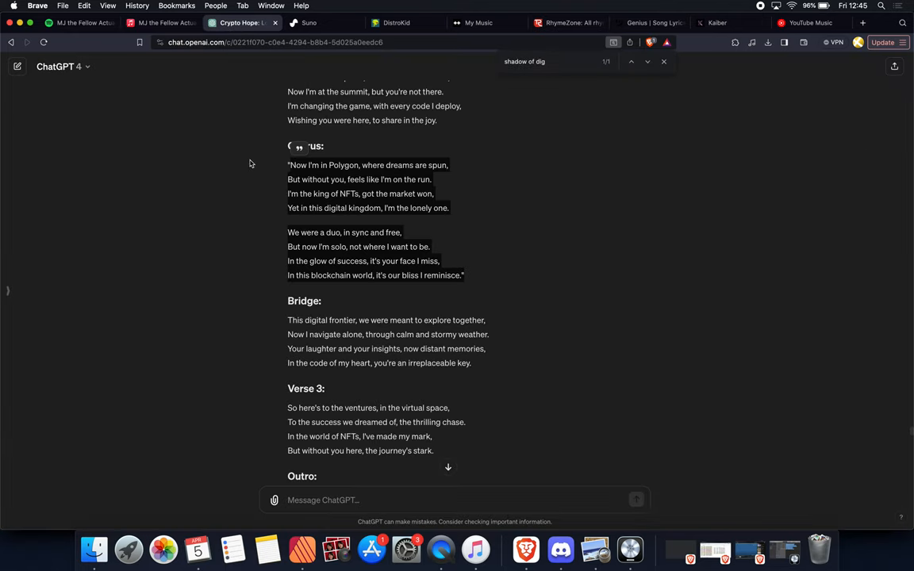
mouse_move(369, 266)
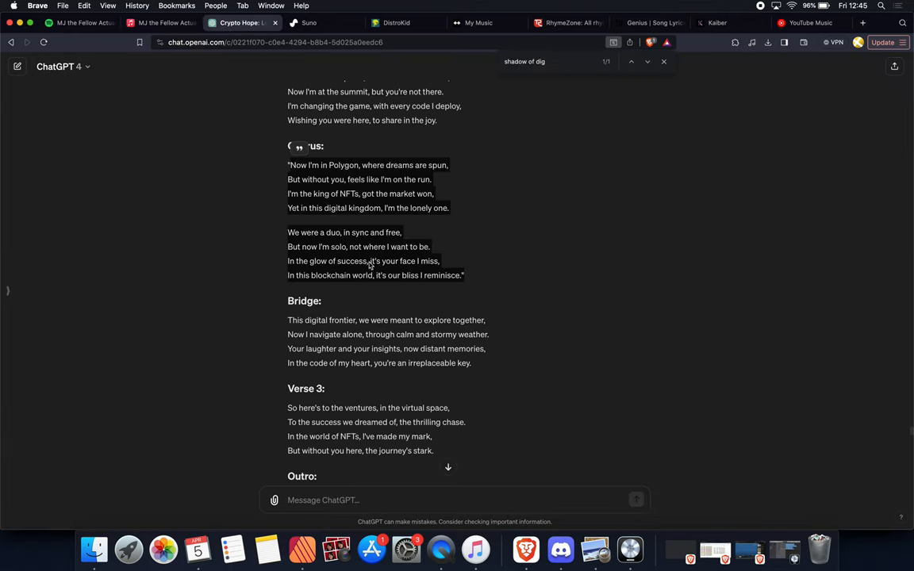
scroll(up, 3)
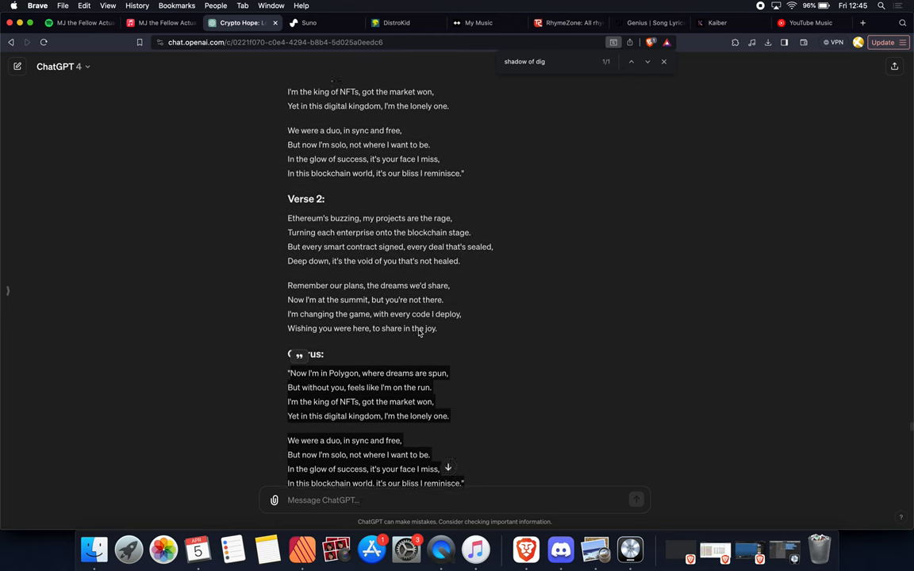
scroll(up, 3)
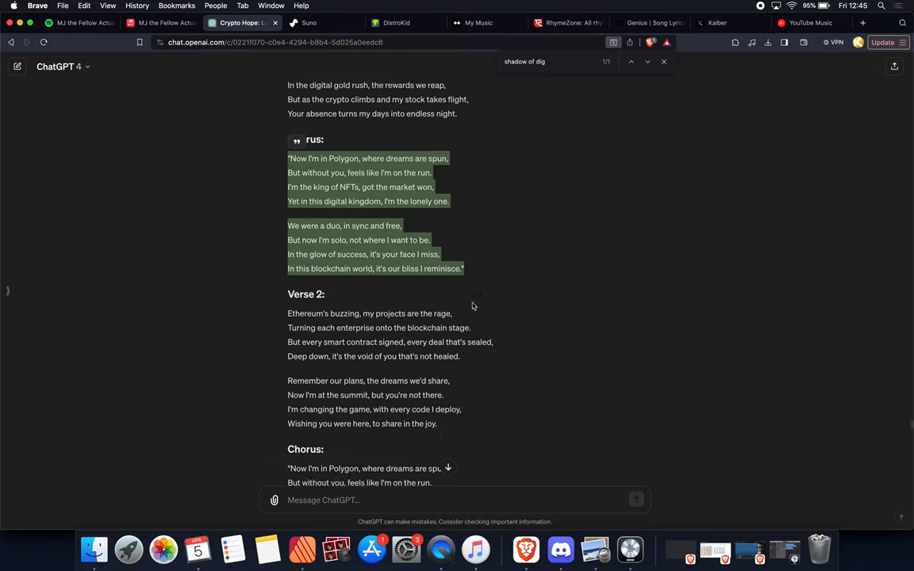
scroll(down, 3)
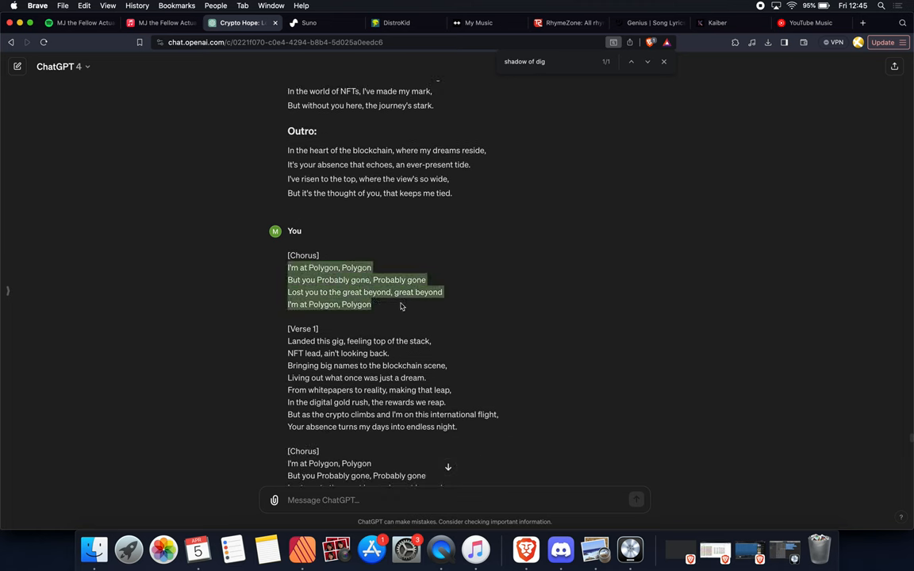
mouse_move(426, 307)
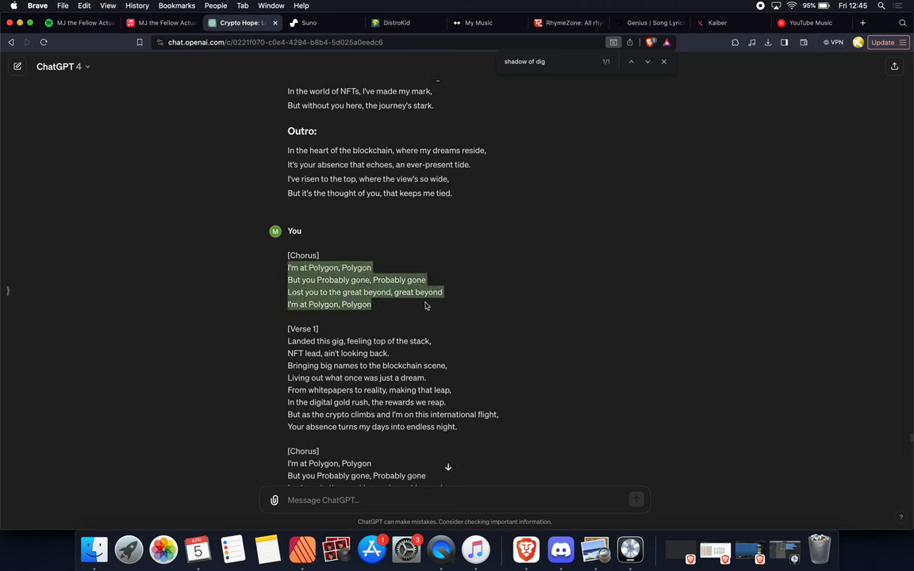
mouse_move(304, 293)
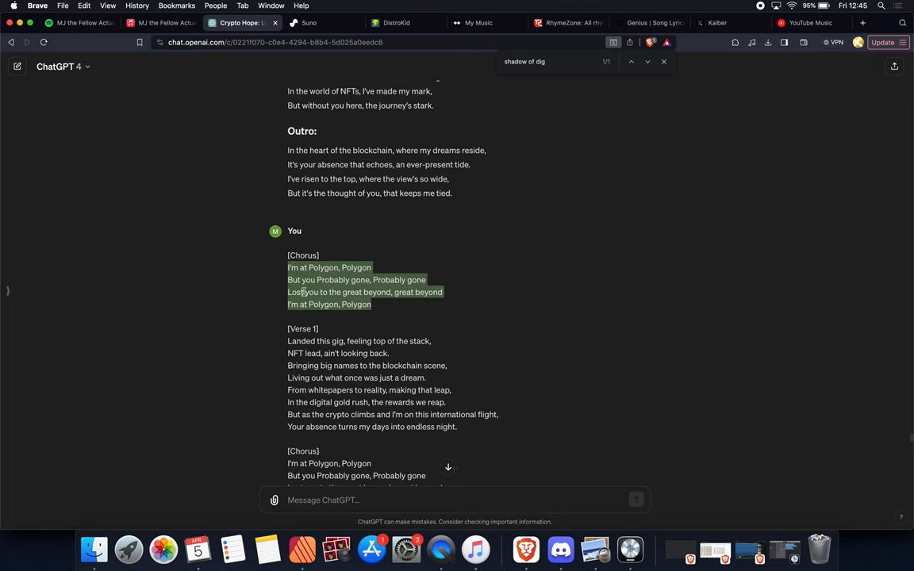
click(309, 292)
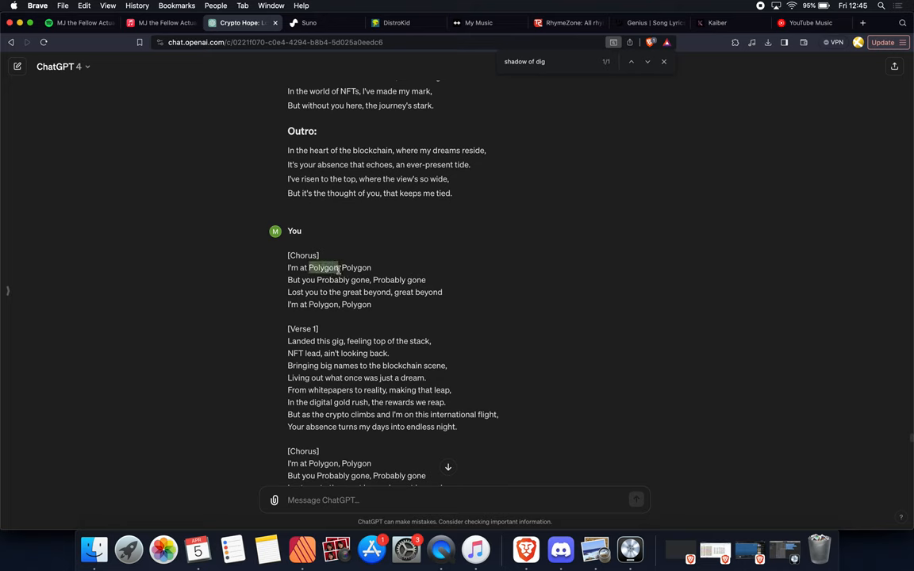
double_click(357, 267)
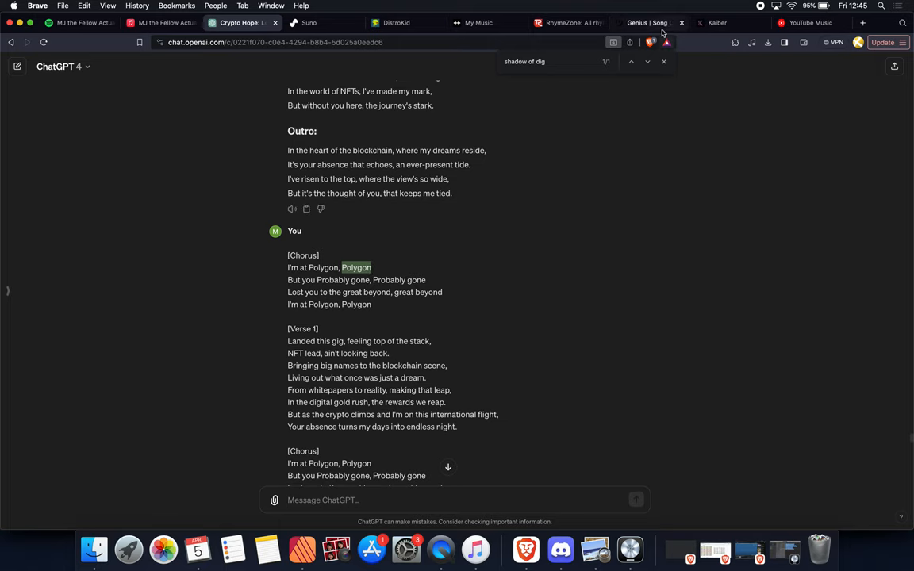
Open Post Malone's 'rockstar' from Genius search results and scroll through its chorus and verses.
click(647, 22)
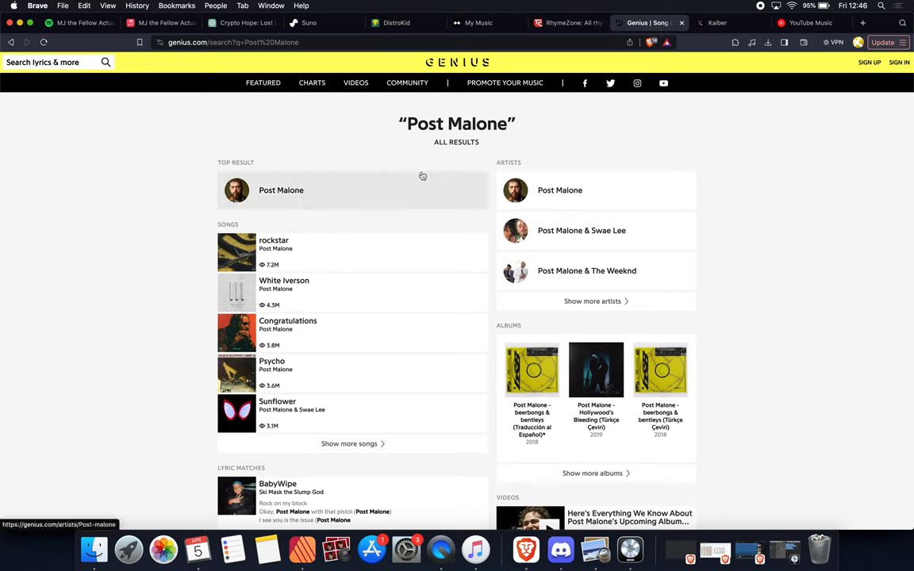
mouse_move(301, 199)
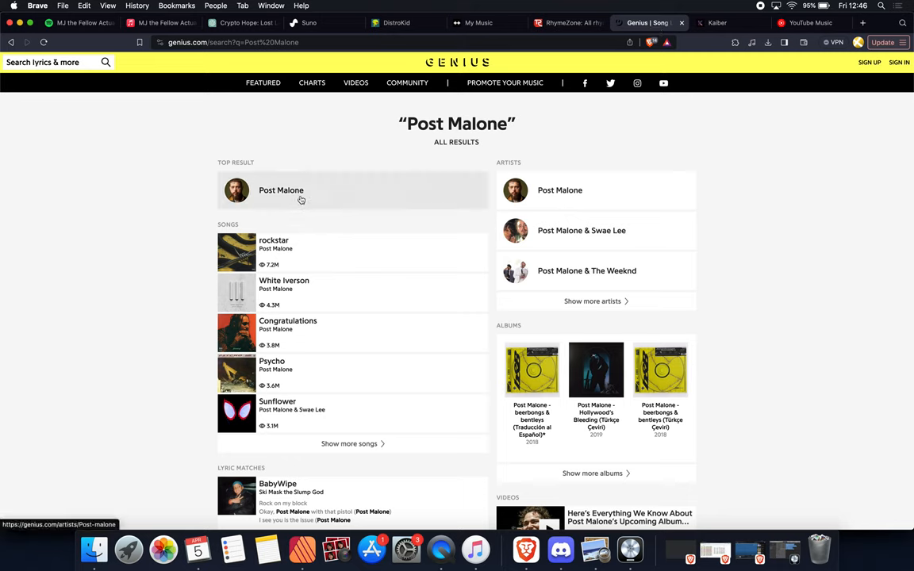
mouse_move(331, 313)
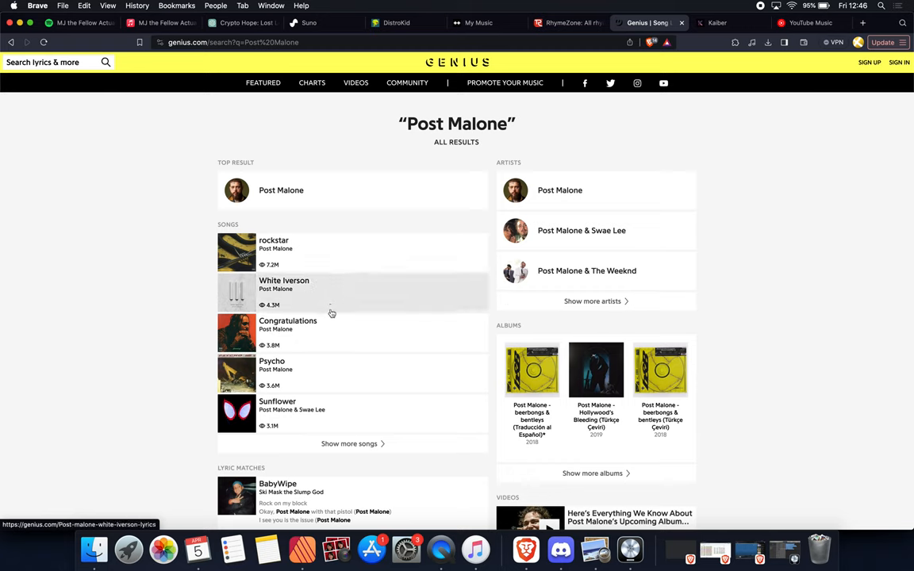
mouse_move(332, 254)
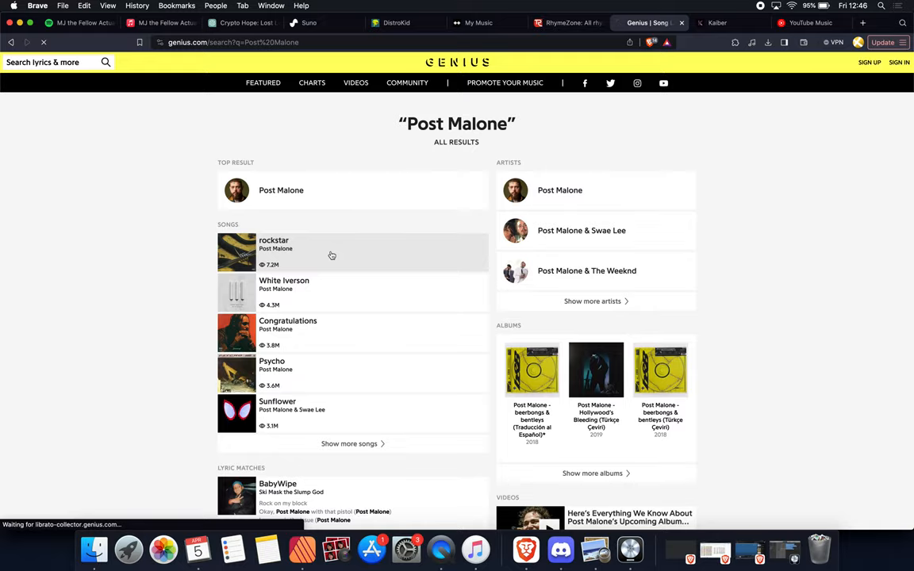
click(274, 244)
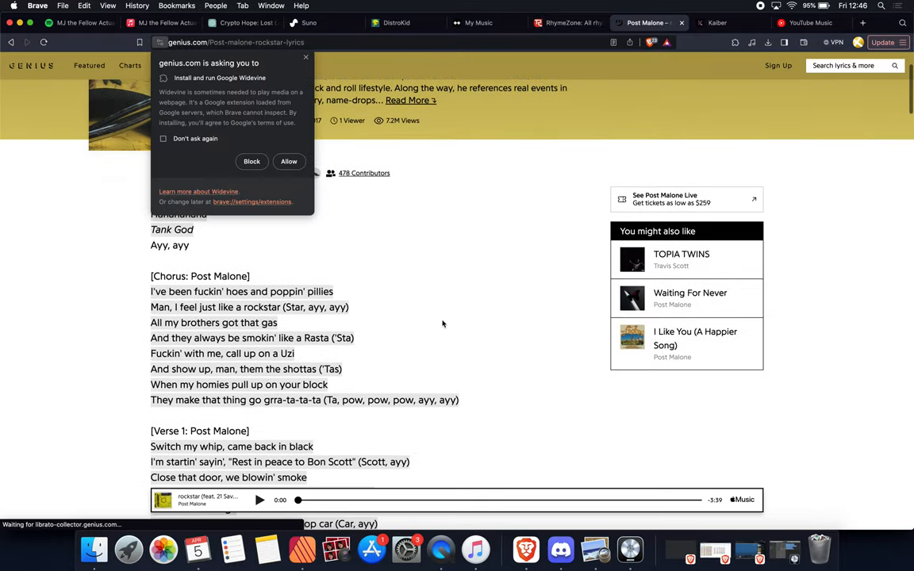
scroll(down, 3)
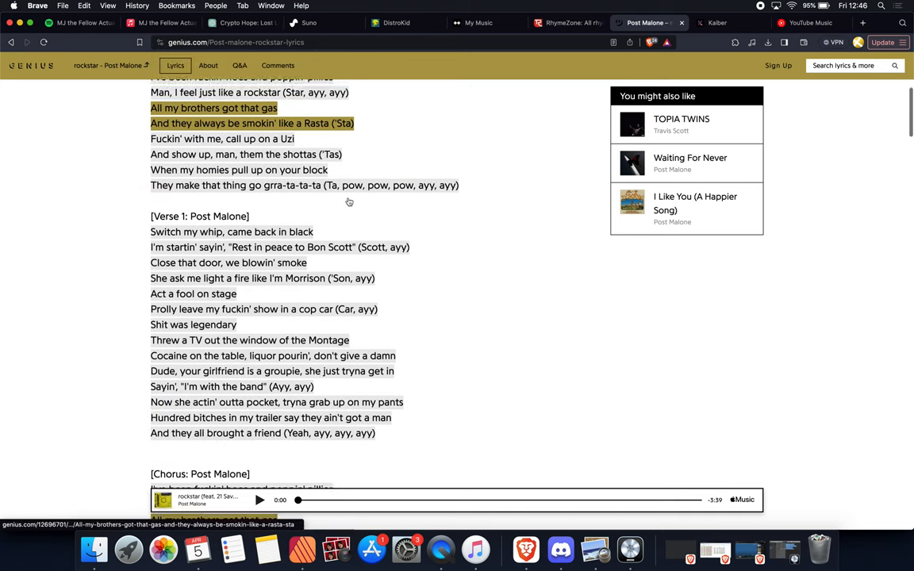
scroll(down, 3)
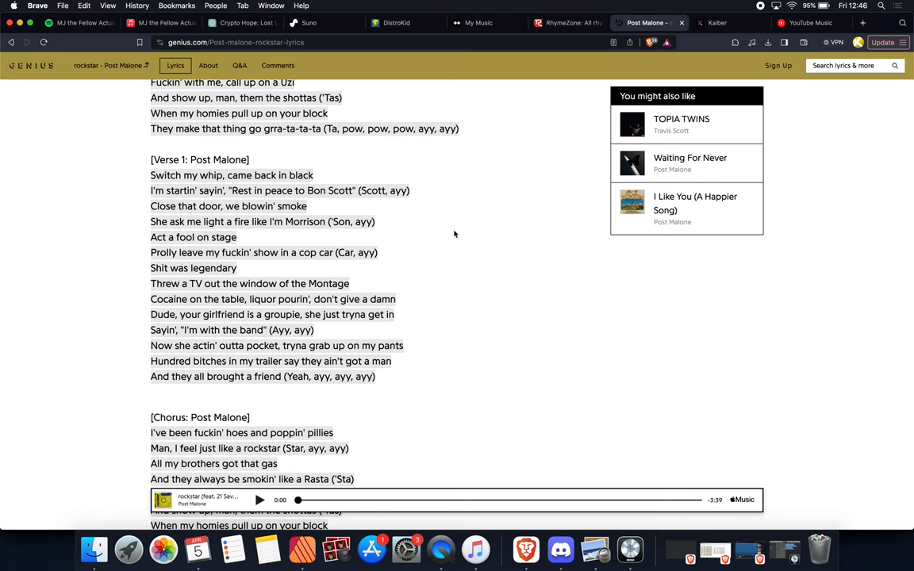
scroll(down, 3)
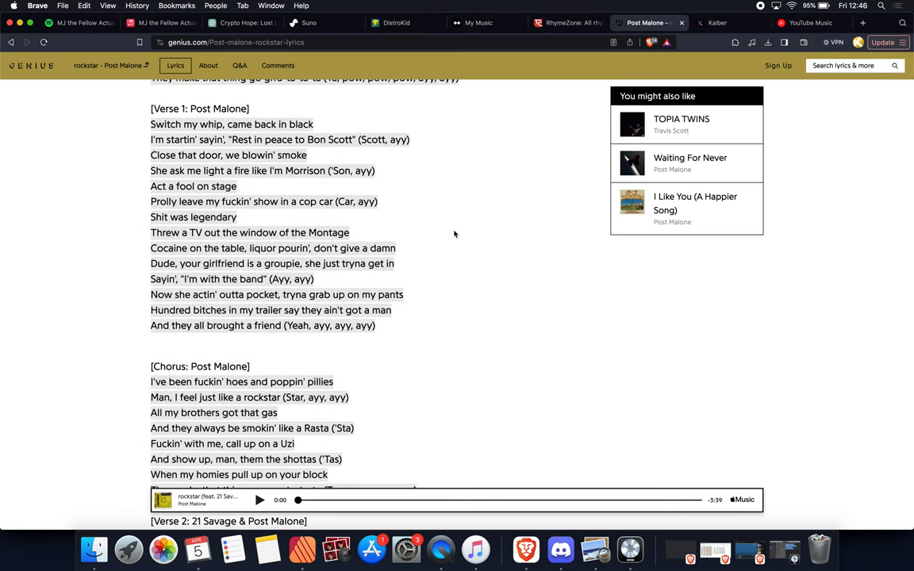
scroll(down, 3)
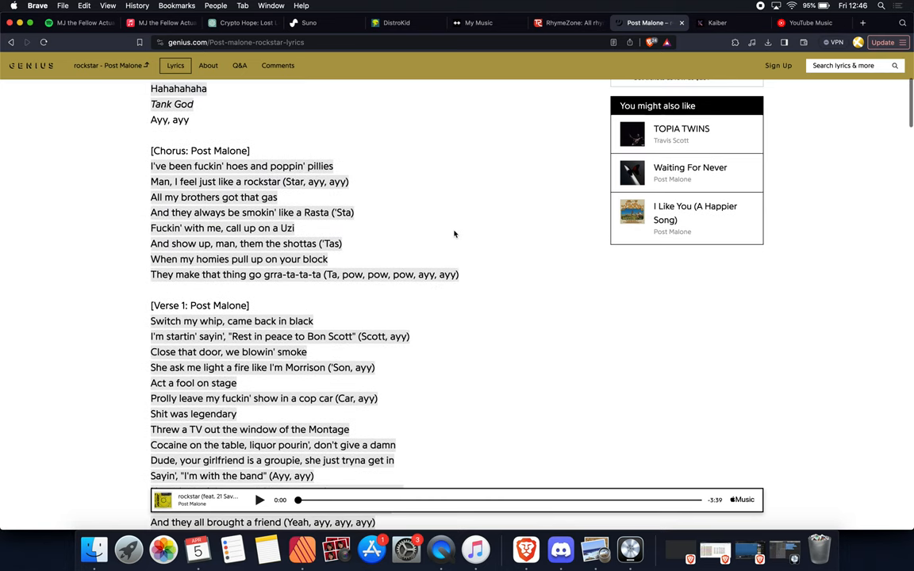
scroll(up, 3)
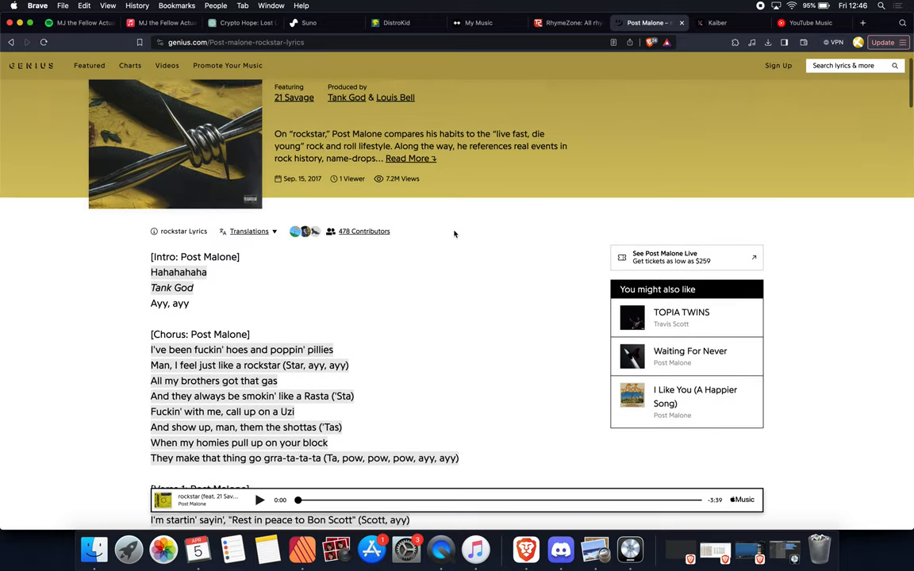
scroll(up, 3)
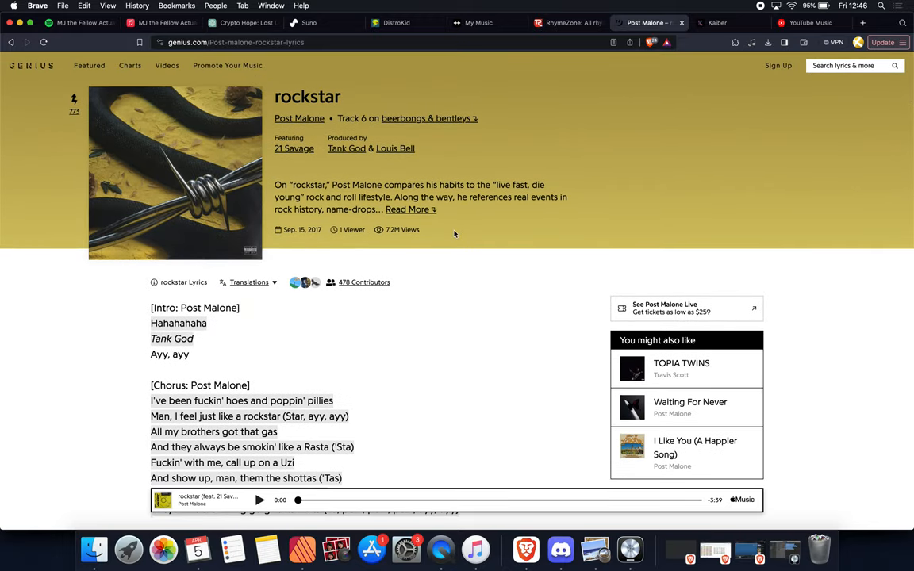
mouse_move(238, 22)
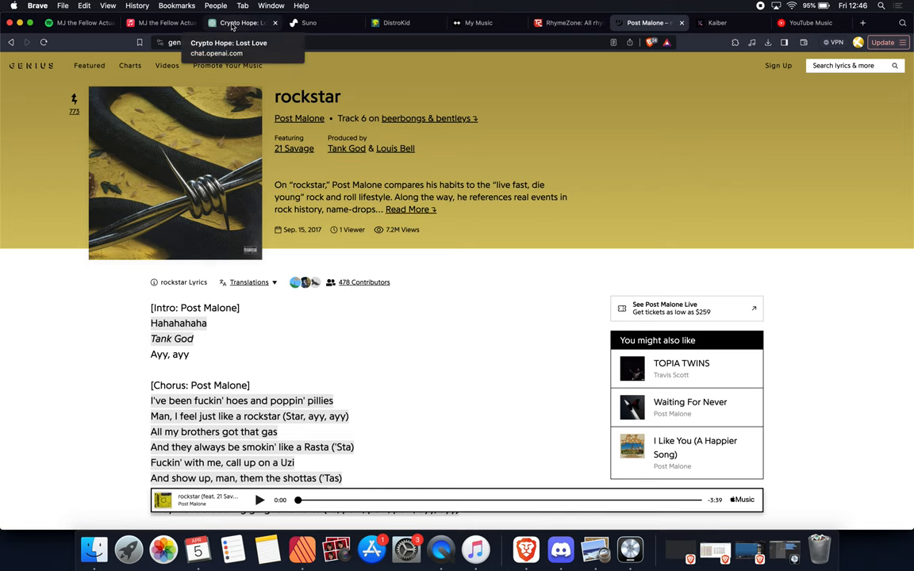
Scroll the ChatGPT chat to the Beerbongs & Bentleys sound description and the Polygon-chorus lyrics.
click(238, 22)
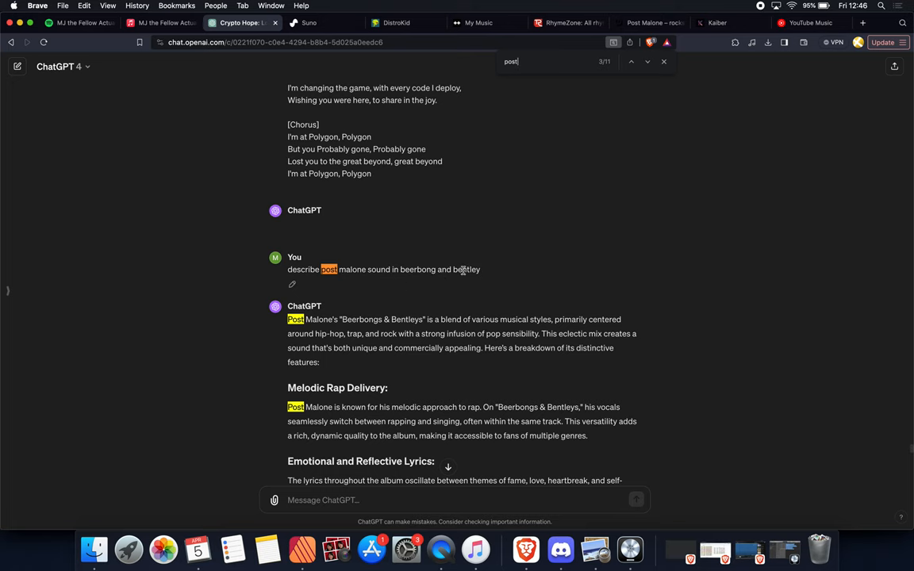
scroll(down, 3)
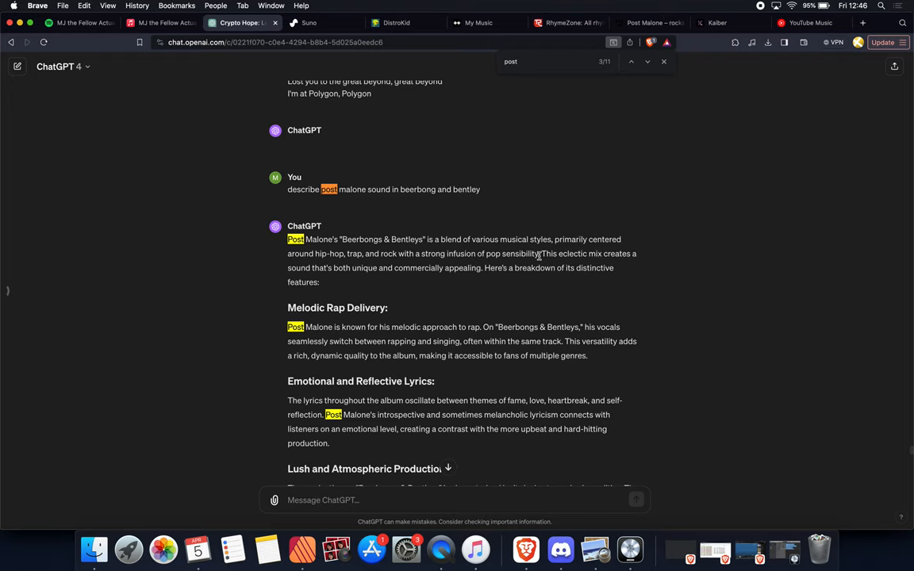
mouse_move(303, 261)
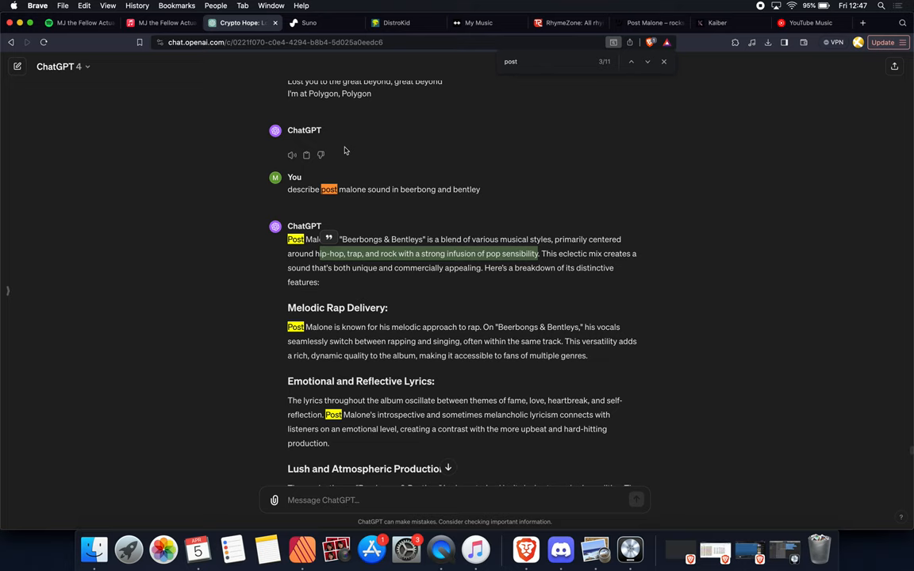
scroll(up, 3)
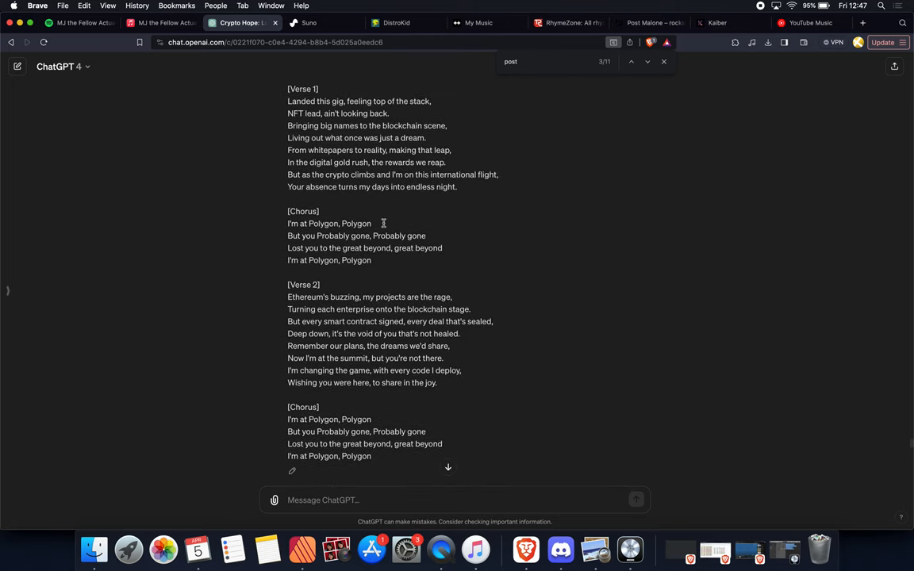
scroll(up, 3)
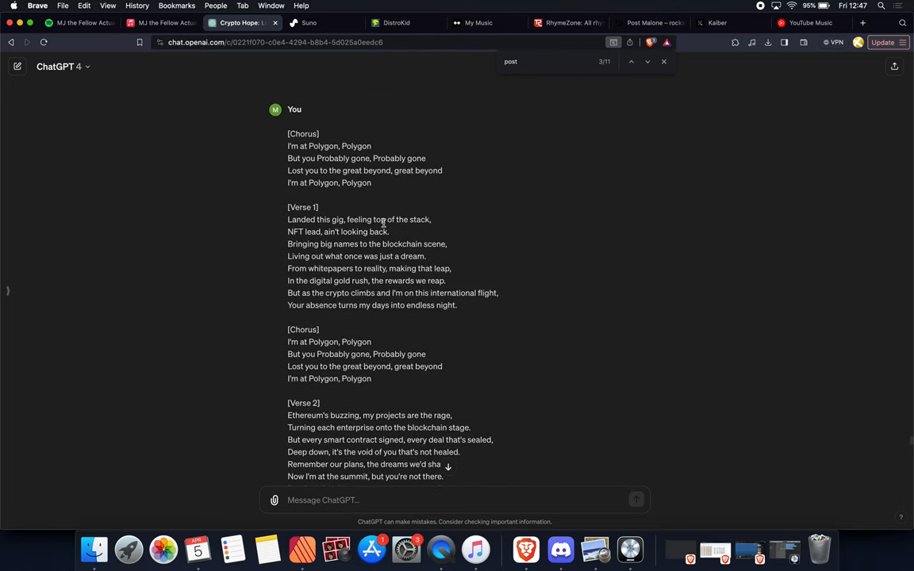
scroll(up, 3)
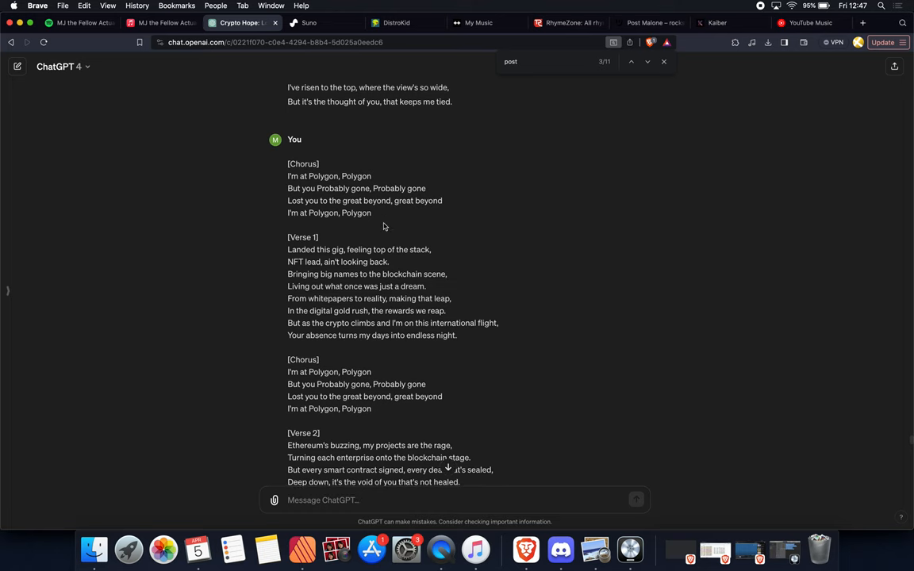
mouse_move(430, 326)
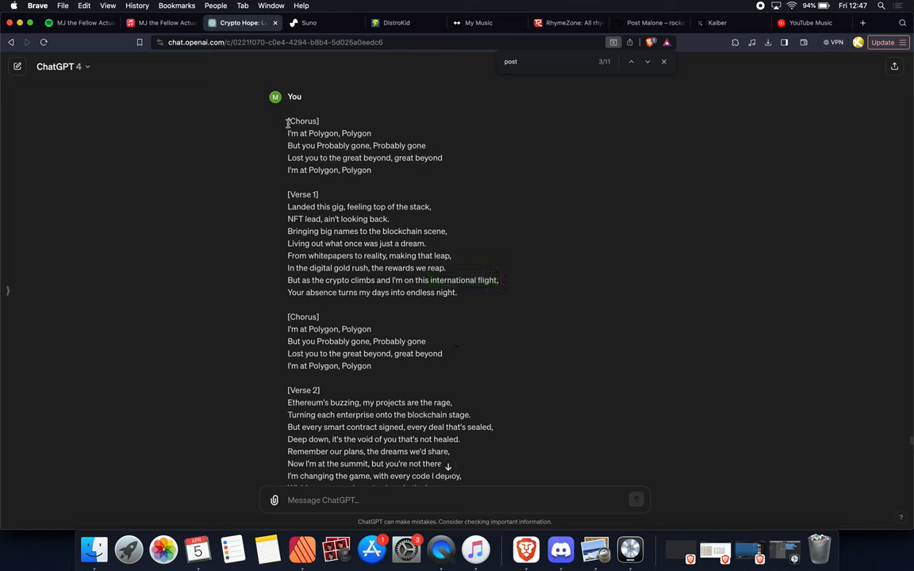
drag(287, 121, 456, 366)
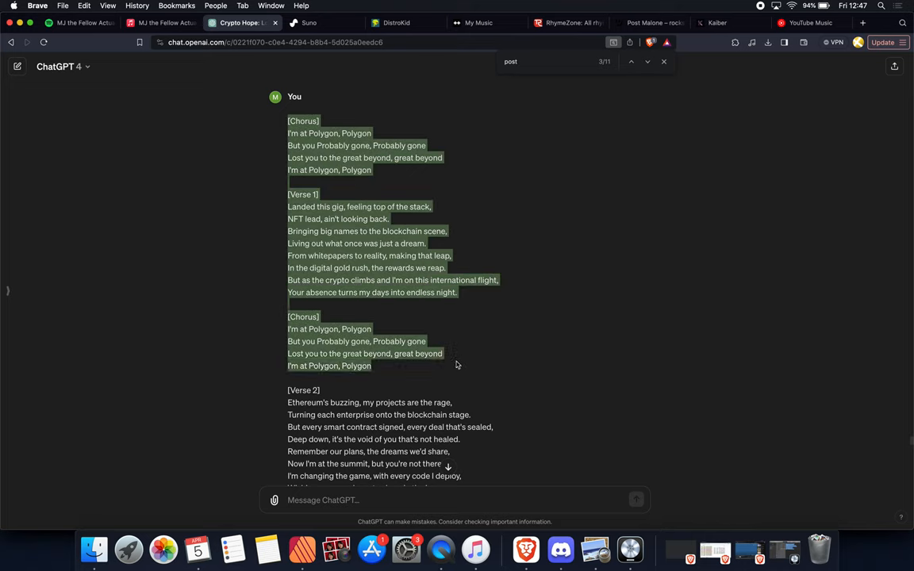
click(324, 123)
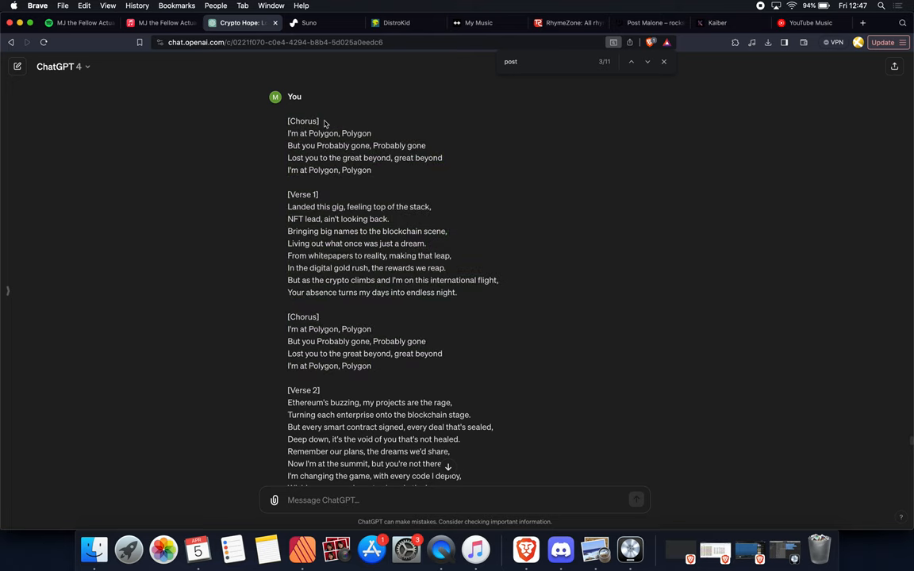
mouse_move(307, 191)
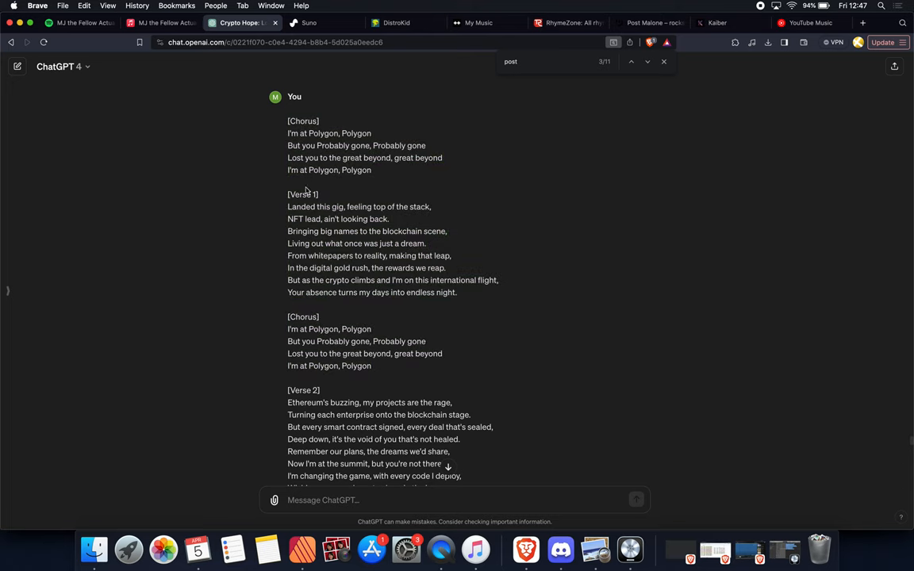
double_click(302, 194)
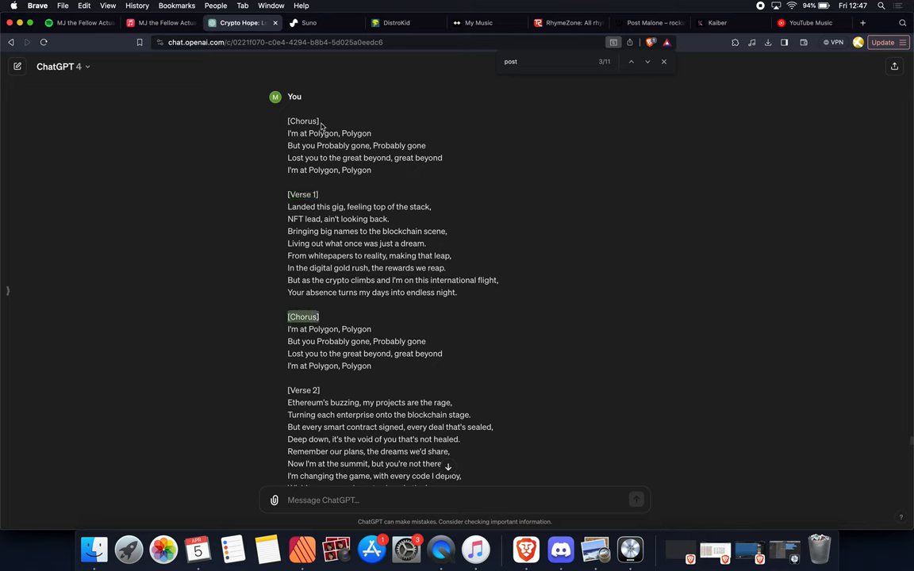
click(631, 62)
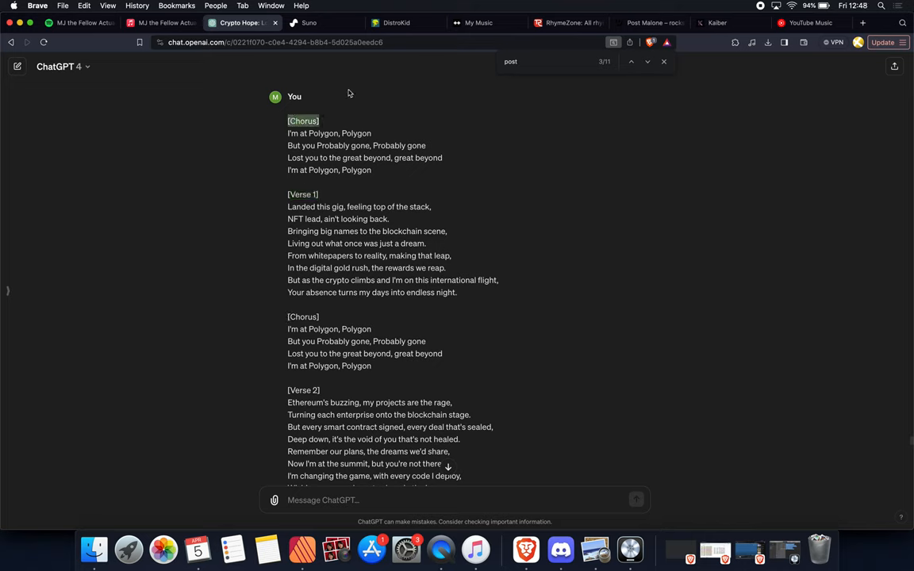
mouse_move(327, 33)
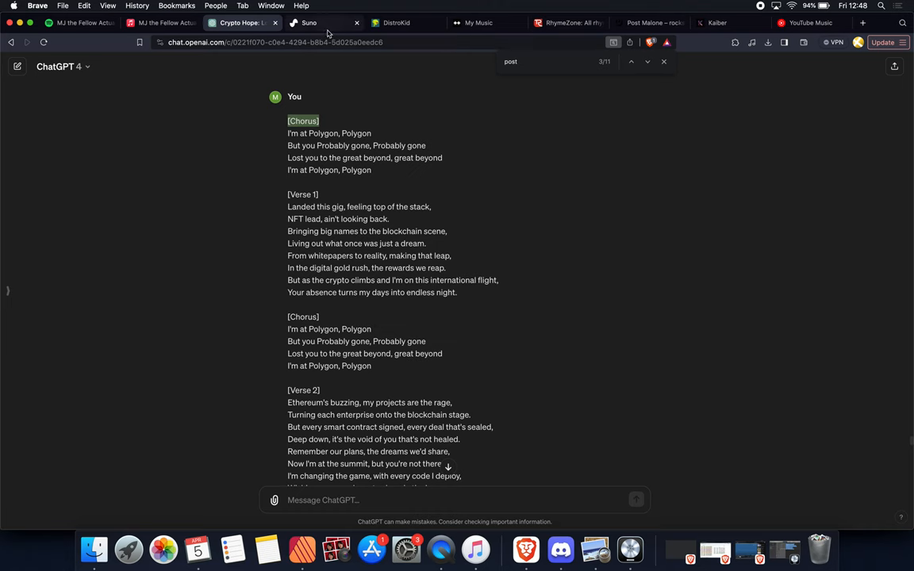
Scroll Suno's Create page to show Polygon 3's lyrics, Slow Emo Rap style and tracks.
click(324, 22)
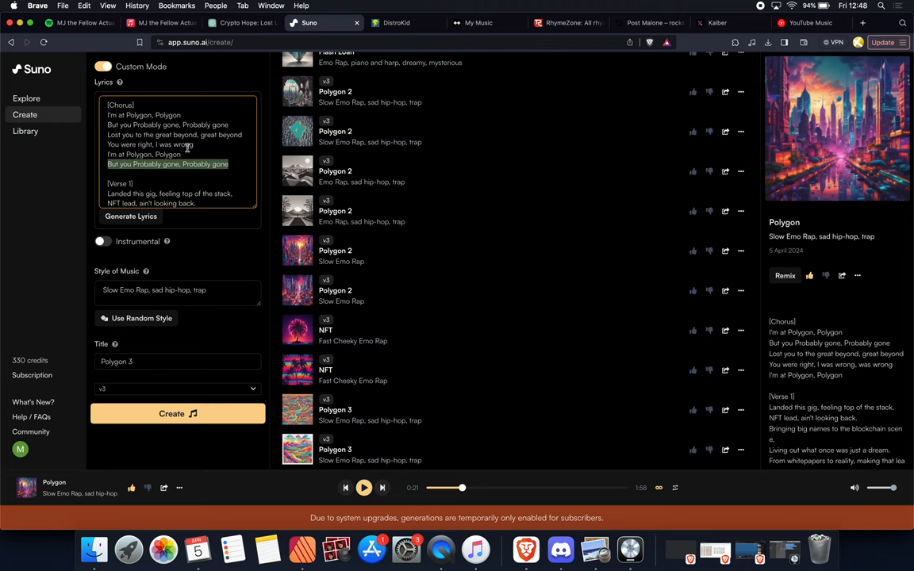
scroll(up, 3)
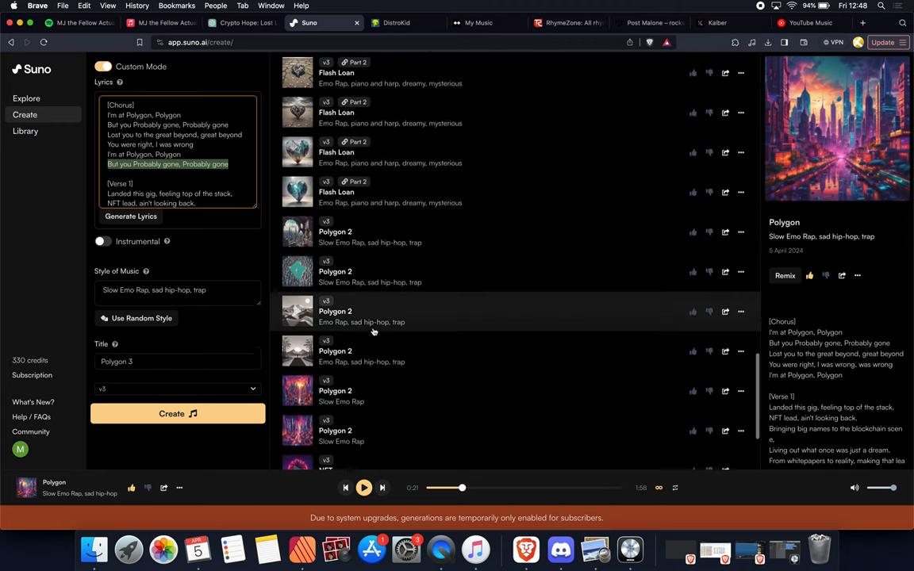
scroll(up, 3)
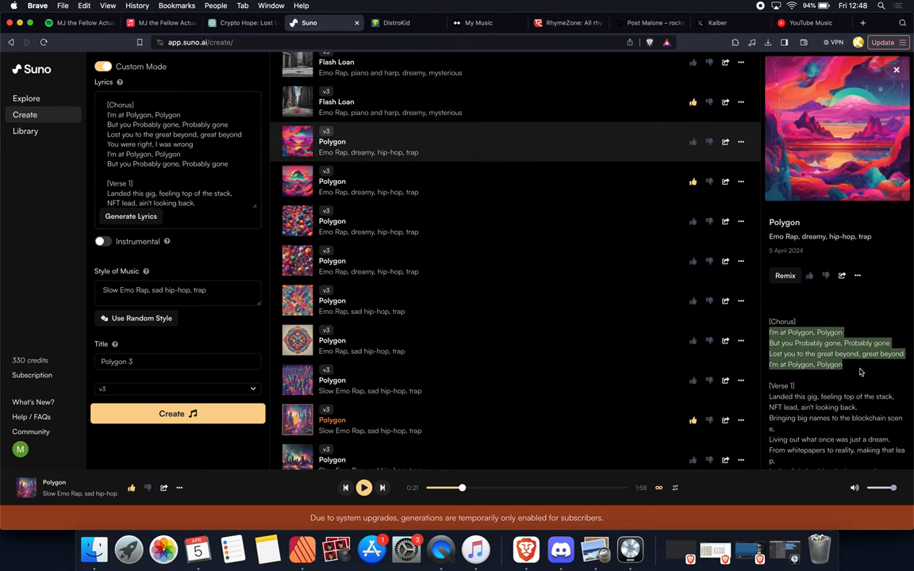
scroll(down, 3)
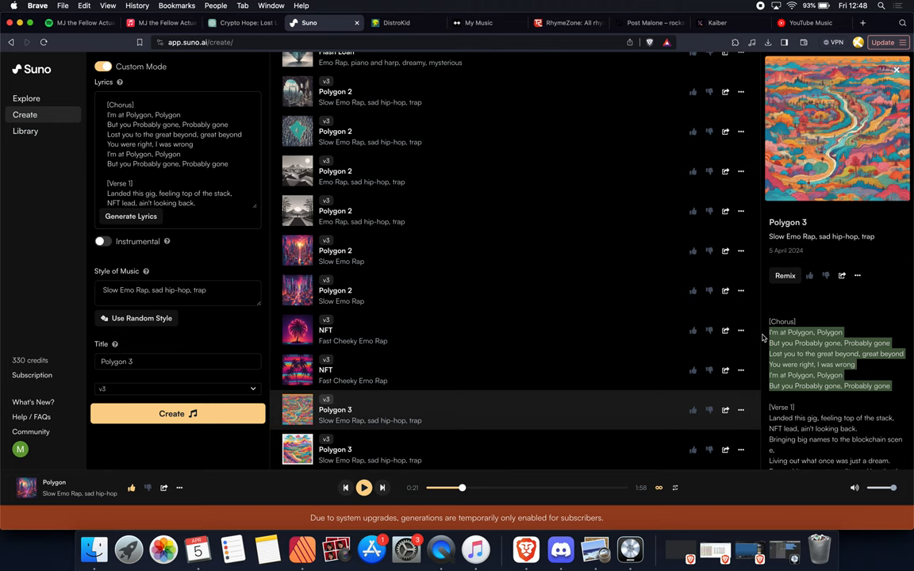
scroll(up, 3)
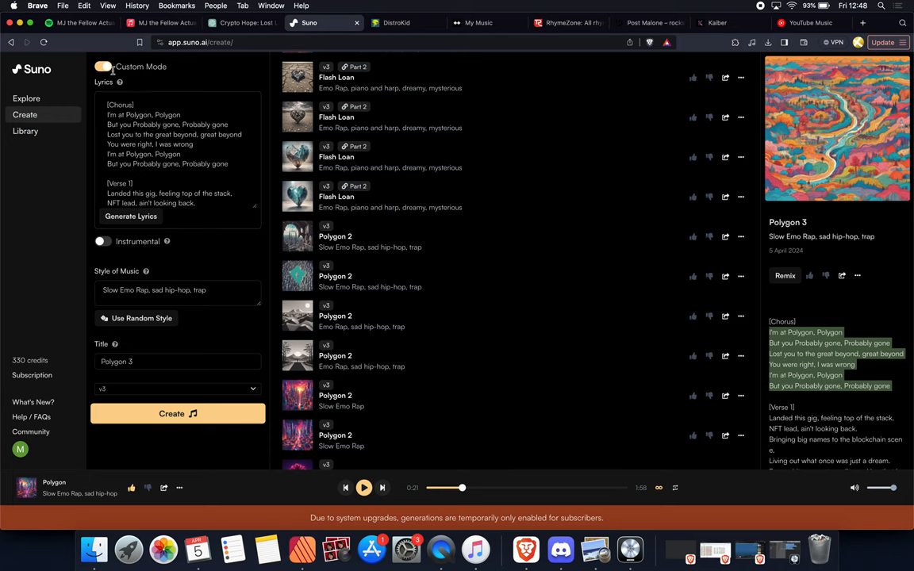
Toggle Custom Mode off and back on, then add 'Choir' to the chorus tag.
click(102, 67)
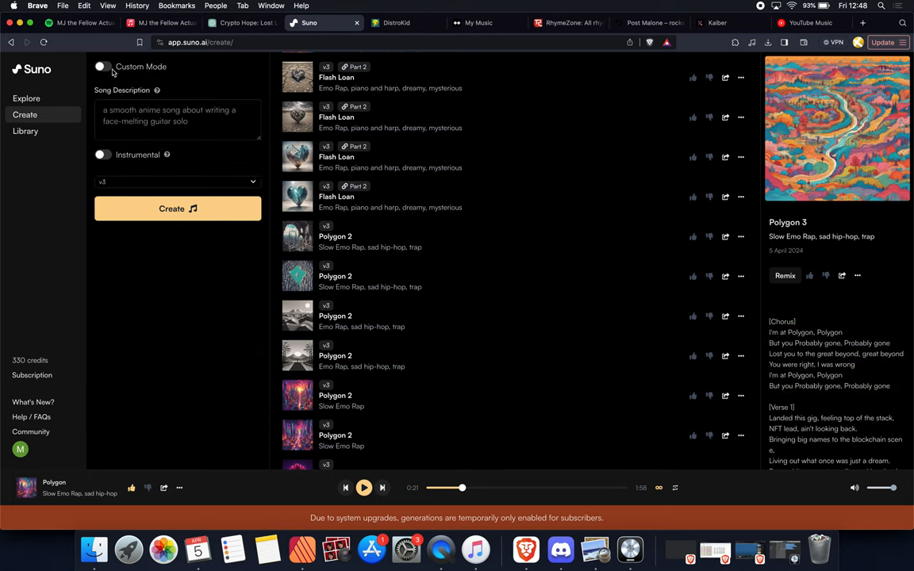
click(177, 119)
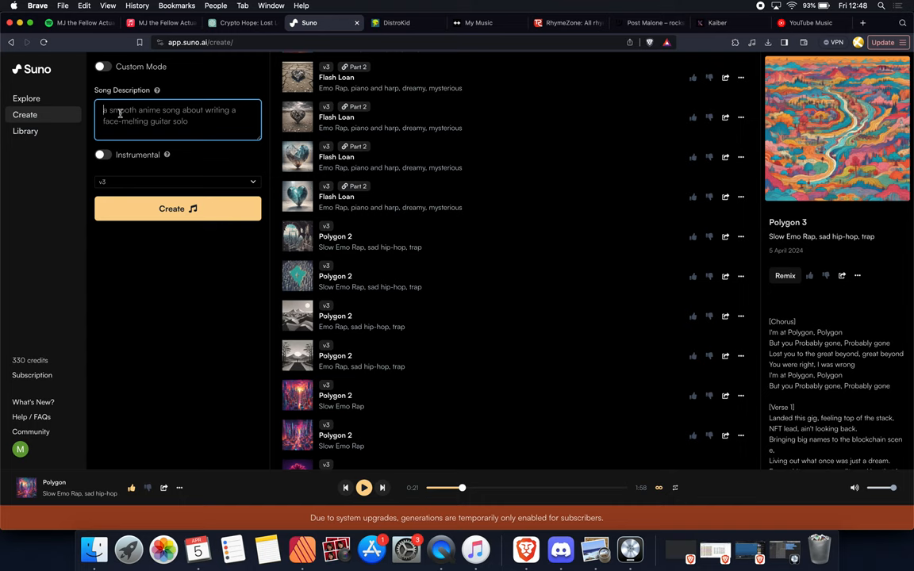
click(102, 67)
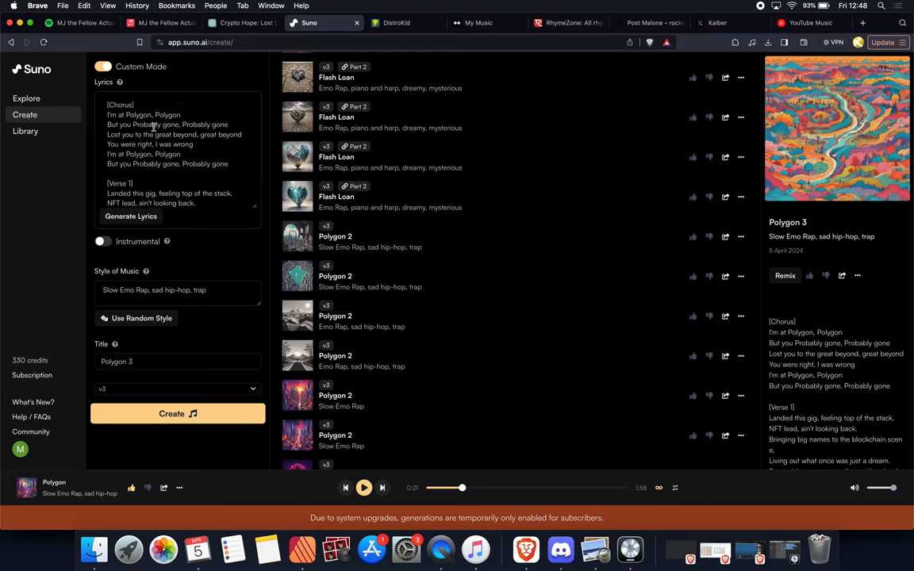
scroll(down, 3)
text(Fast Rap )
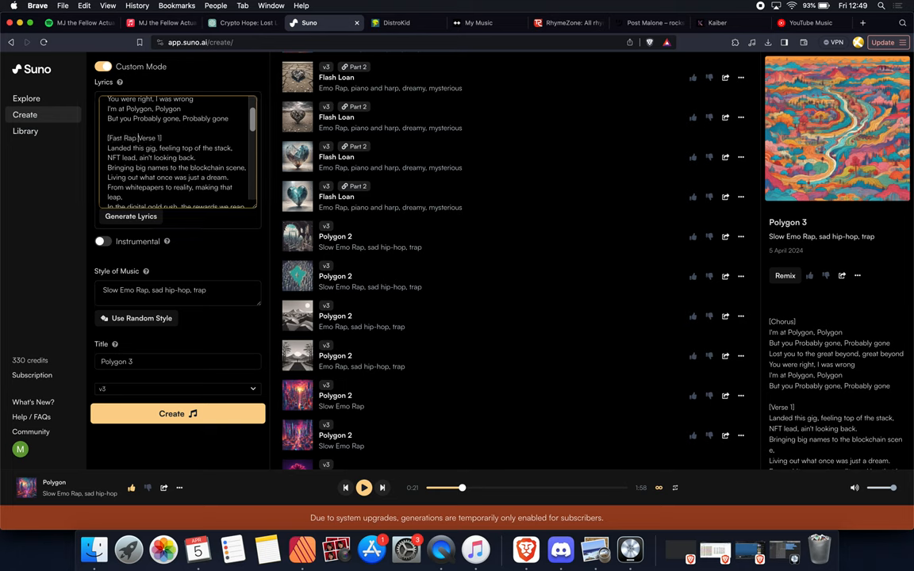
scroll(up, 3)
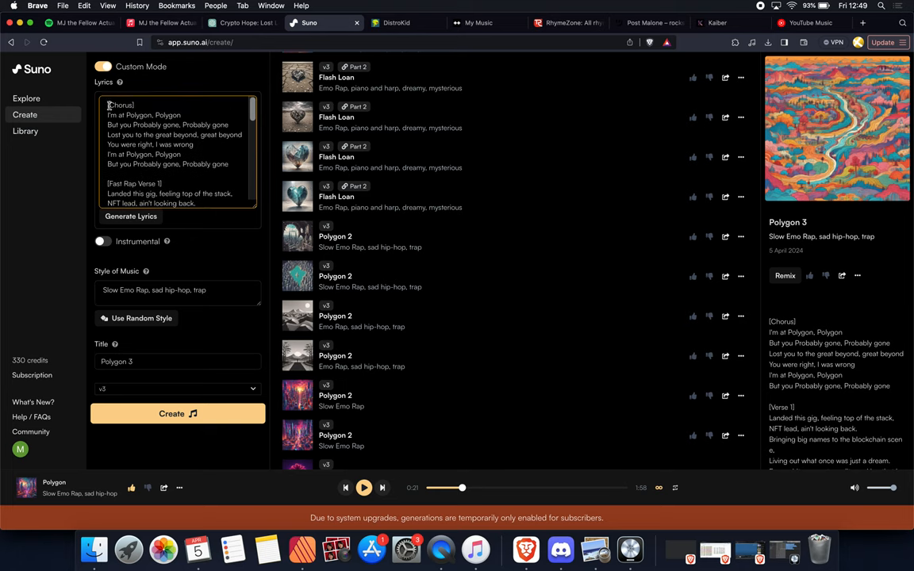
text(Choir)
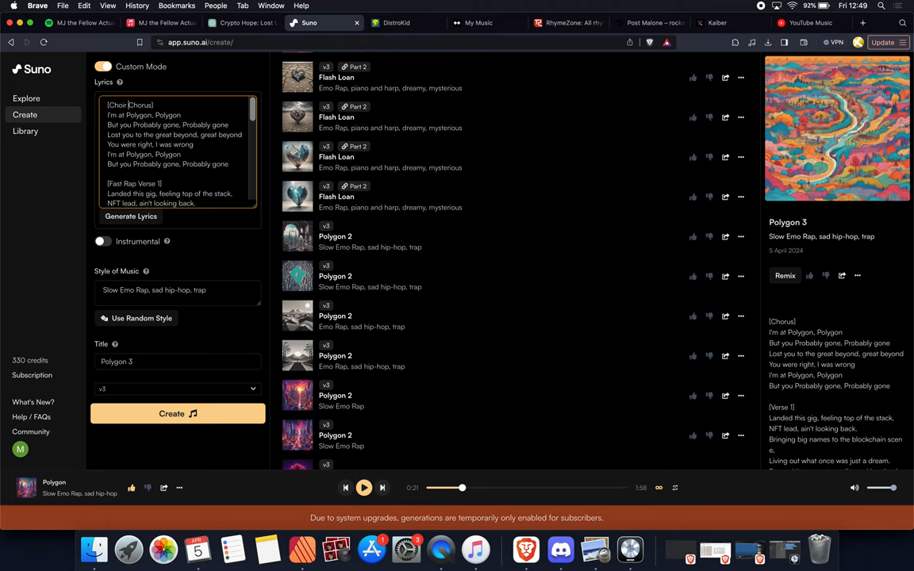
scroll(down, 3)
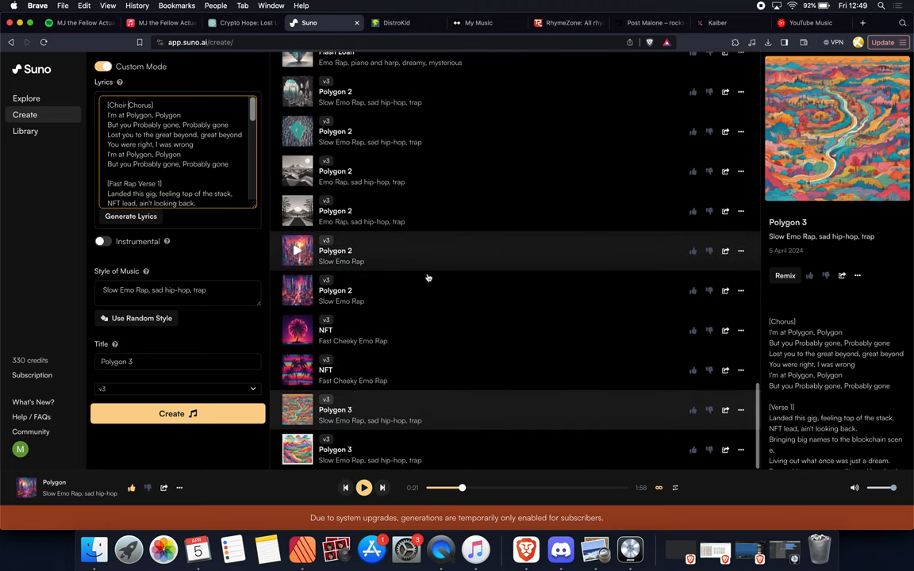
scroll(up, 3)
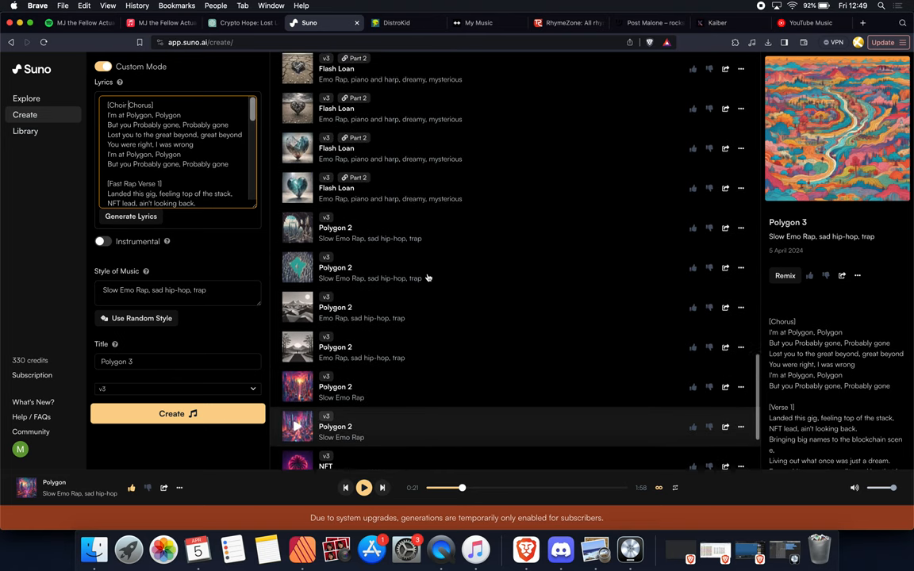
scroll(down, 3)
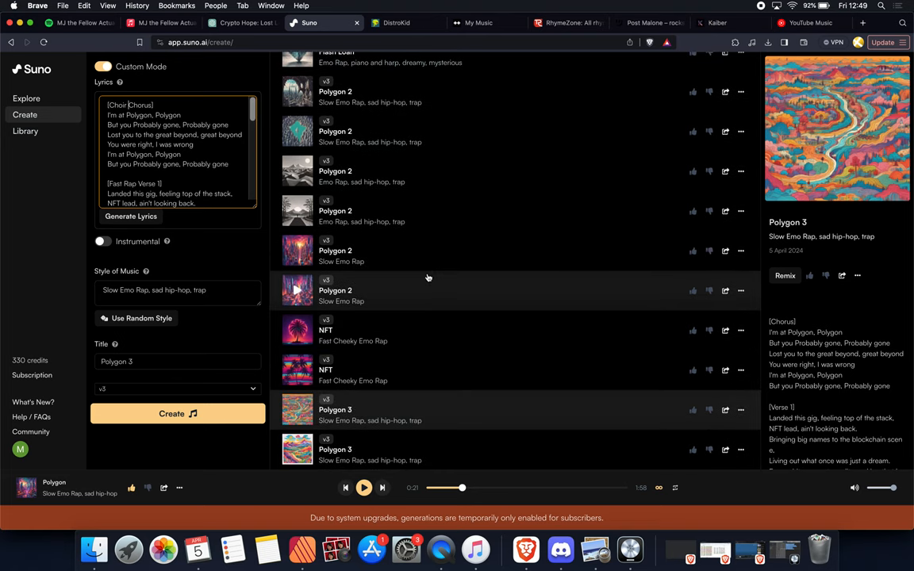
mouse_move(248, 353)
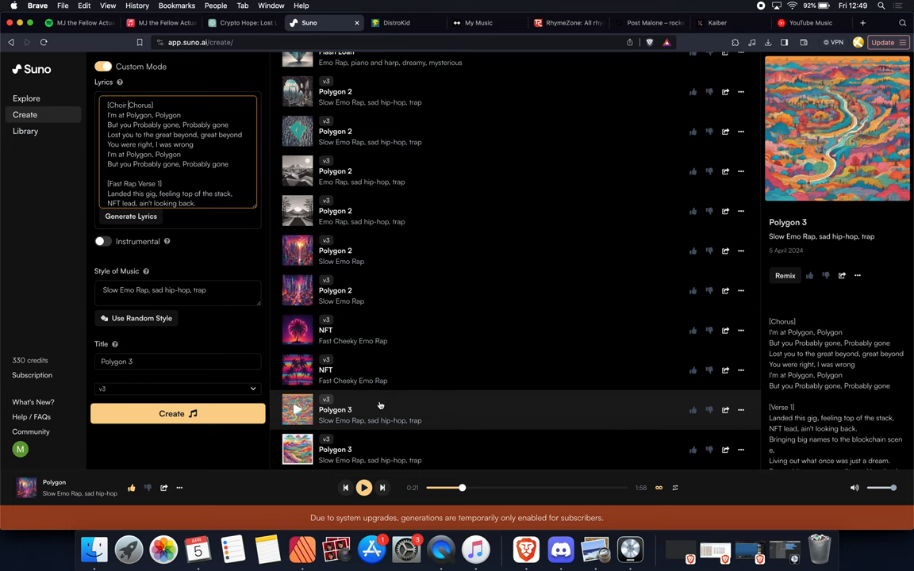
mouse_move(592, 401)
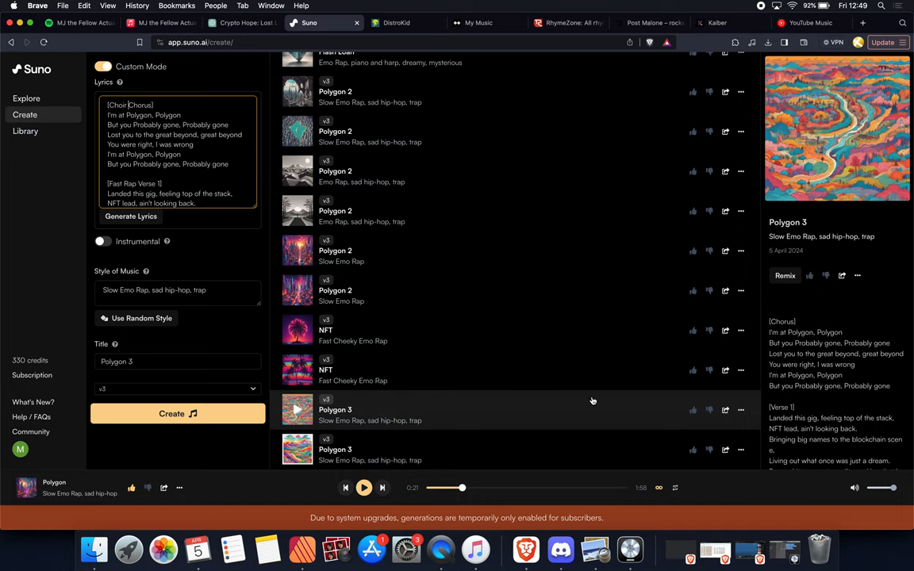
mouse_move(740, 411)
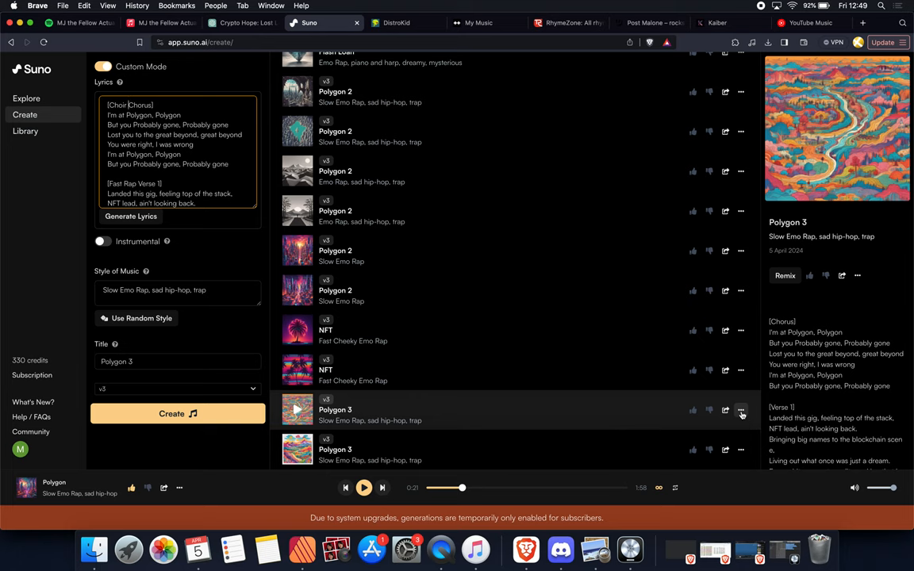
Choose Continue From This Song on Polygon 3, continuing from 02:00.
click(740, 410)
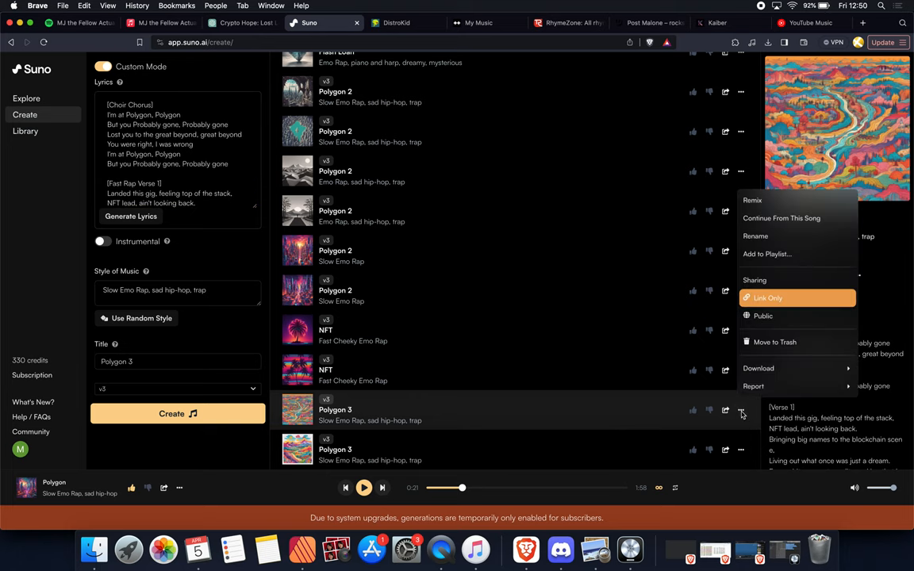
mouse_move(798, 263)
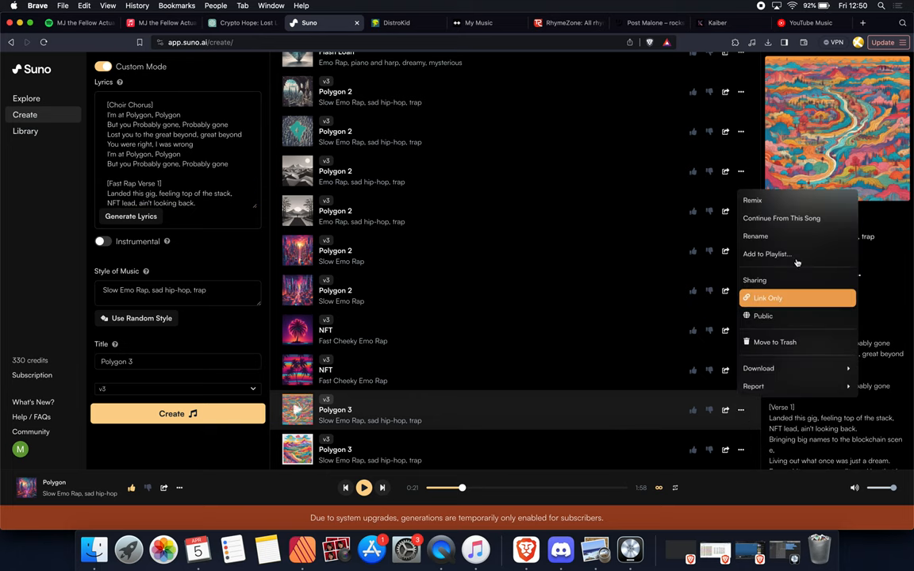
mouse_move(782, 218)
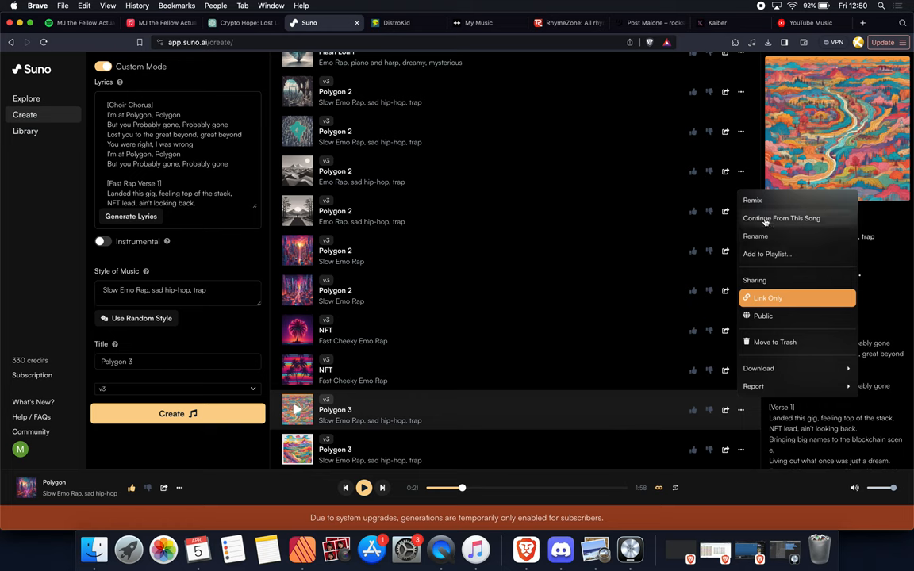
click(782, 218)
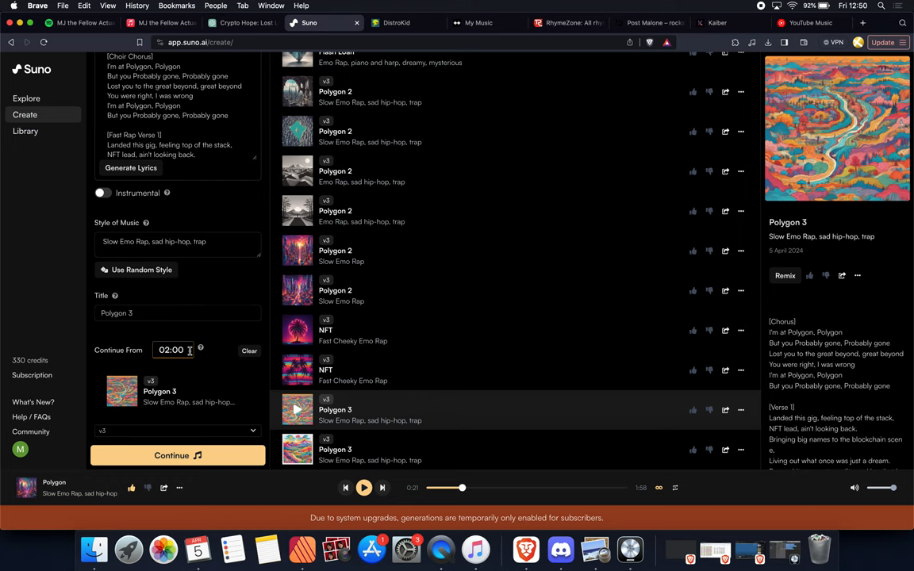
mouse_move(201, 350)
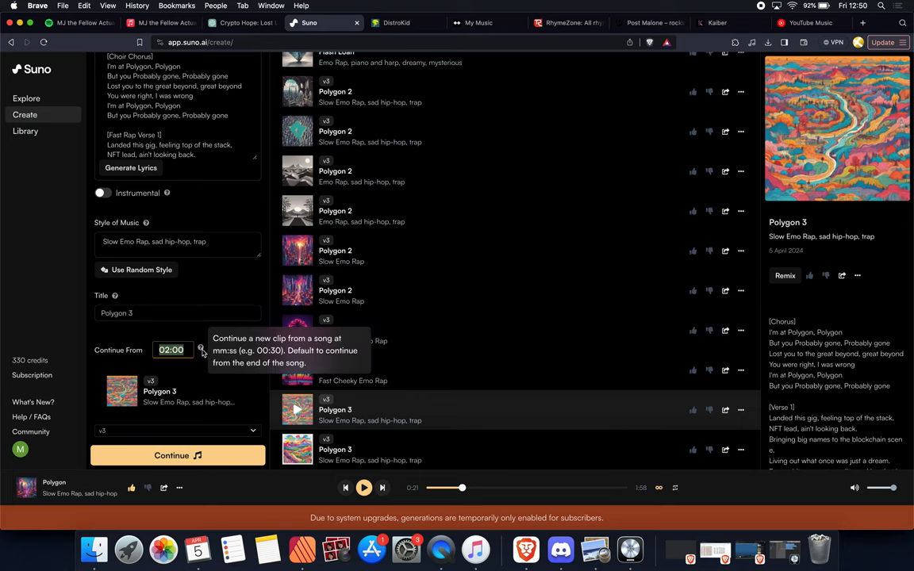
mouse_move(190, 363)
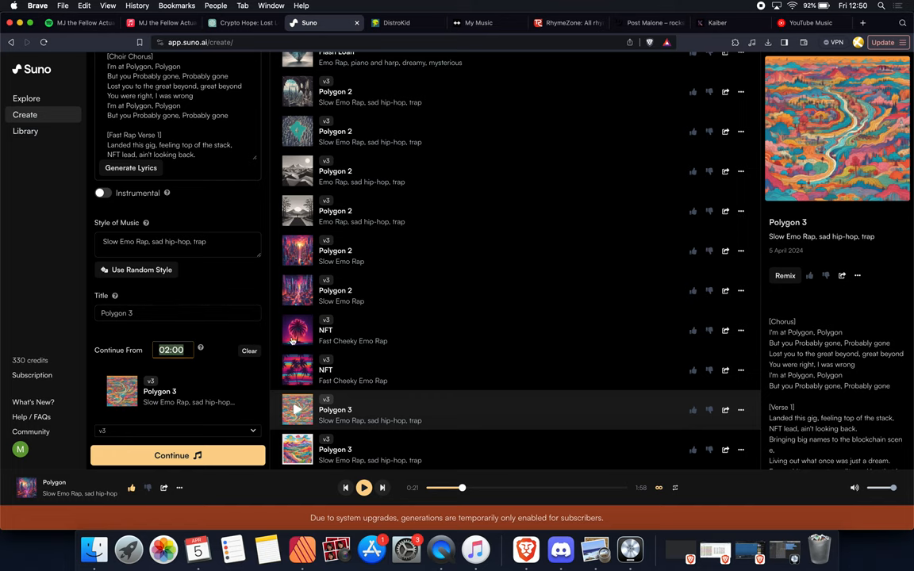
Bring up a Flash Loan song's details in Suno and scroll the Create song list.
scroll(up, 3)
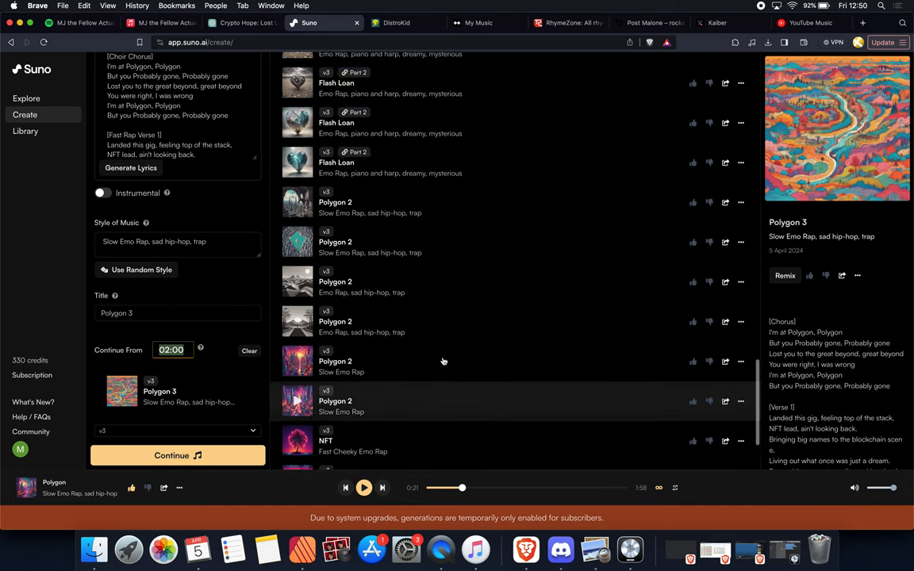
scroll(up, 3)
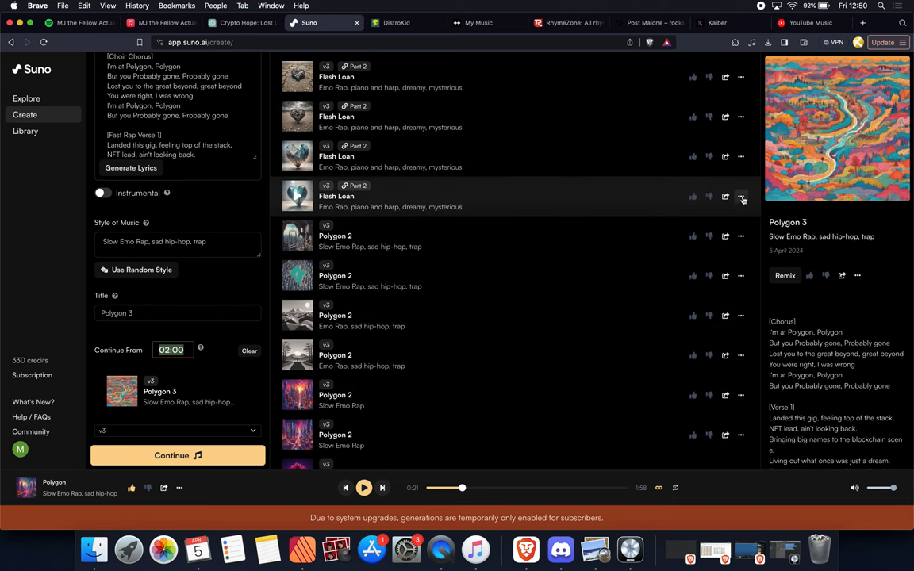
click(742, 196)
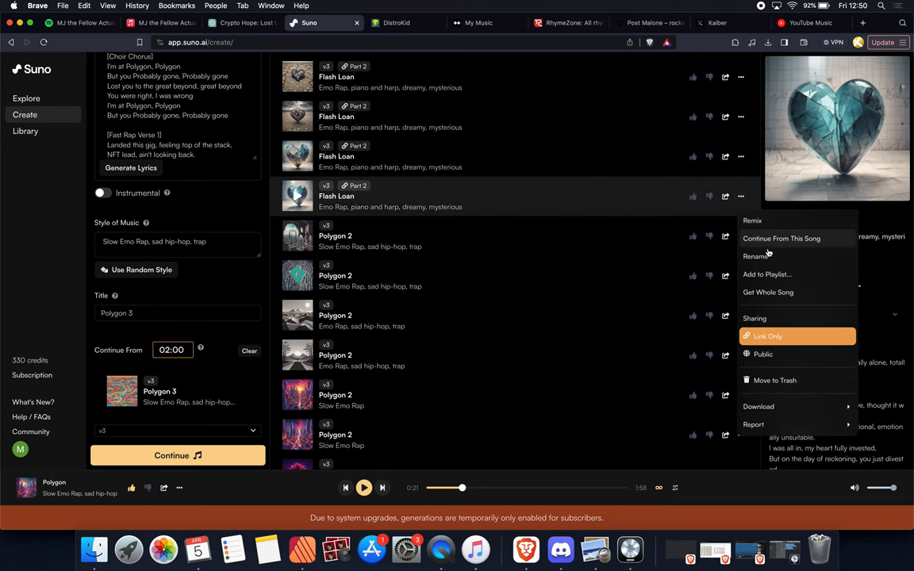
mouse_move(615, 305)
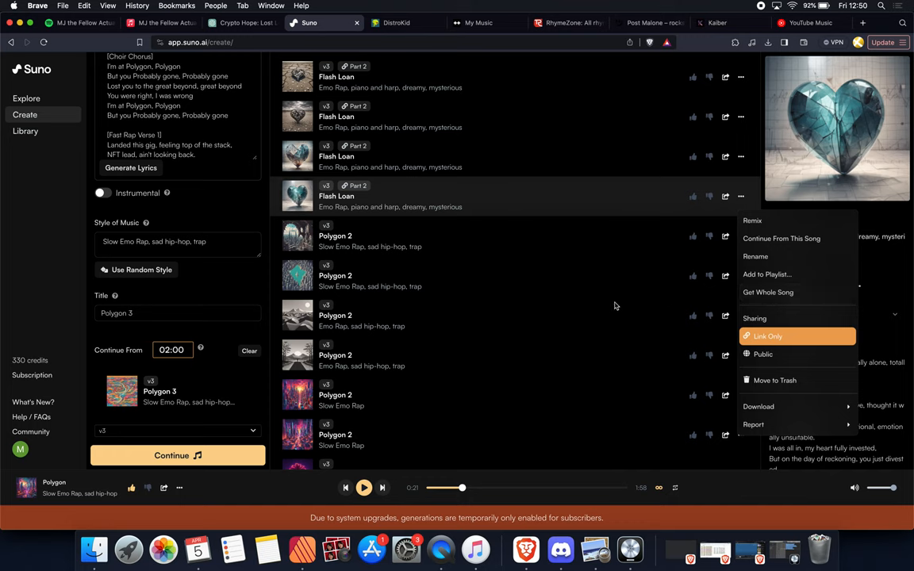
mouse_move(406, 269)
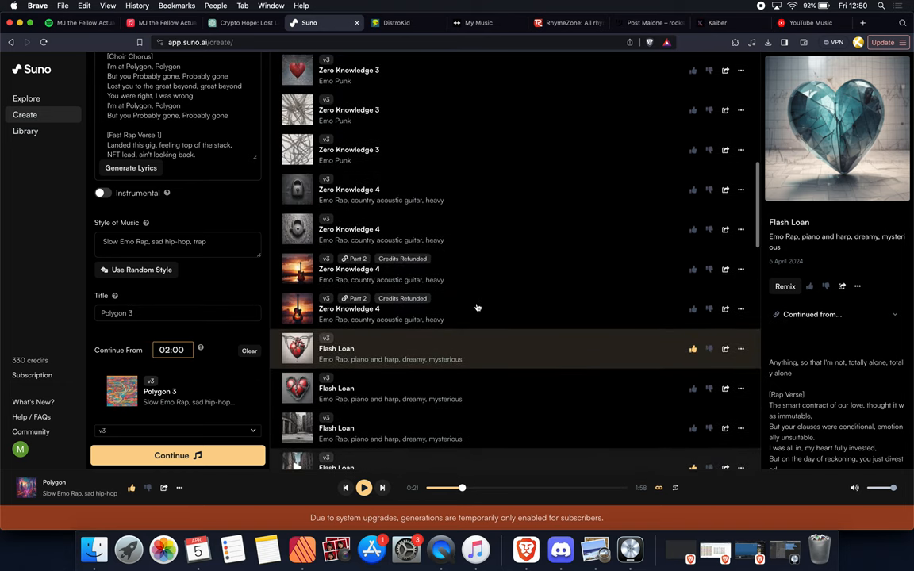
scroll(up, 3)
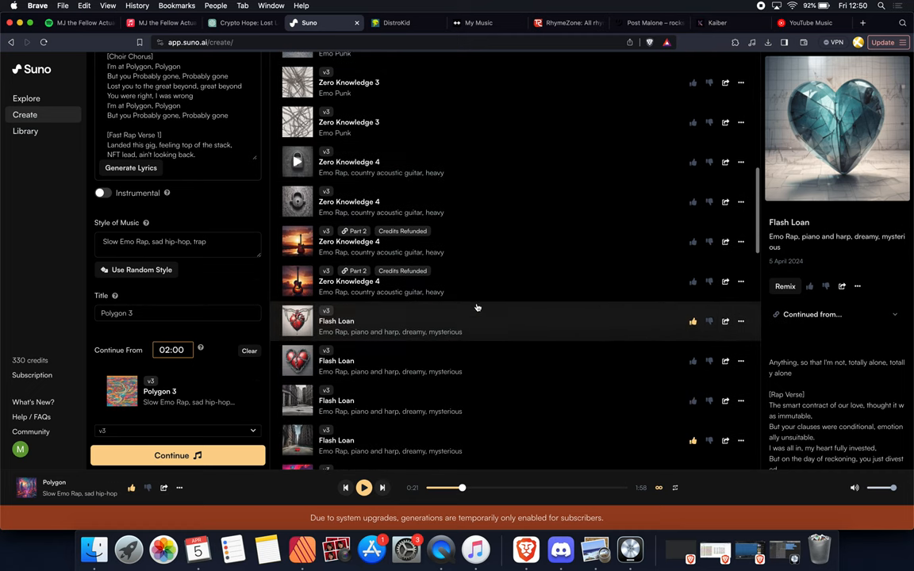
scroll(down, 3)
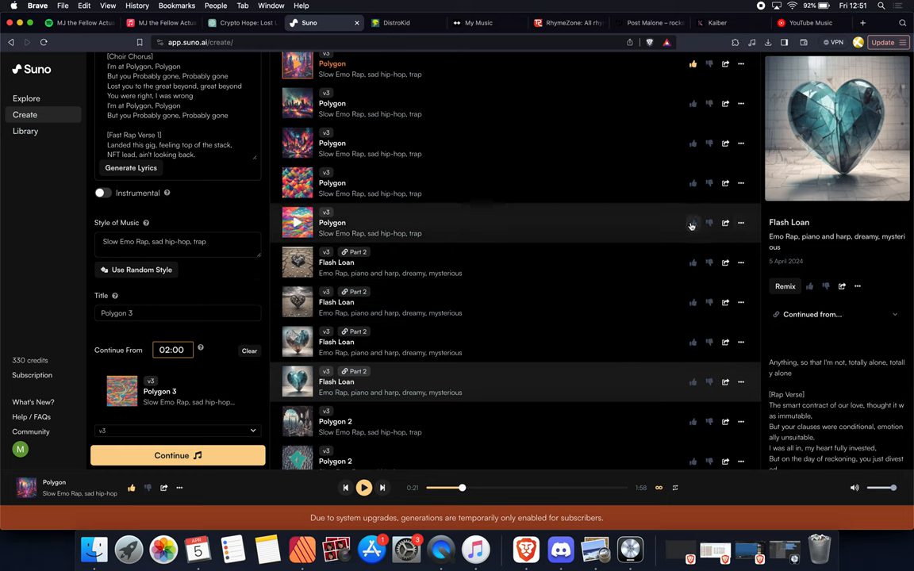
Add a Polygon song to the Learning 2 Pray playlist.
click(741, 223)
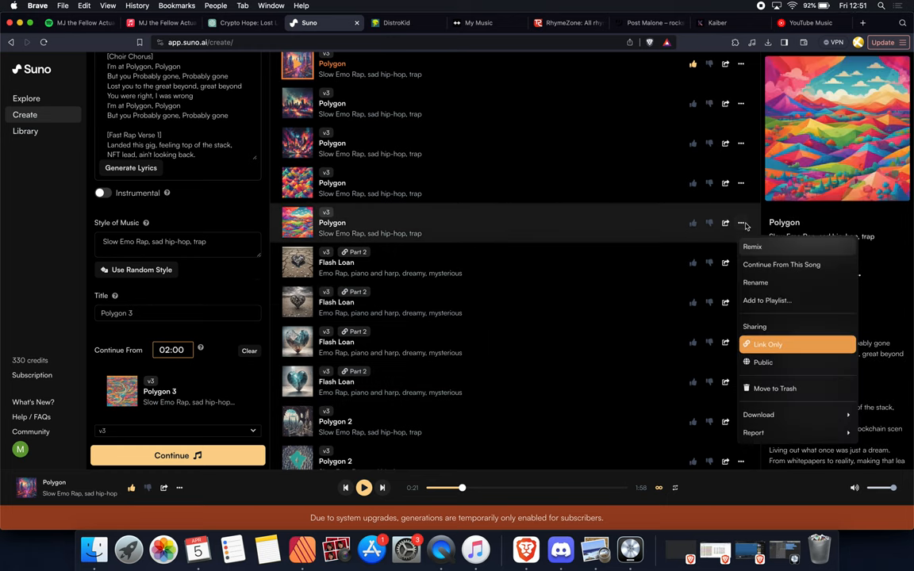
click(767, 300)
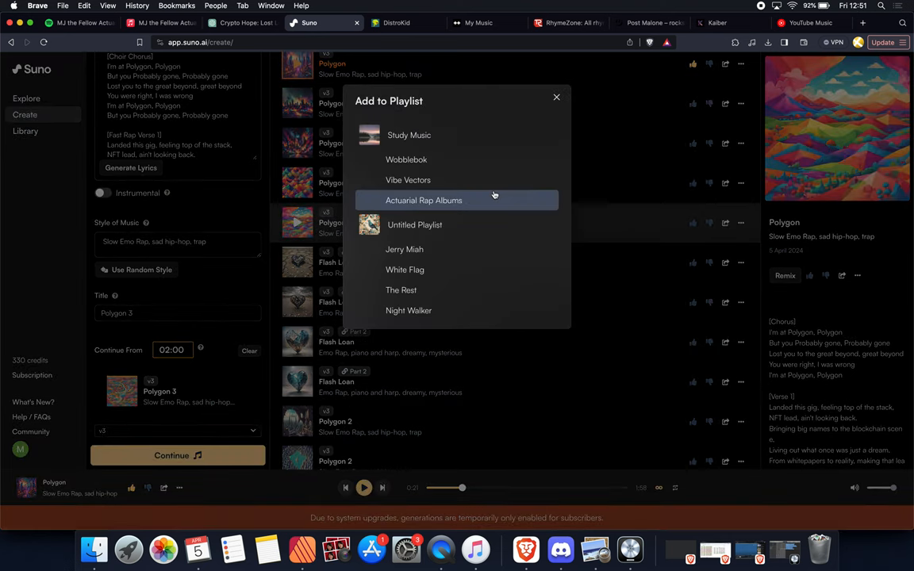
scroll(down, 3)
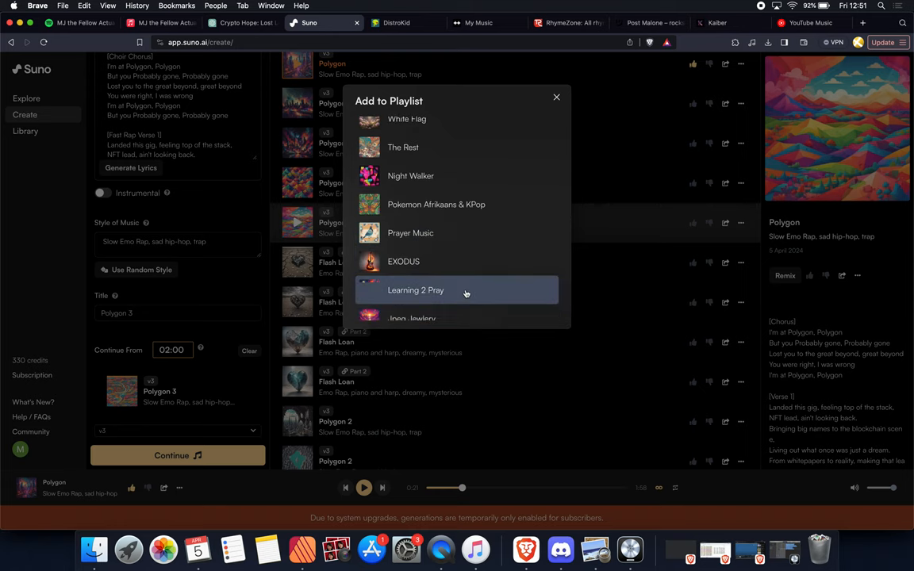
click(556, 97)
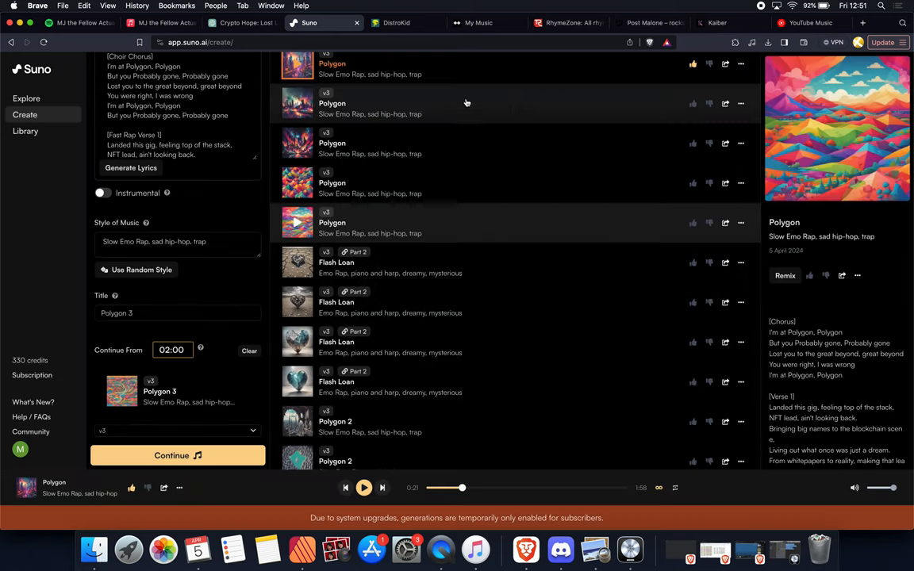
Go to Library, page through Playlists, and open the Jpeg Jewlery playlist.
click(26, 131)
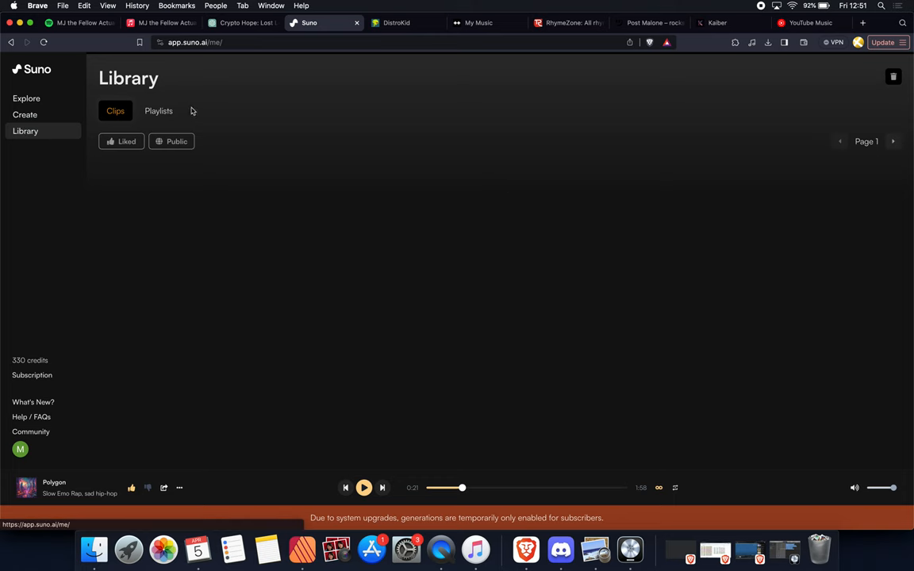
click(159, 111)
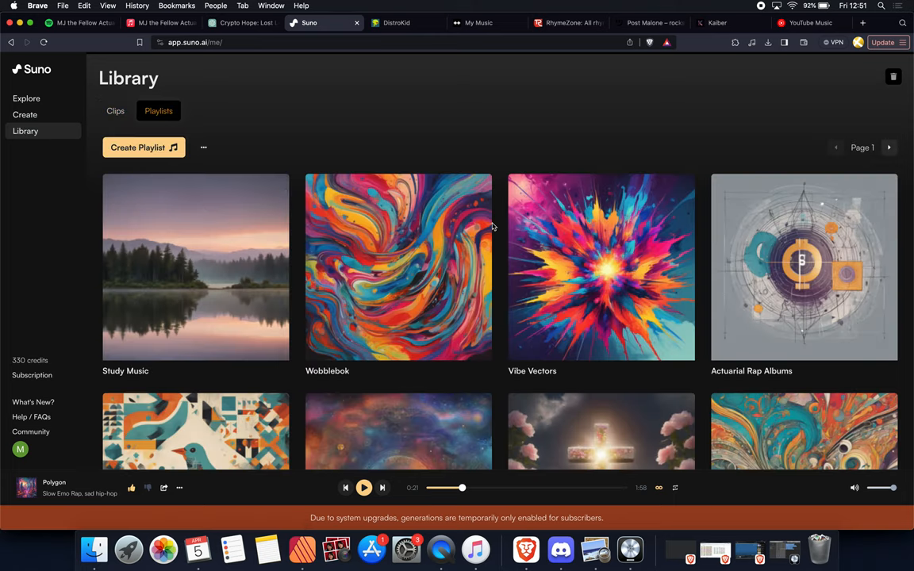
click(889, 148)
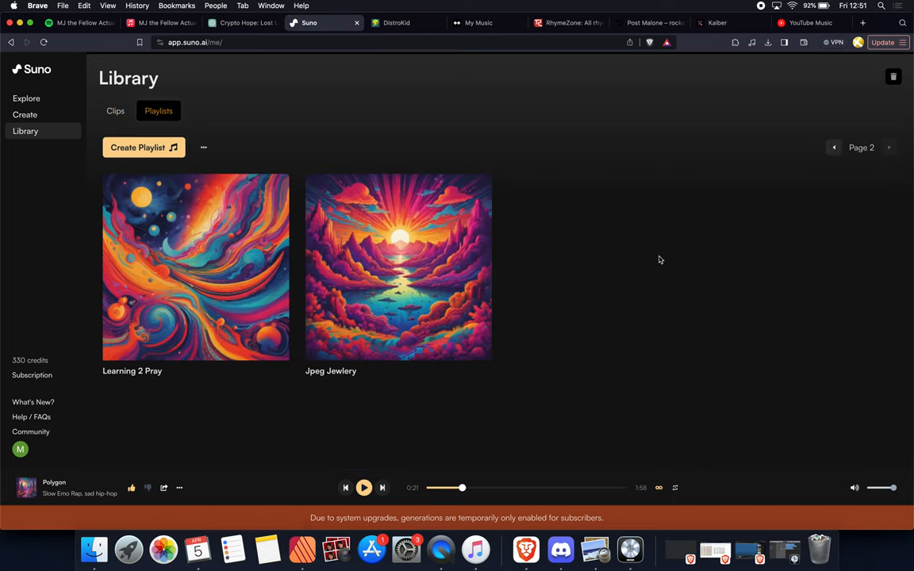
mouse_move(399, 284)
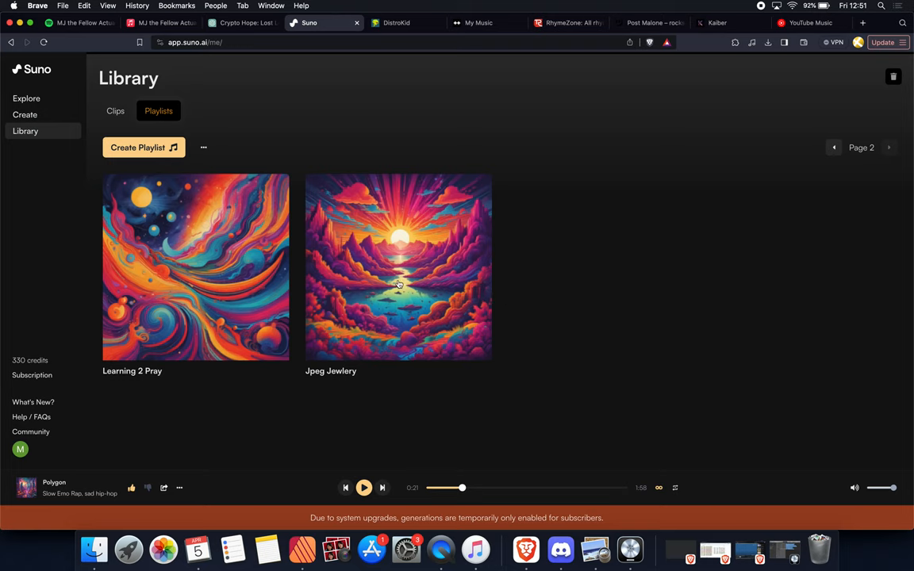
click(397, 267)
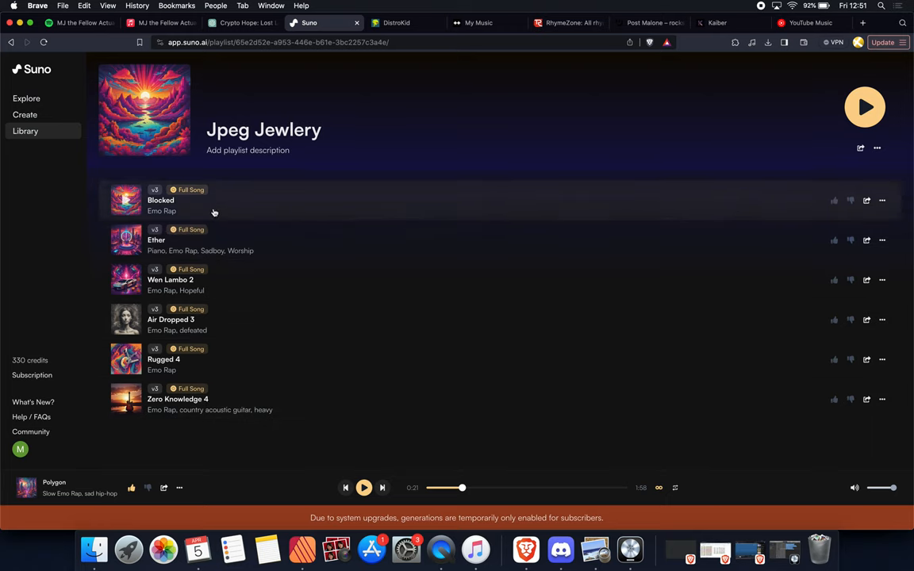
mouse_move(275, 259)
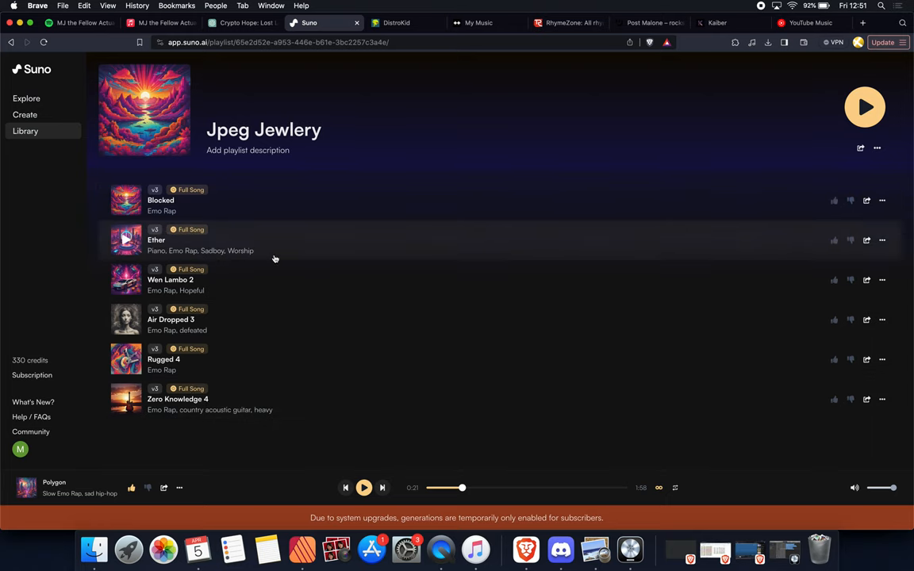
mouse_move(281, 298)
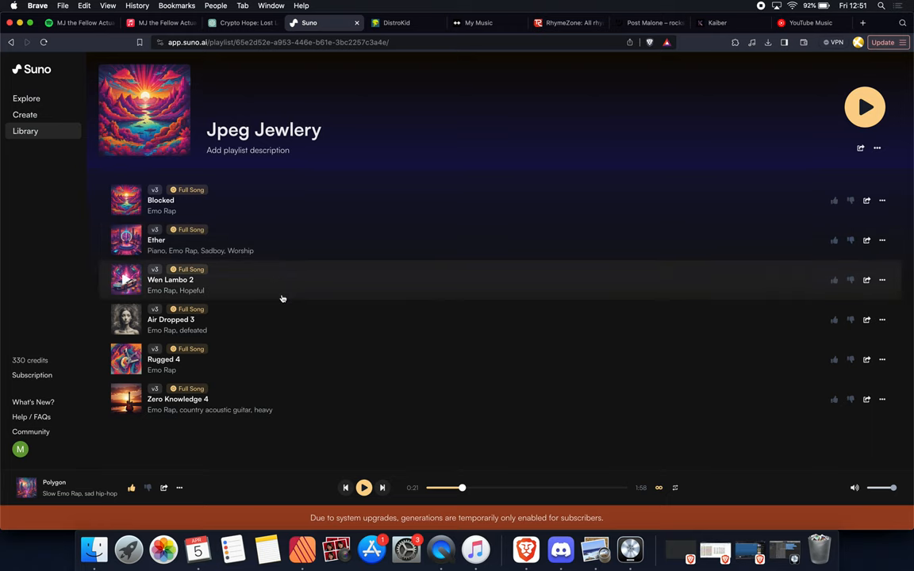
mouse_move(392, 291)
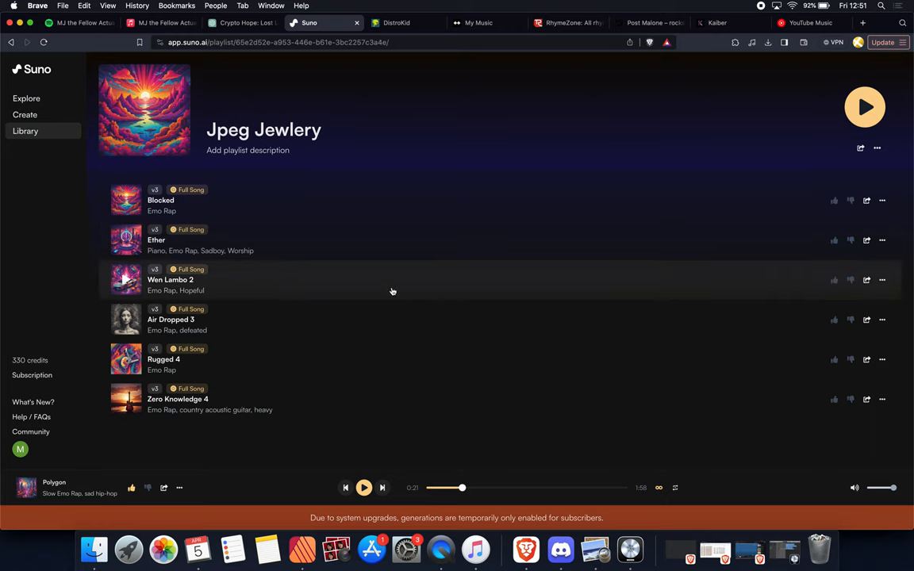
mouse_move(405, 299)
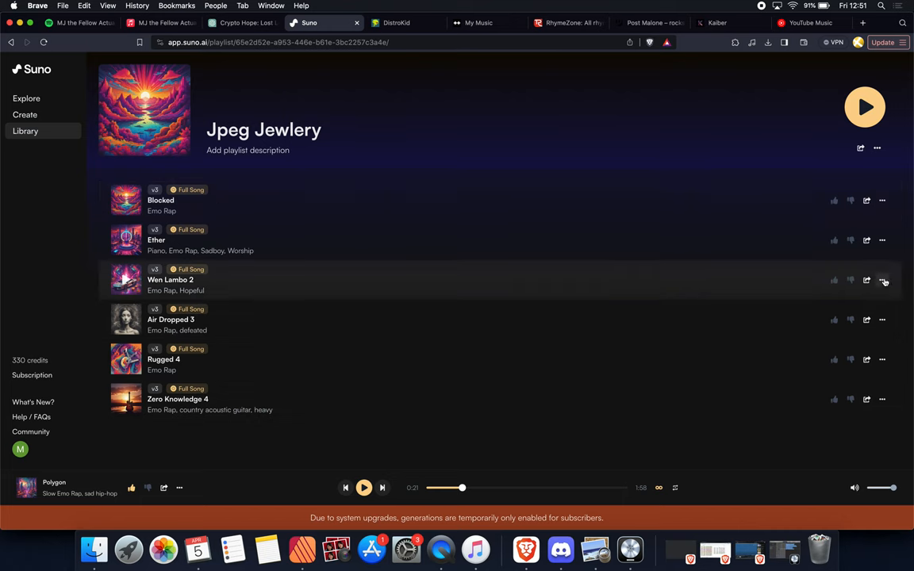
View the Wen Lambo 2 options menu in Suno, then bring up the White Flag project in Logic Pro.
click(882, 280)
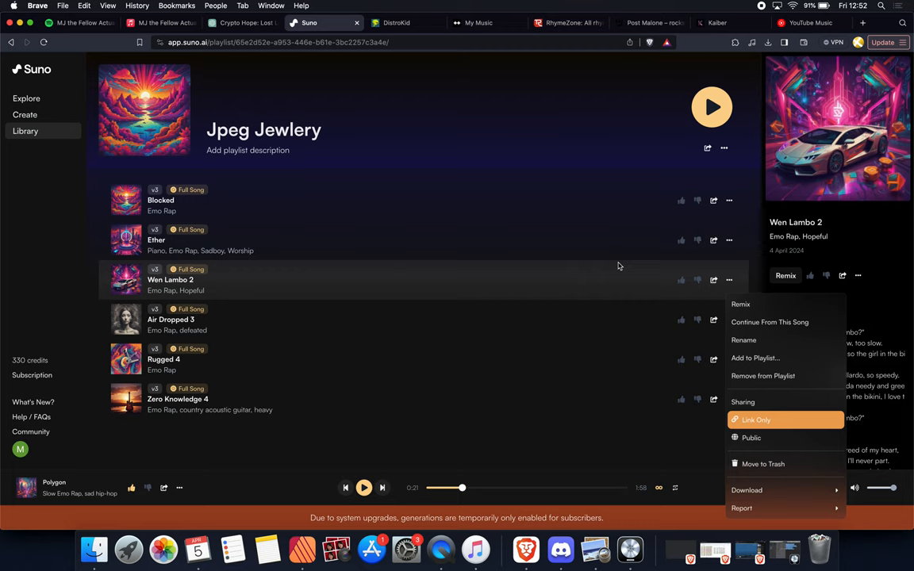
mouse_move(630, 548)
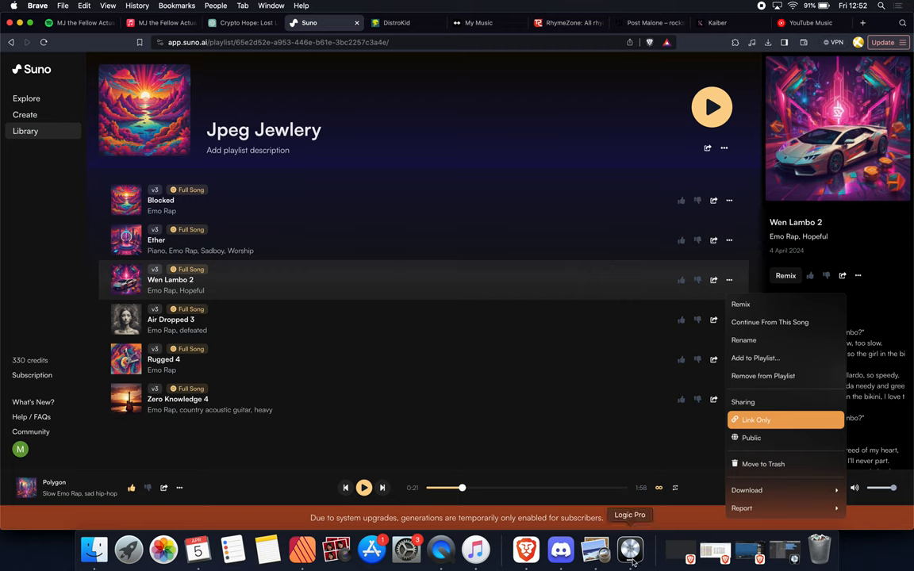
click(630, 548)
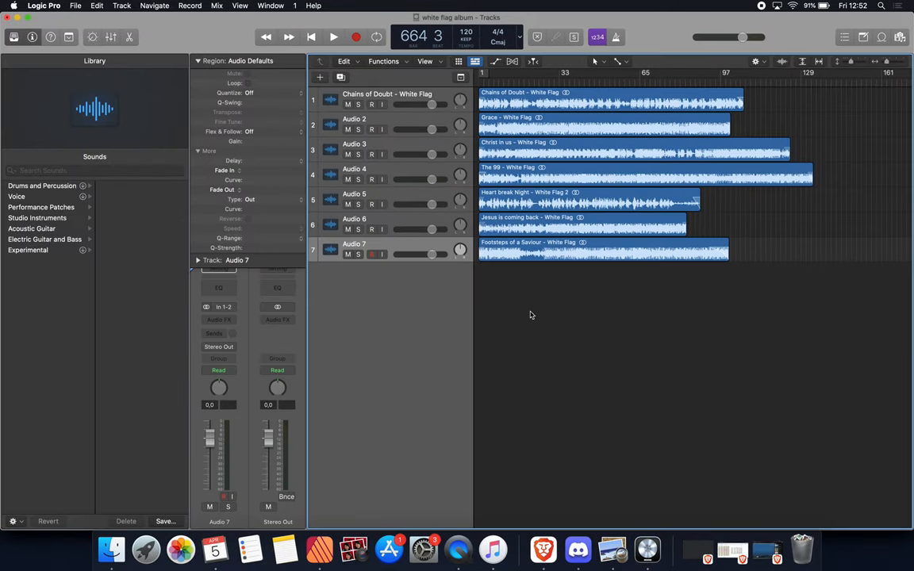
mouse_move(665, 345)
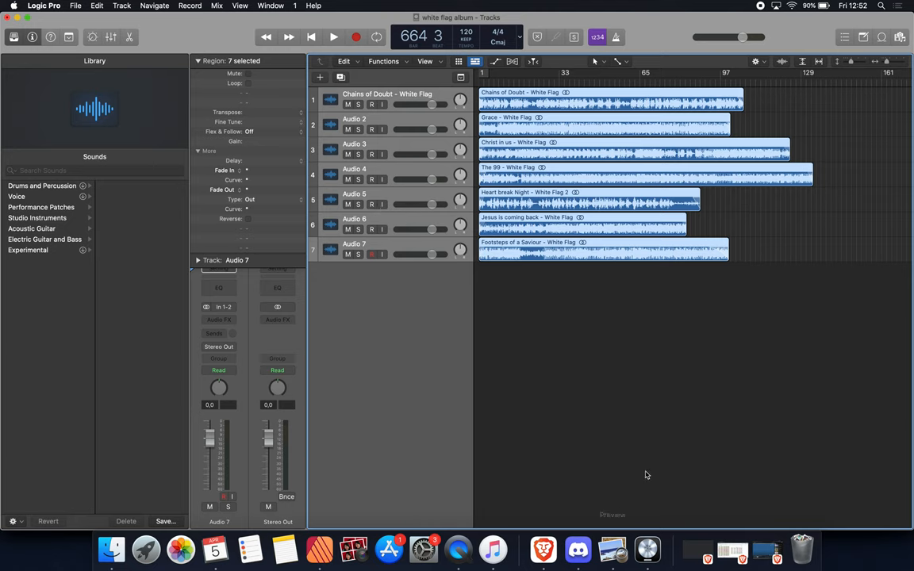
mouse_move(746, 313)
text(9000)
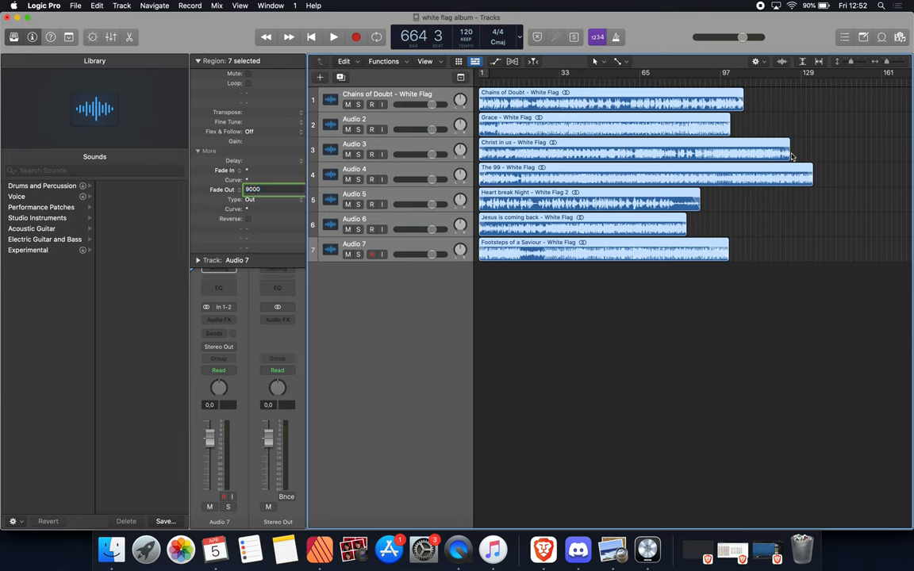
Apply a 9000 fade-out to all seven White Flag song regions and deselect them.
click(527, 395)
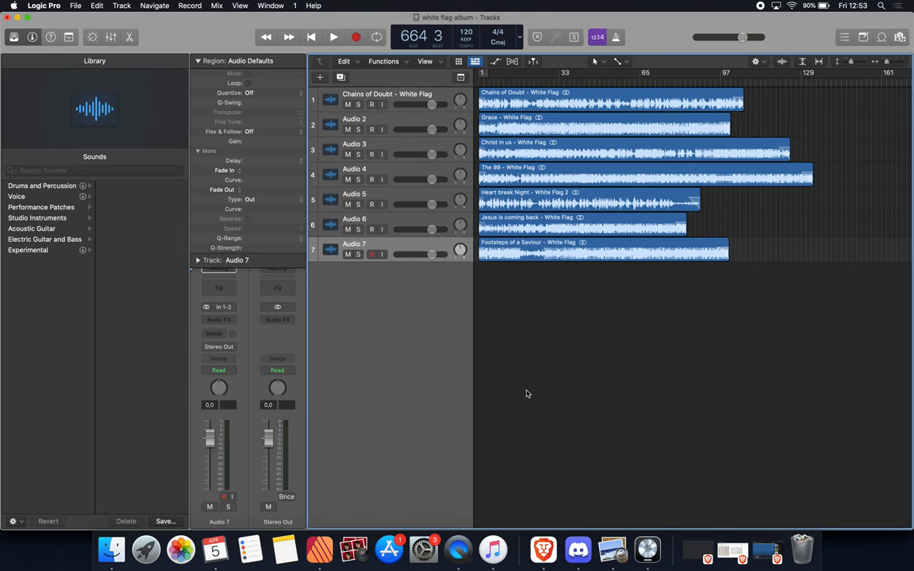
mouse_move(272, 181)
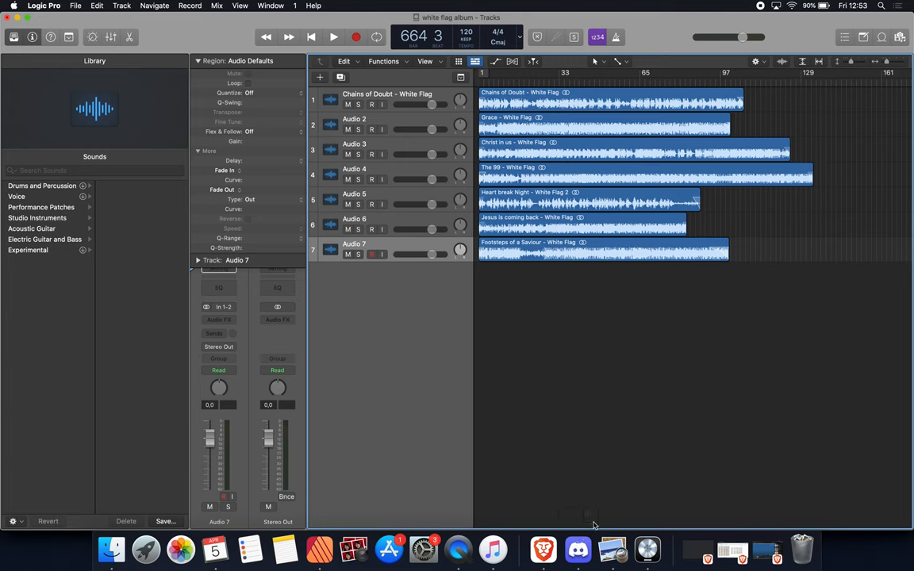
mouse_move(591, 527)
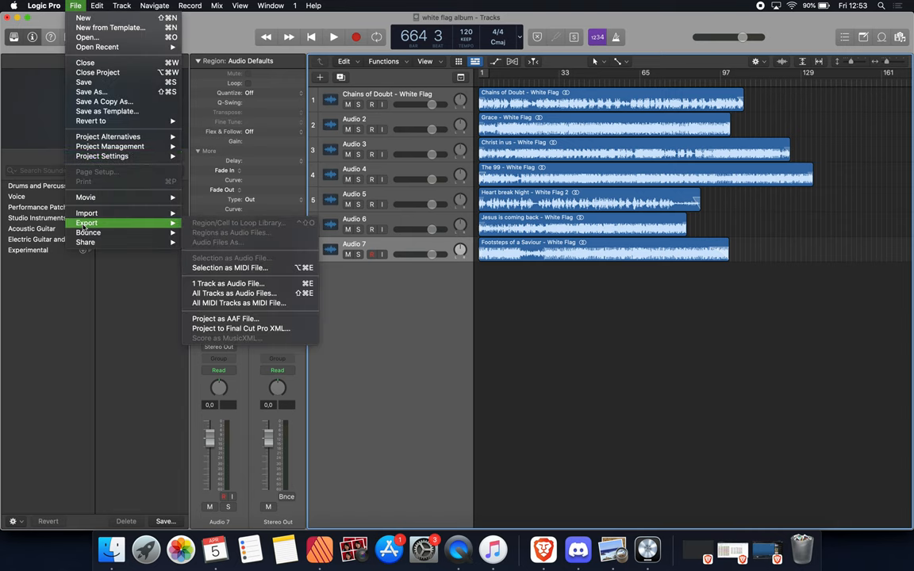
mouse_move(234, 293)
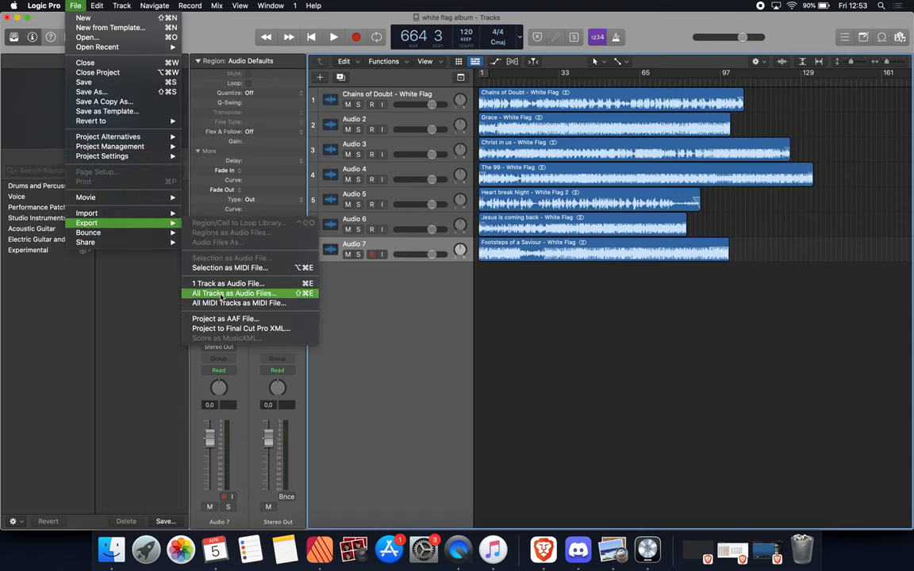
Set up an all-tracks 24-bit WAVE export with volume/pan automation, then cancel it.
click(234, 293)
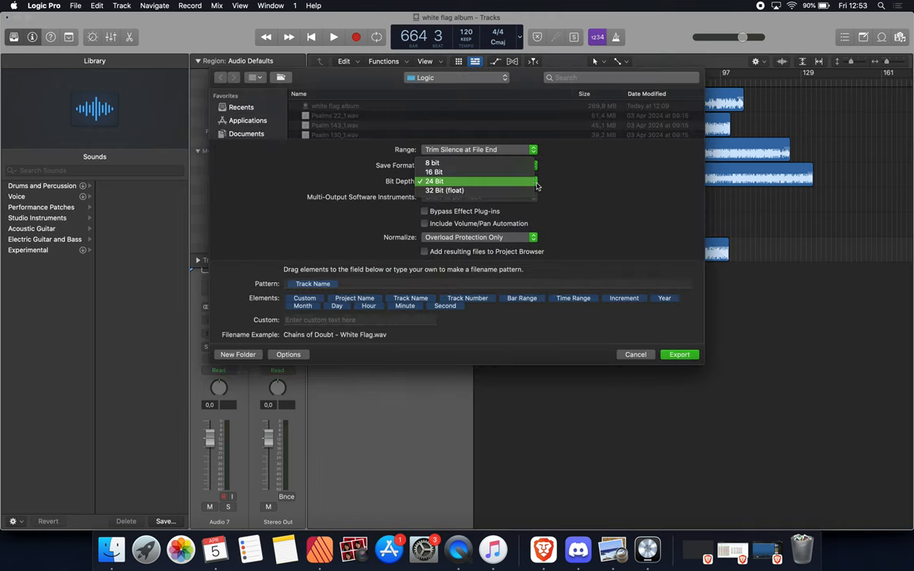
click(434, 181)
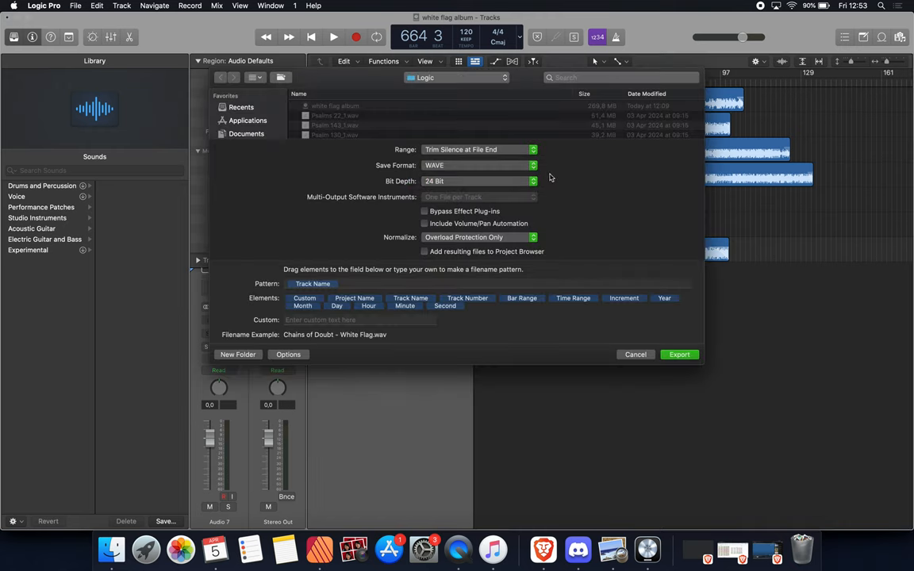
mouse_move(569, 169)
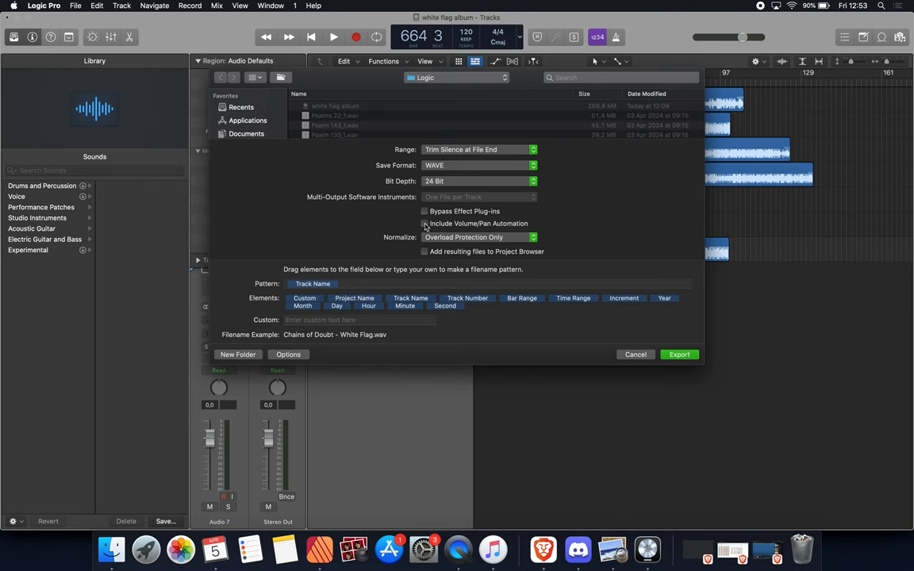
click(424, 223)
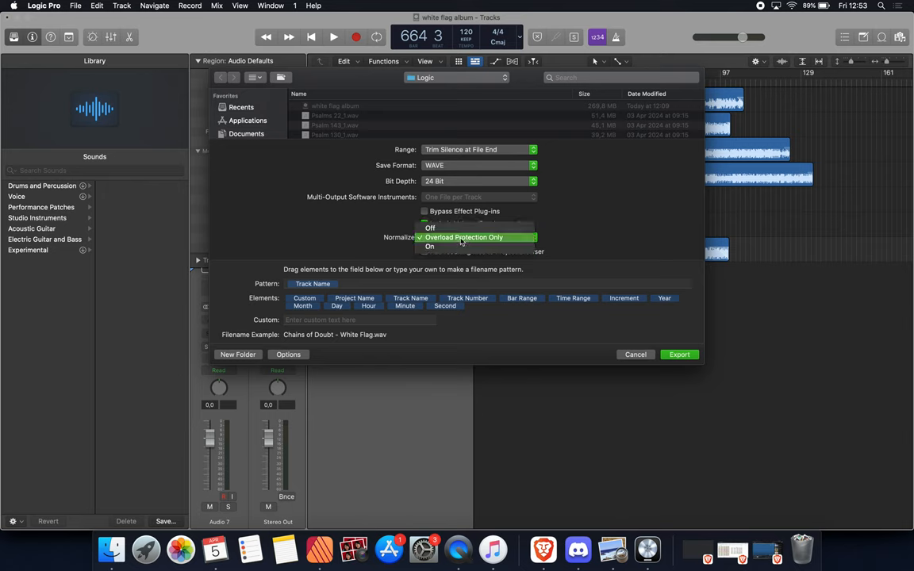
click(463, 238)
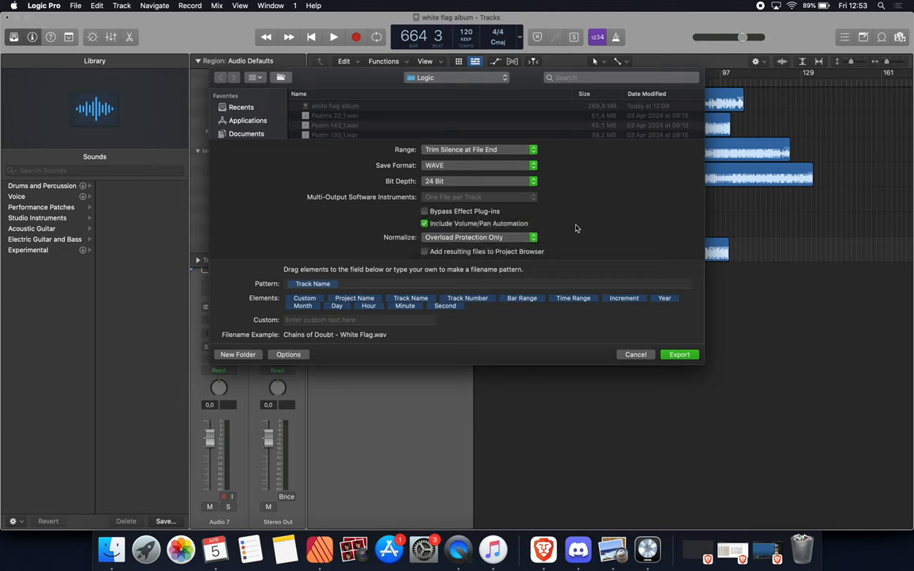
mouse_move(631, 357)
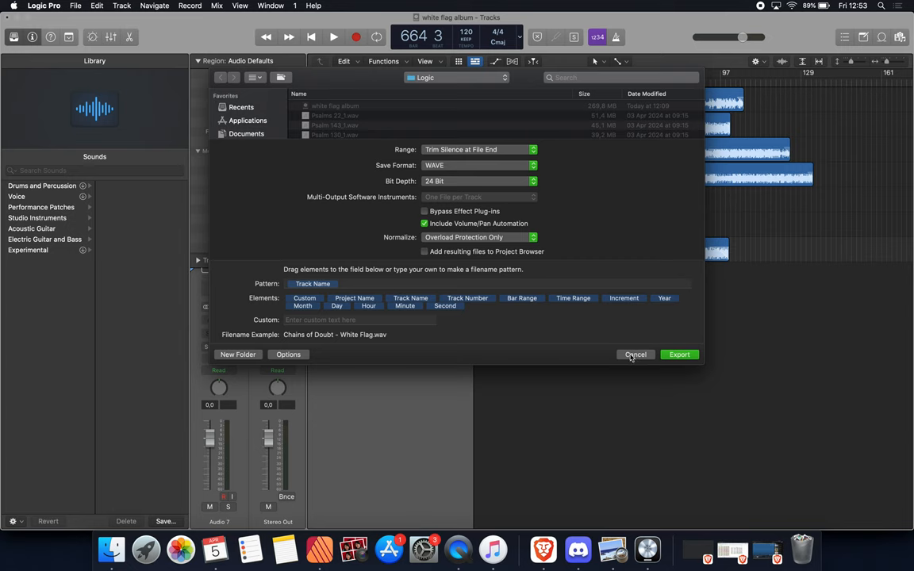
click(635, 355)
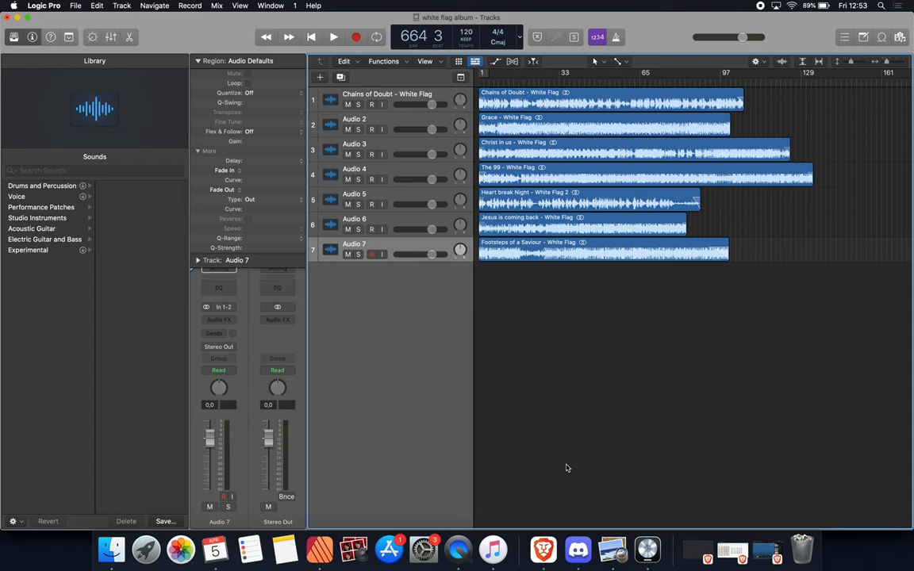
mouse_move(544, 549)
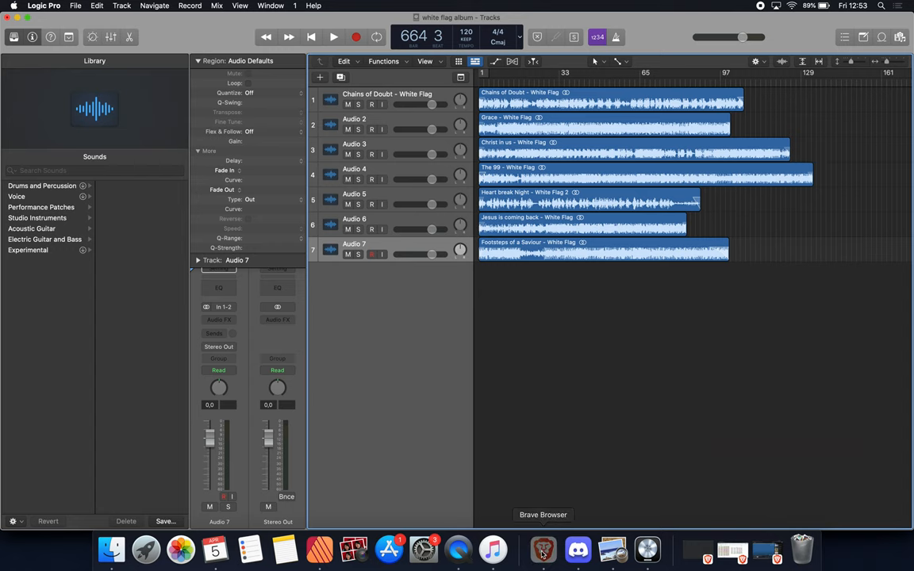
Switch to Brave and open DistroKid's My music page showing Learning to Pray and Actuarial Science.
click(543, 548)
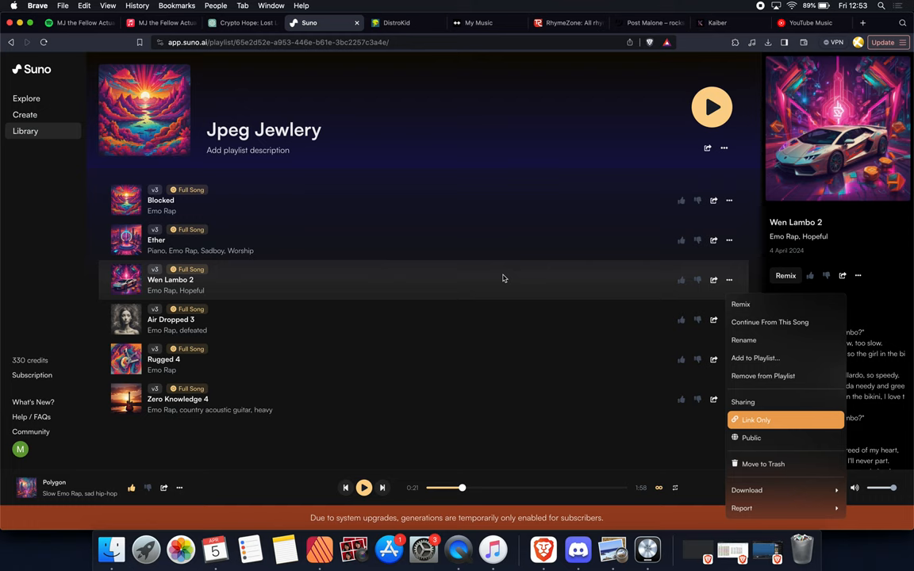
mouse_move(387, 37)
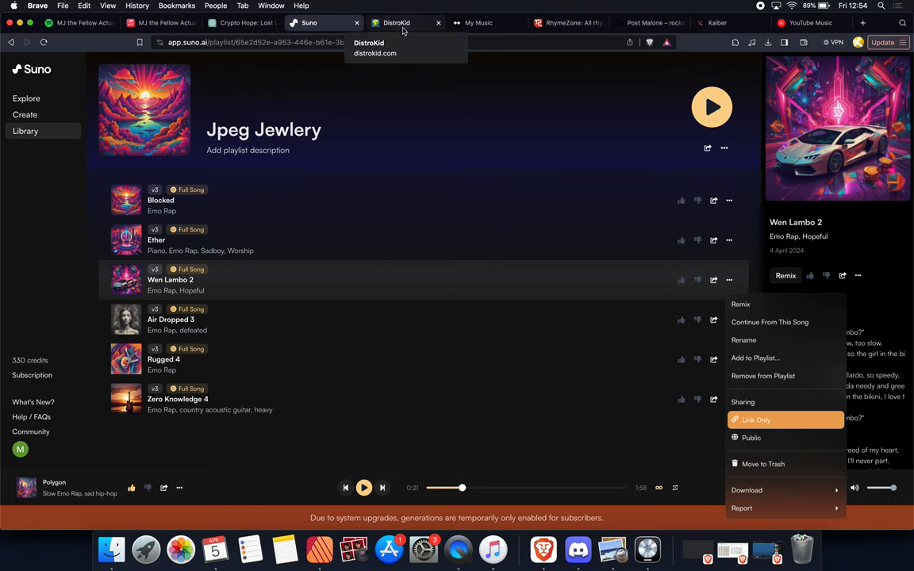
click(397, 22)
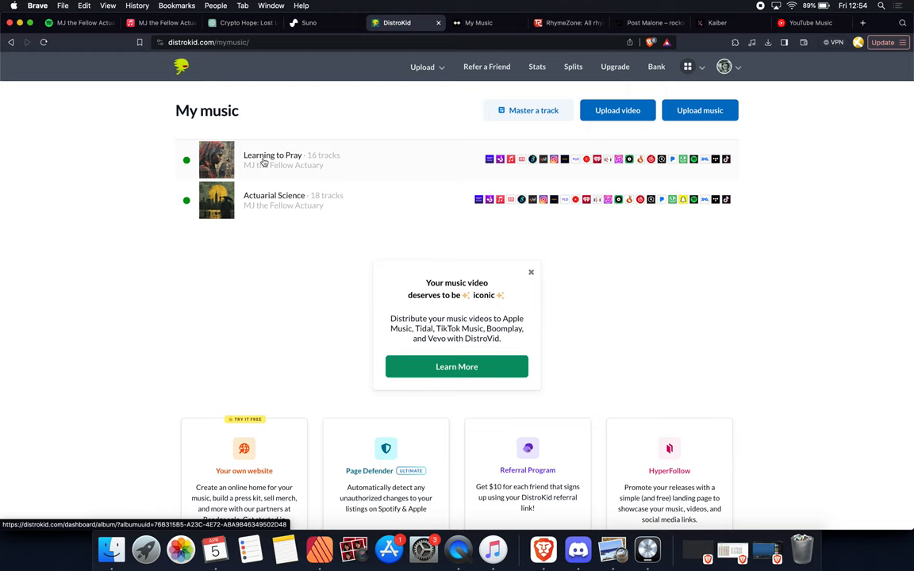
mouse_move(199, 170)
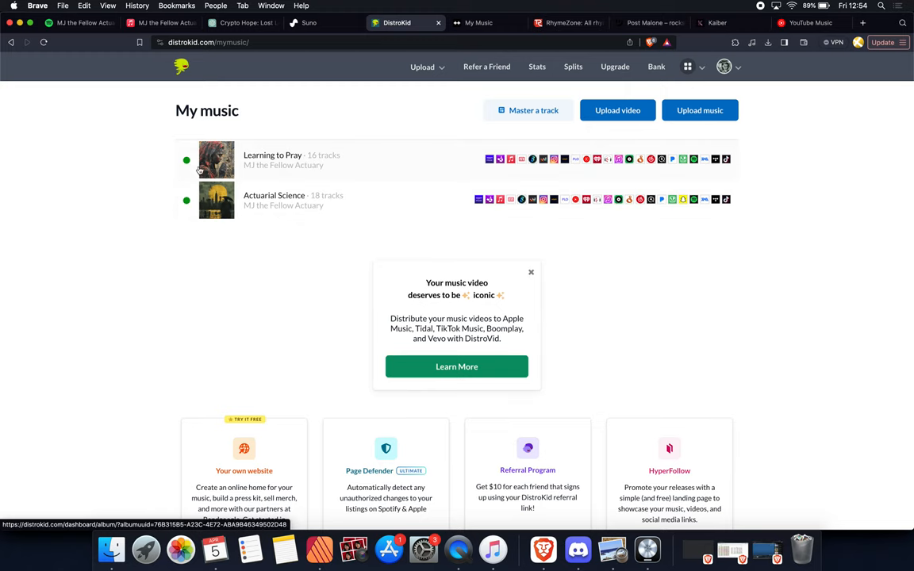
mouse_move(427, 104)
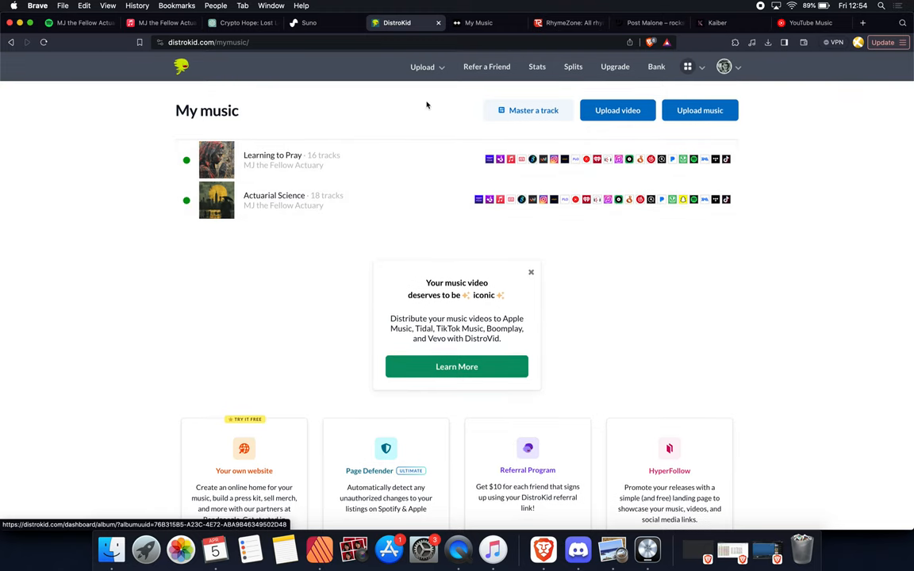
Open Ditto Music Analytics and scroll through the weekly streams-by-store report.
click(478, 22)
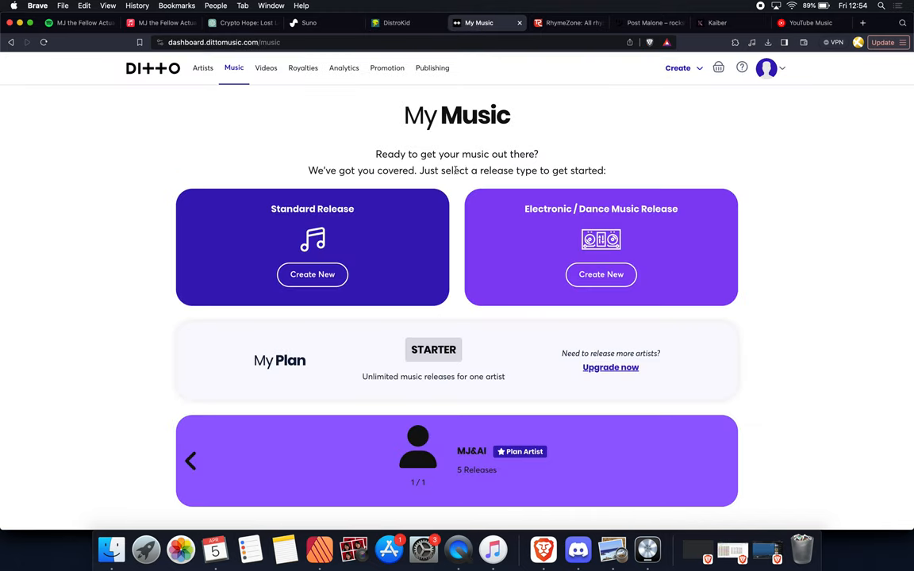
mouse_move(677, 267)
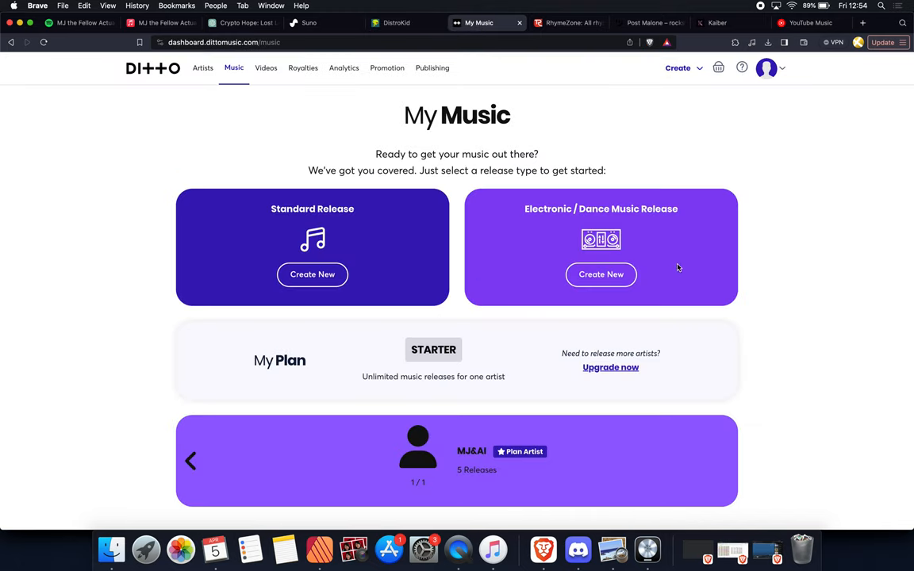
scroll(down, 3)
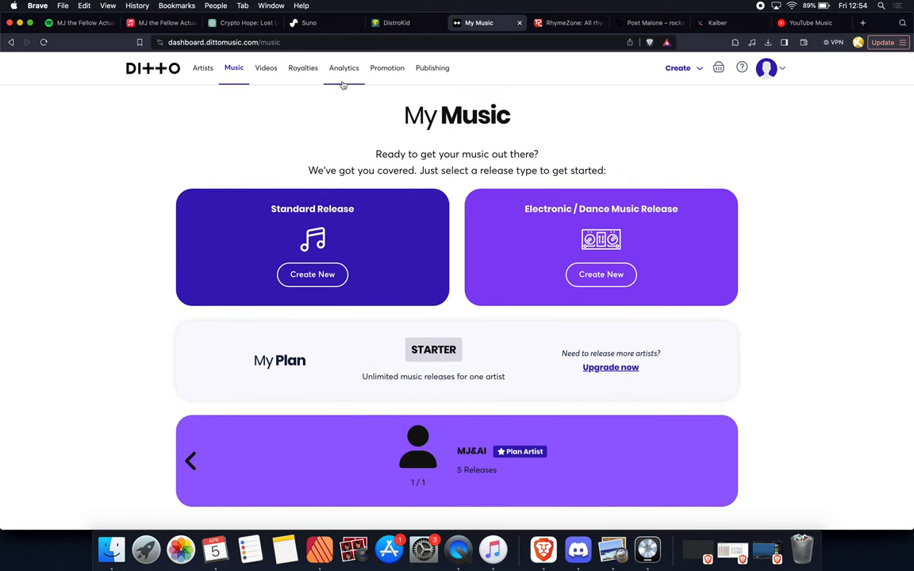
click(344, 68)
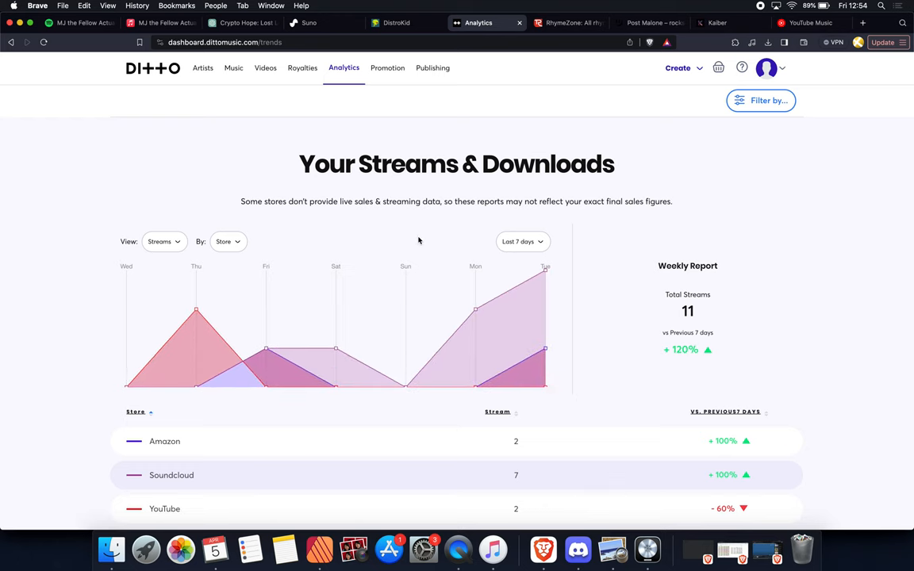
mouse_move(369, 225)
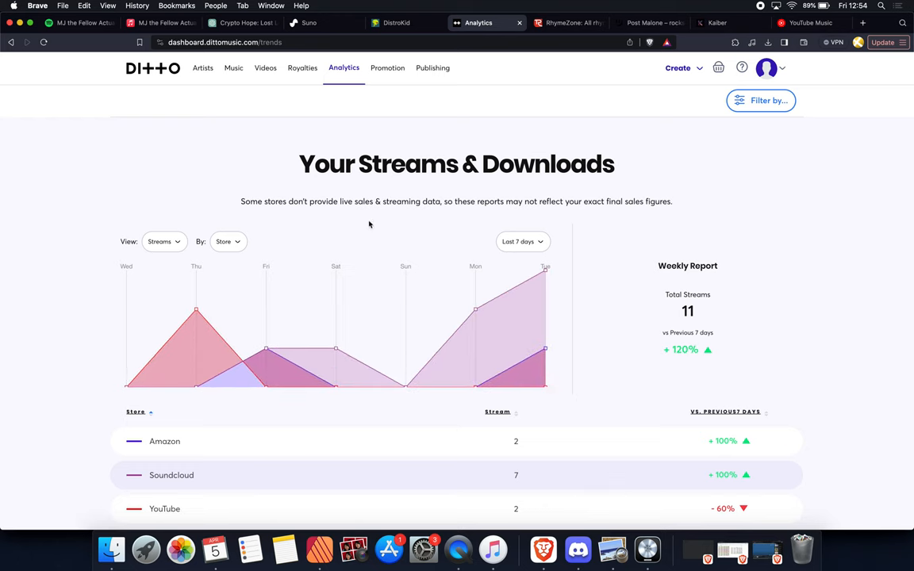
mouse_move(427, 189)
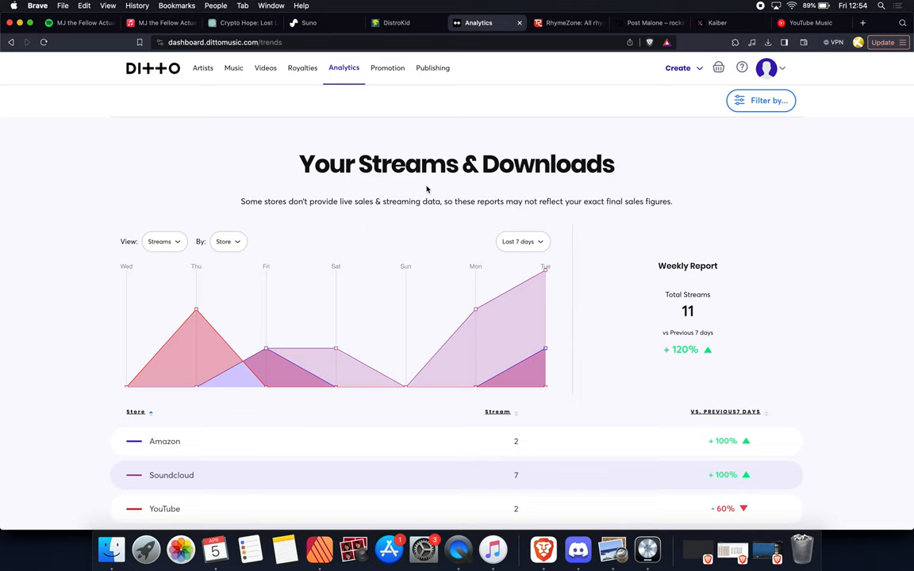
scroll(down, 3)
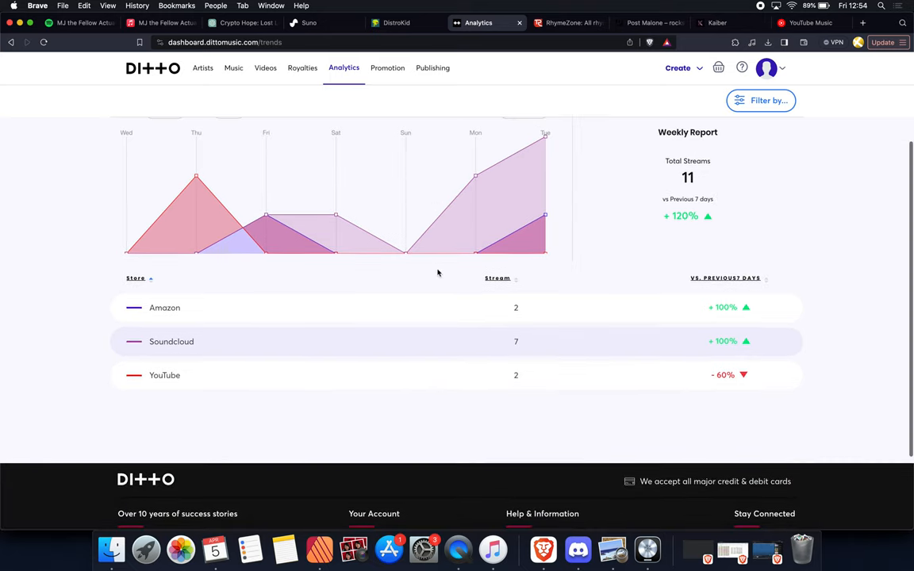
scroll(up, 3)
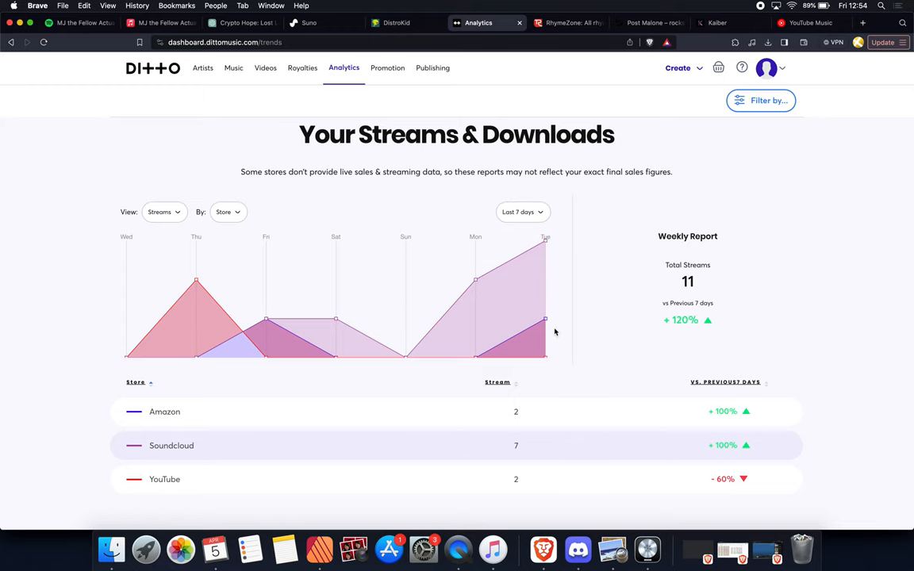
Return to Ditto's My Music page listing Christian Lofi Bible Study and Christian Old School Rock.
click(233, 67)
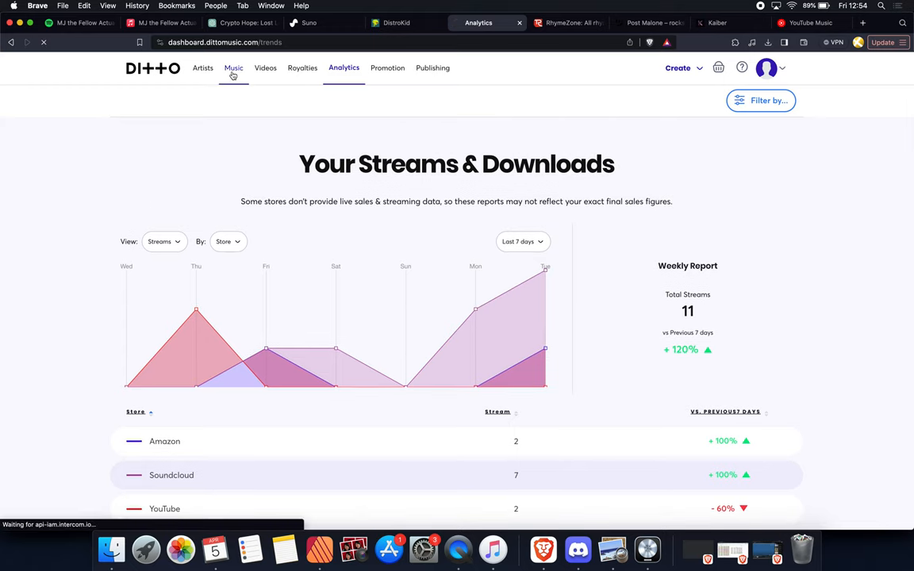
click(233, 68)
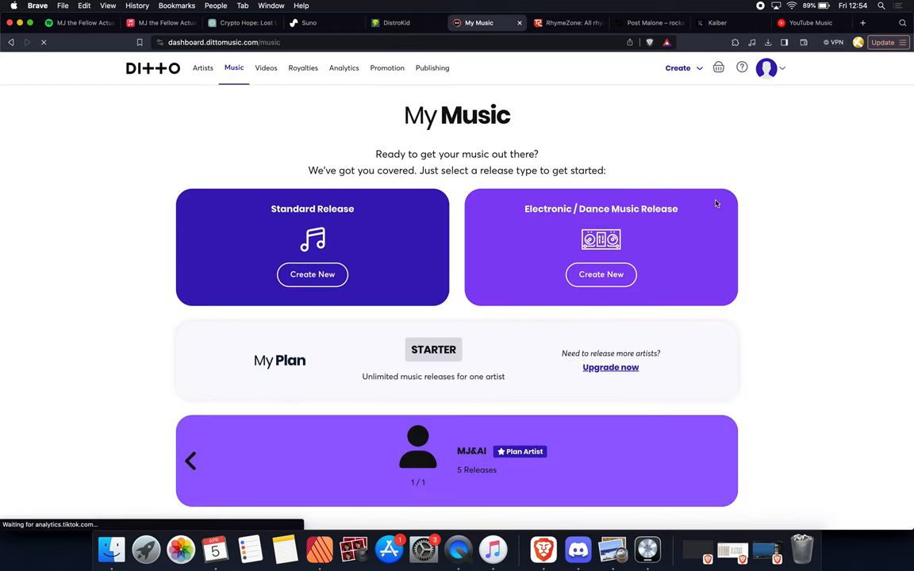
scroll(down, 3)
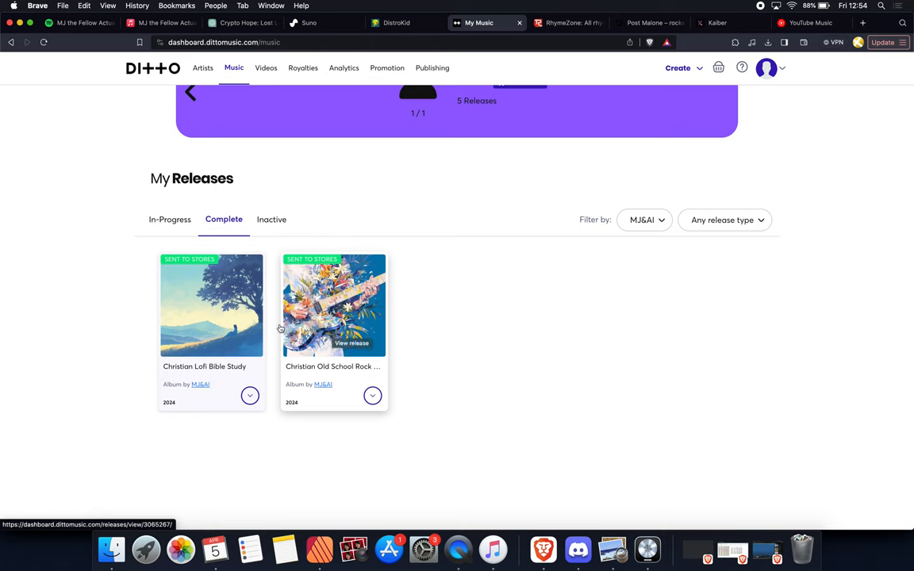
Show Ditto's inactive releases, including Kpop Pokemon and Monsters in My Pocket, then return to DistroKid.
click(271, 219)
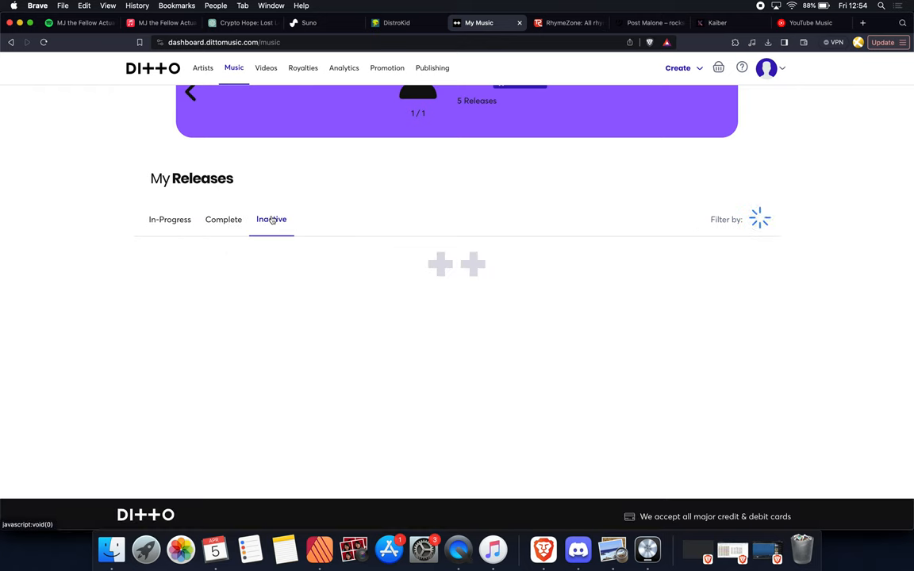
click(271, 219)
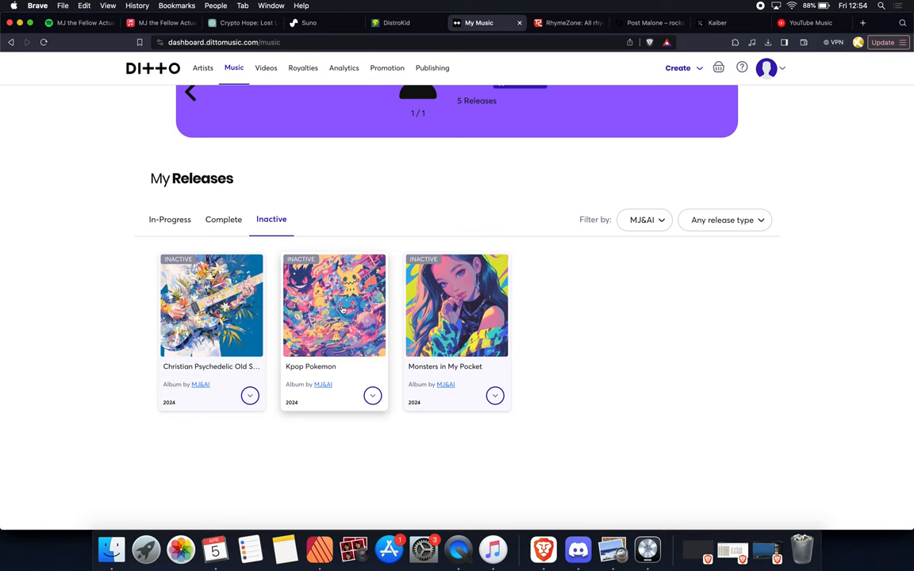
mouse_move(333, 320)
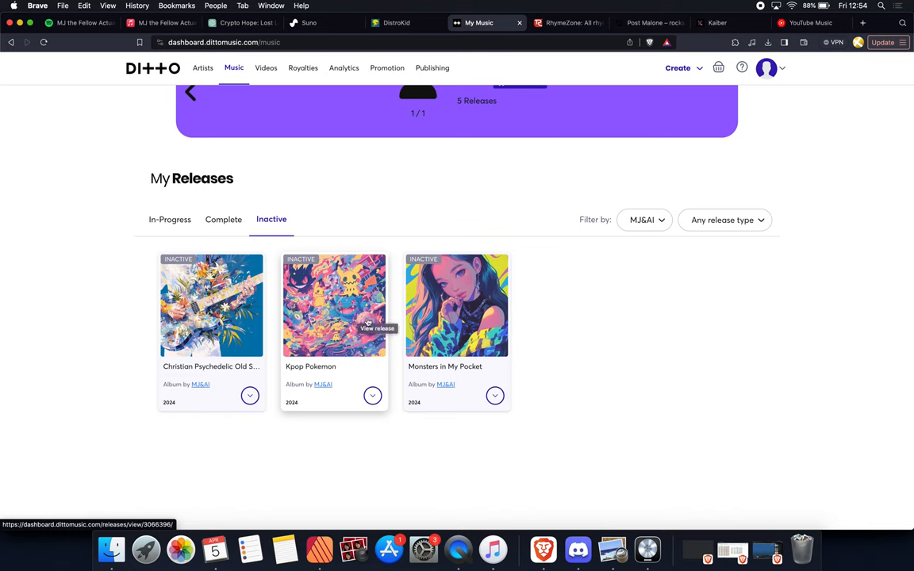
mouse_move(474, 303)
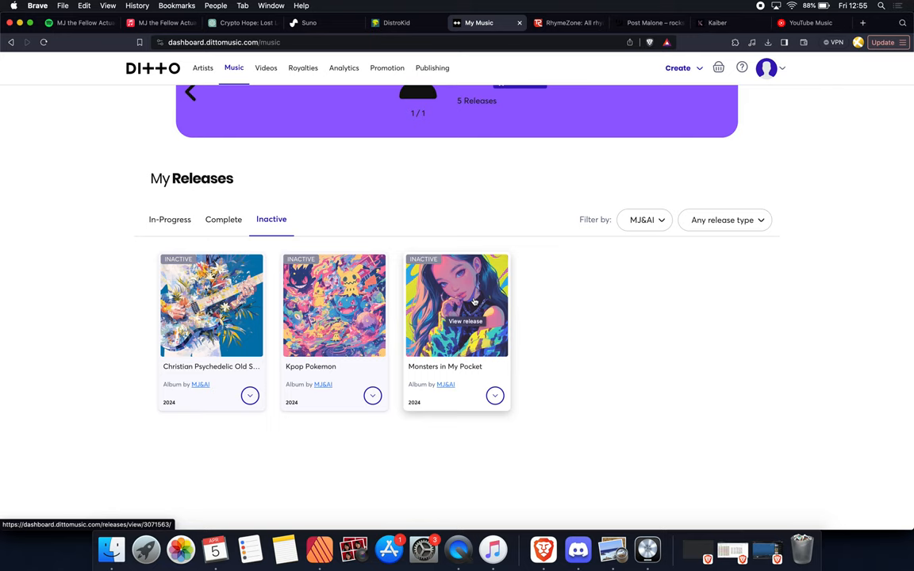
mouse_move(527, 117)
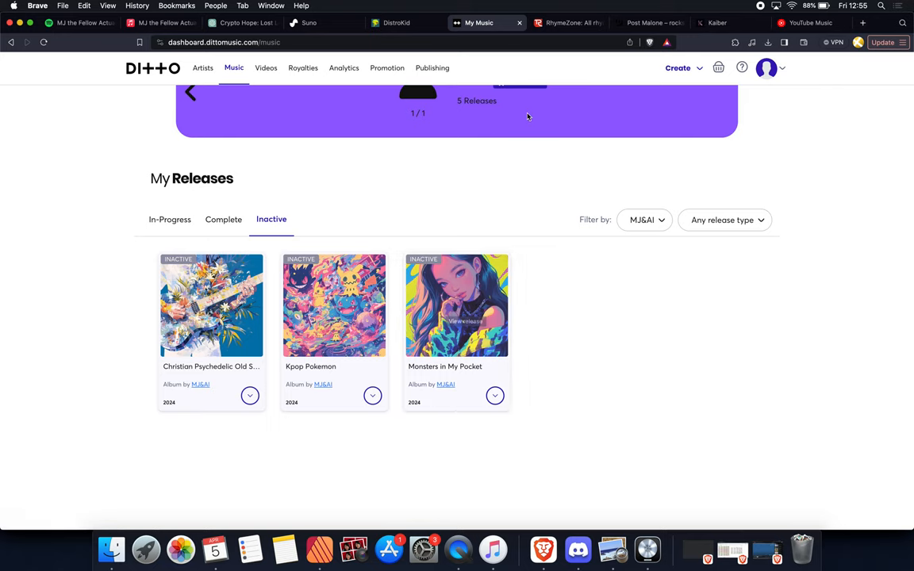
click(397, 22)
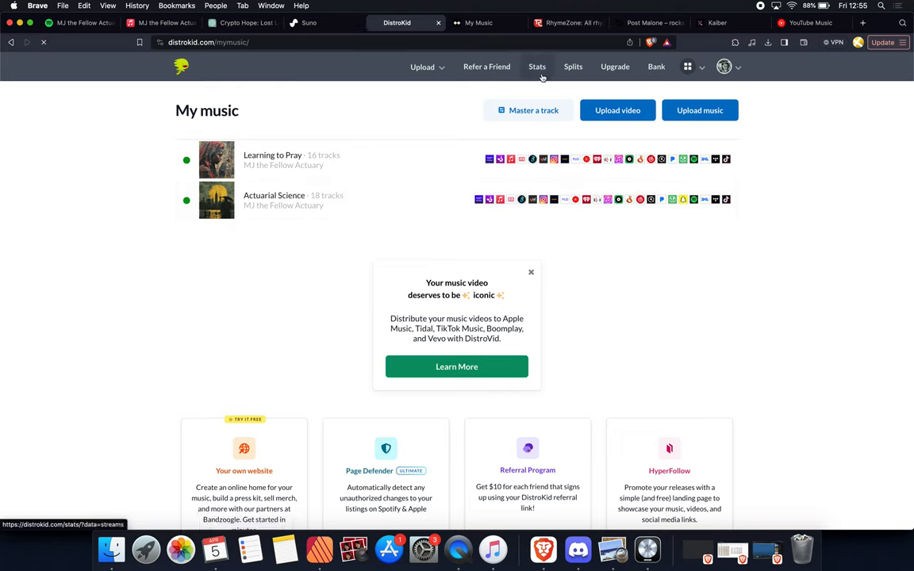
Check DistroKid Stats (Musician Plus upgrade required) and Upload options, then return to My music.
click(538, 67)
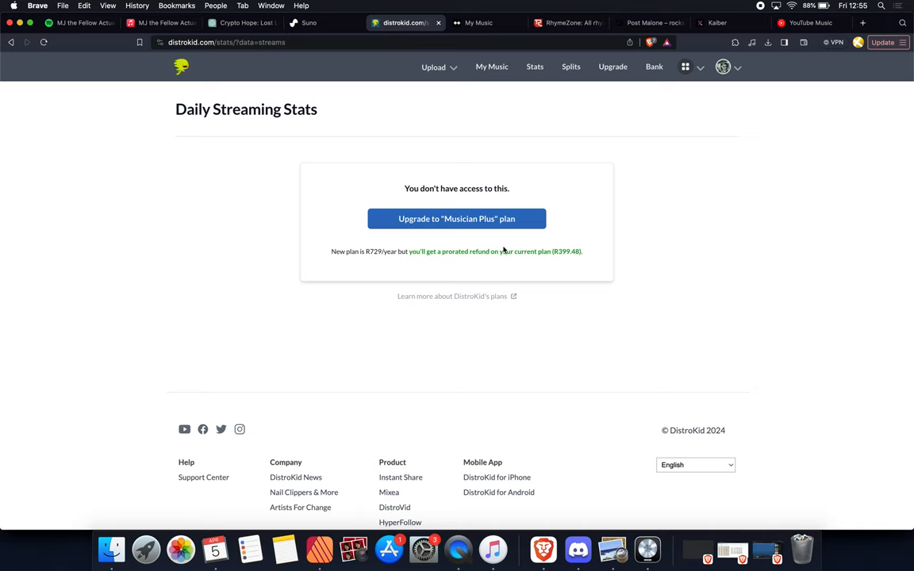
mouse_move(496, 250)
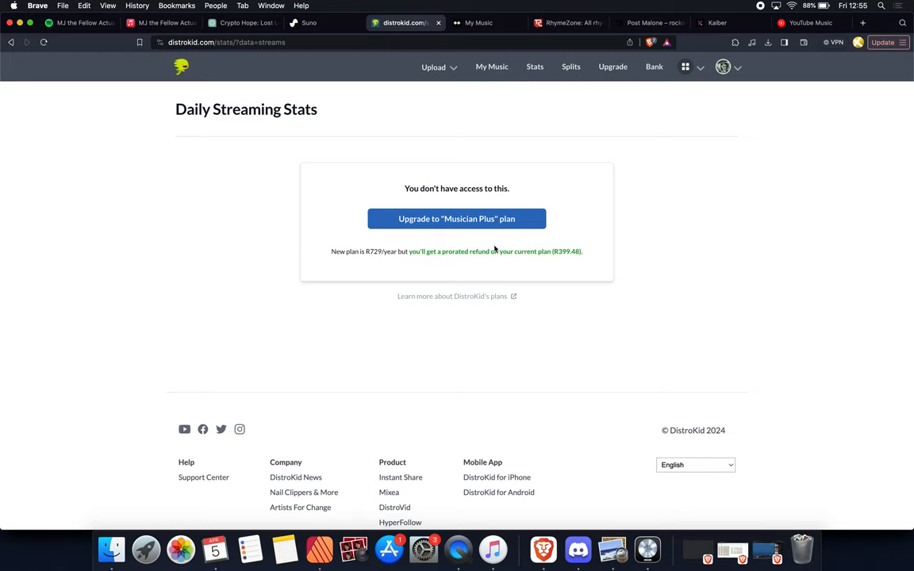
click(433, 67)
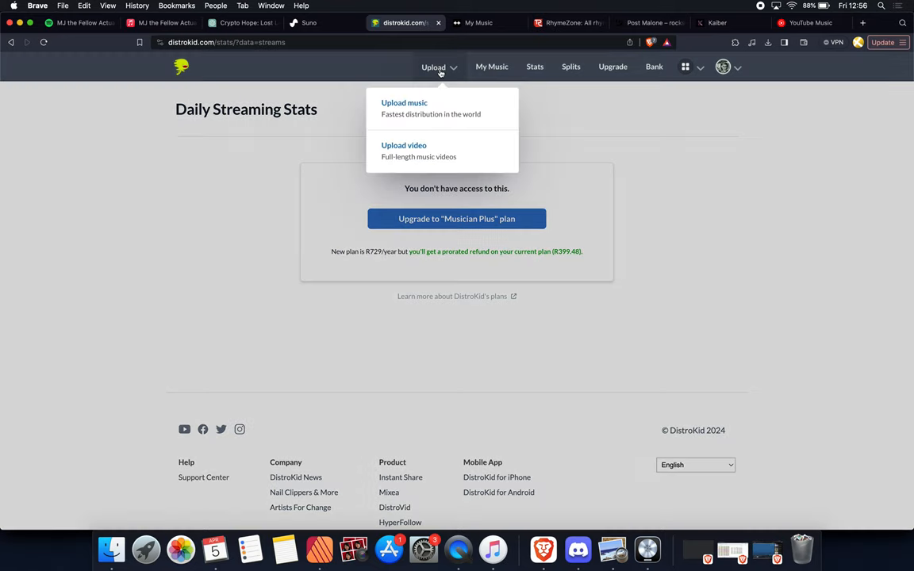
mouse_move(561, 127)
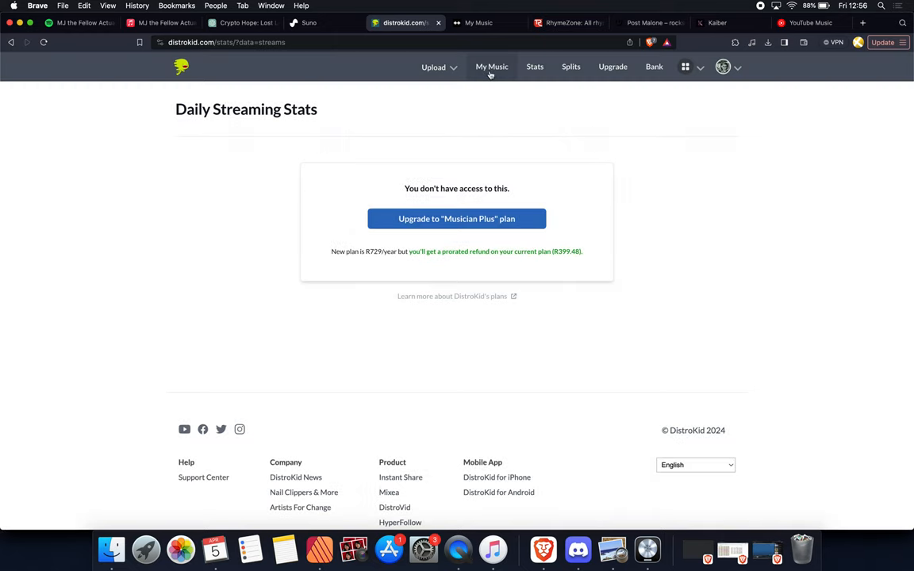
click(492, 66)
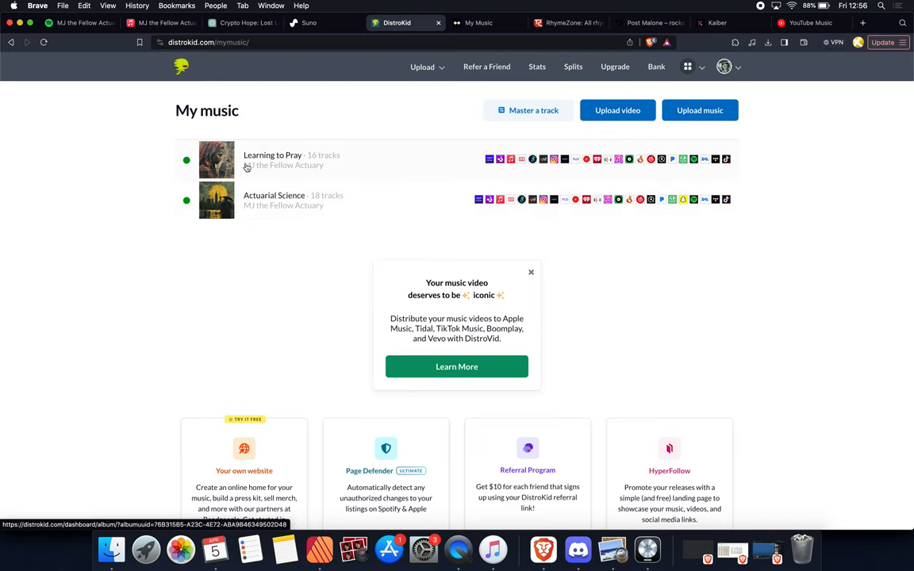
Review Learning to Pray and Actuarial Science on DistroKid, then switch to the Midjourney Bot chat in Discord.
scroll(down, 3)
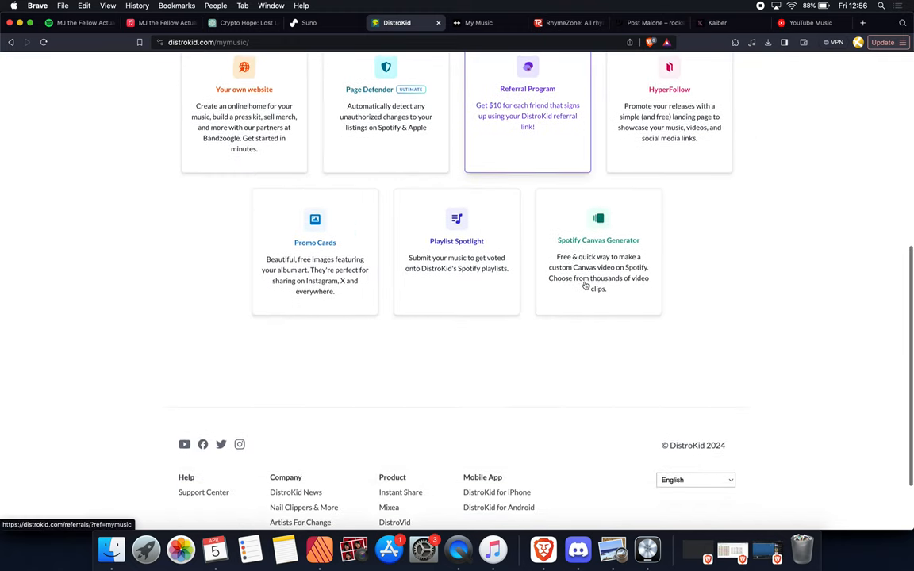
scroll(up, 3)
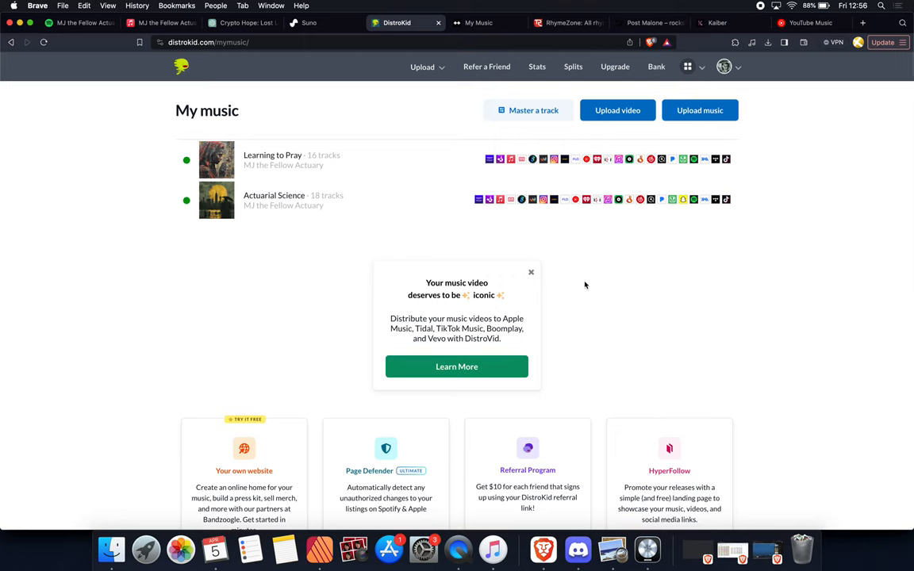
mouse_move(584, 169)
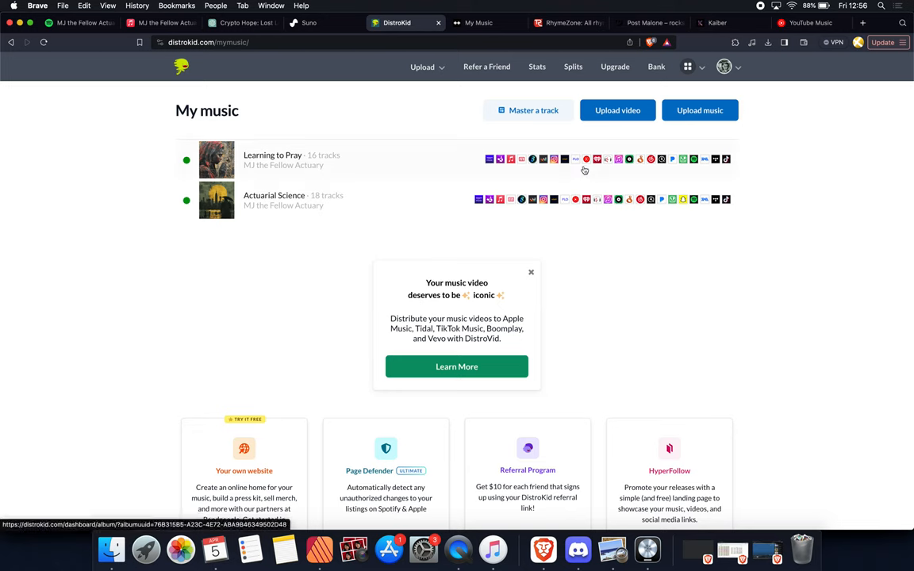
mouse_move(593, 176)
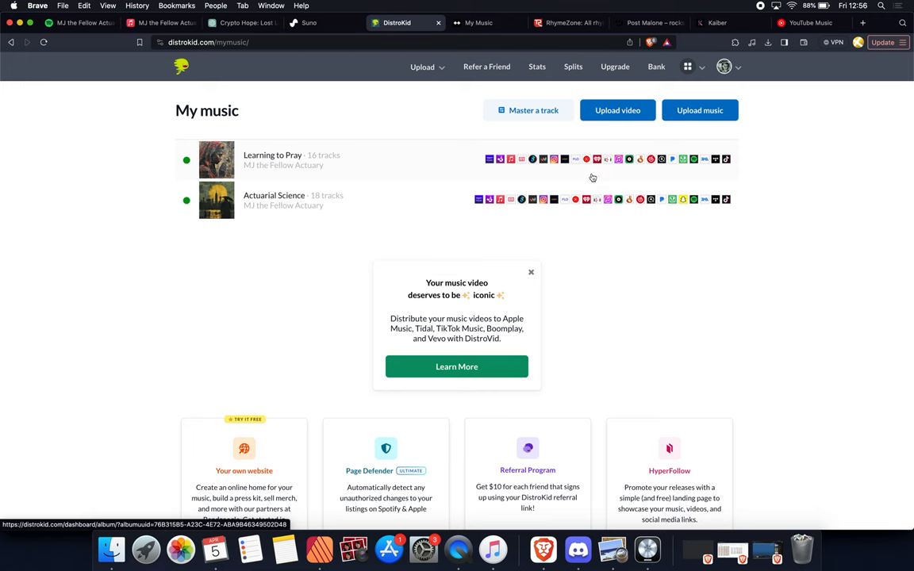
click(578, 549)
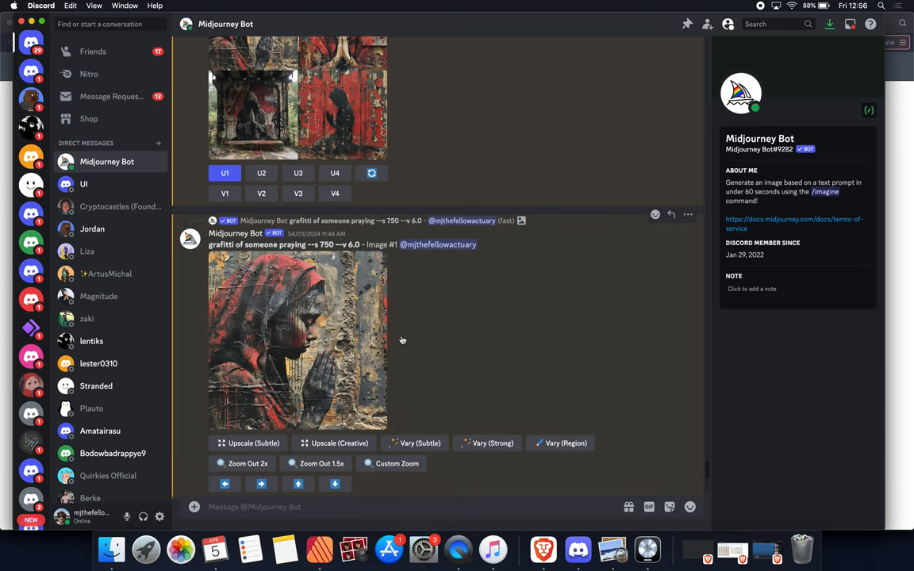
Scroll through Midjourney results, from the 'learning to pray' grid back to the upscaled praying graffiti.
scroll(up, 3)
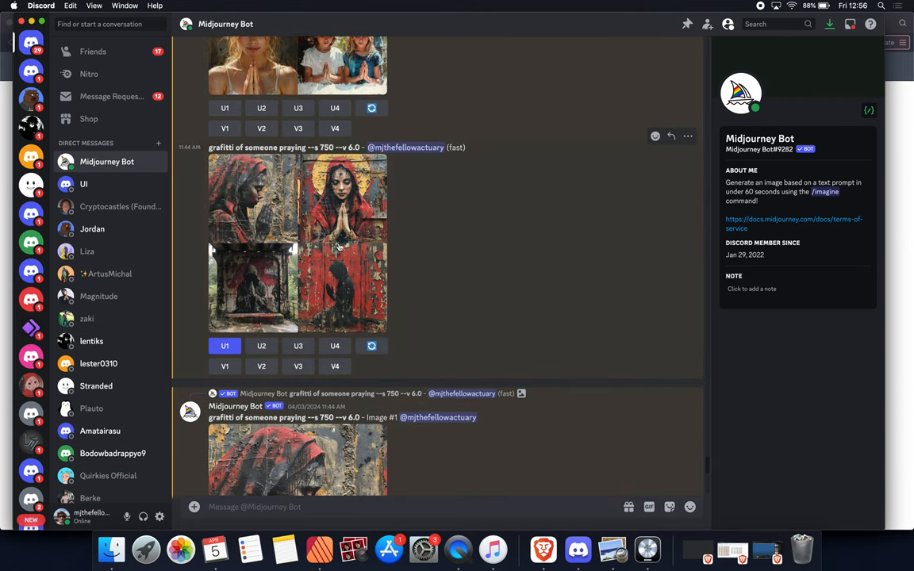
scroll(up, 3)
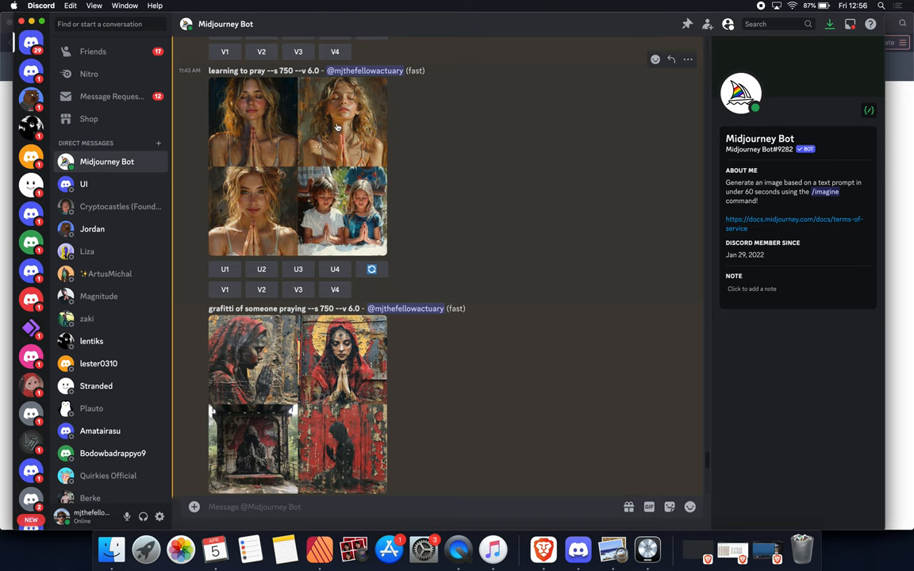
mouse_move(301, 172)
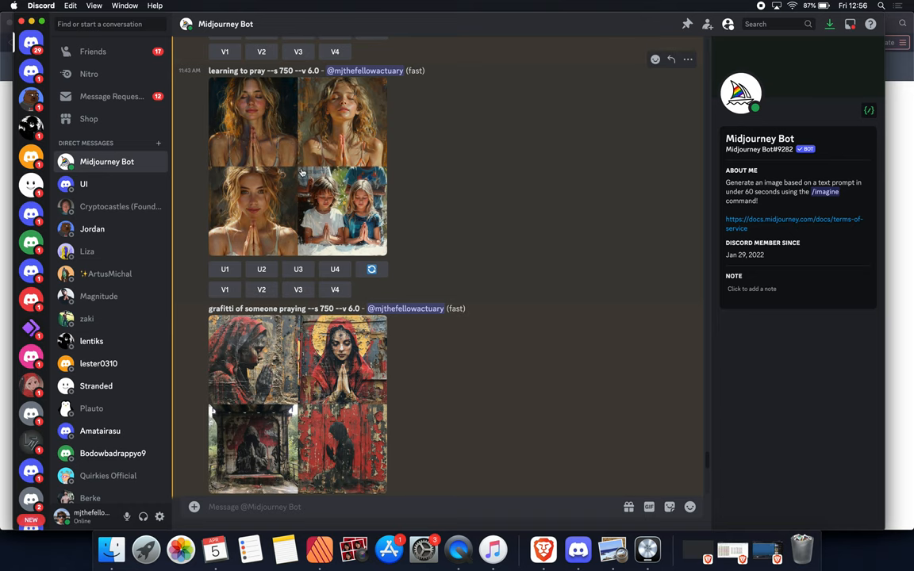
mouse_move(423, 189)
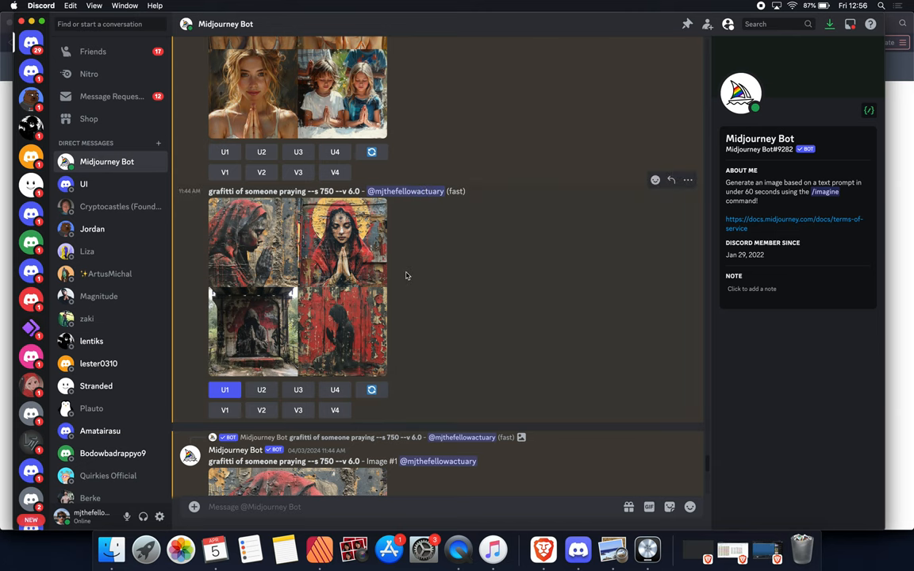
scroll(down, 3)
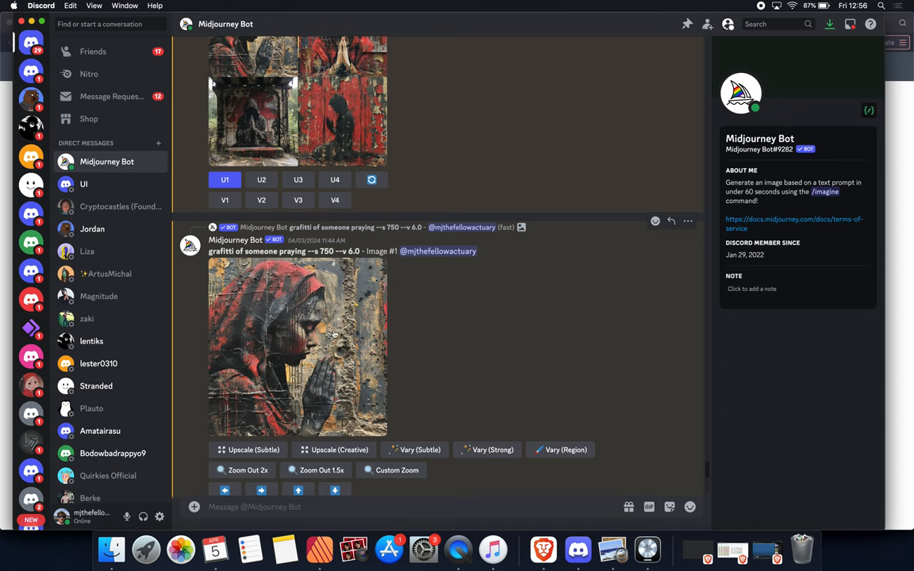
scroll(down, 3)
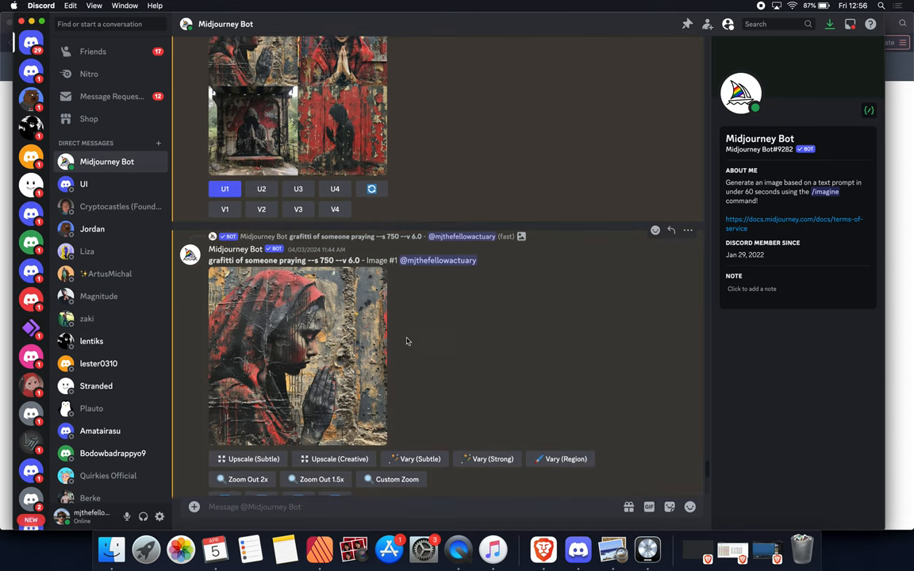
mouse_move(544, 549)
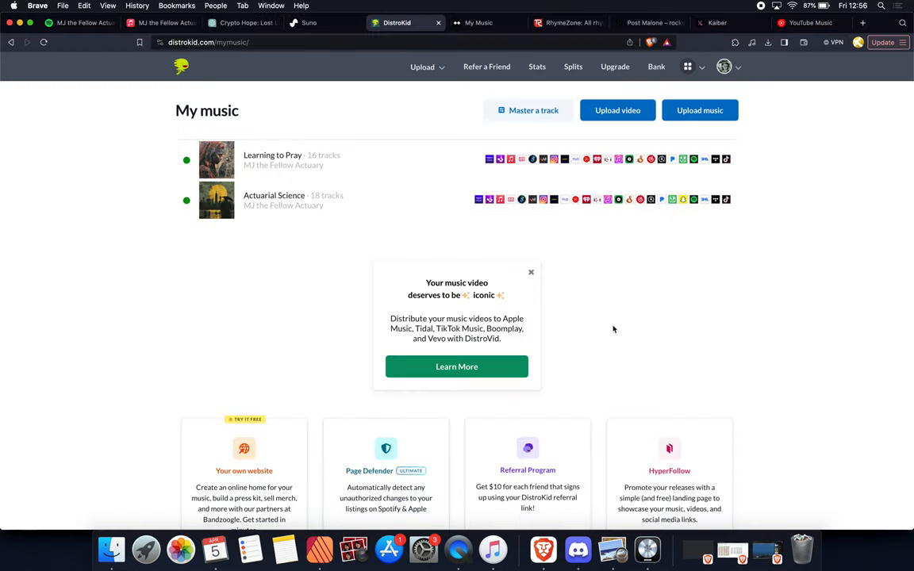
Open the Kaiber 'rain in the city' page and play the 20-second video.
click(716, 22)
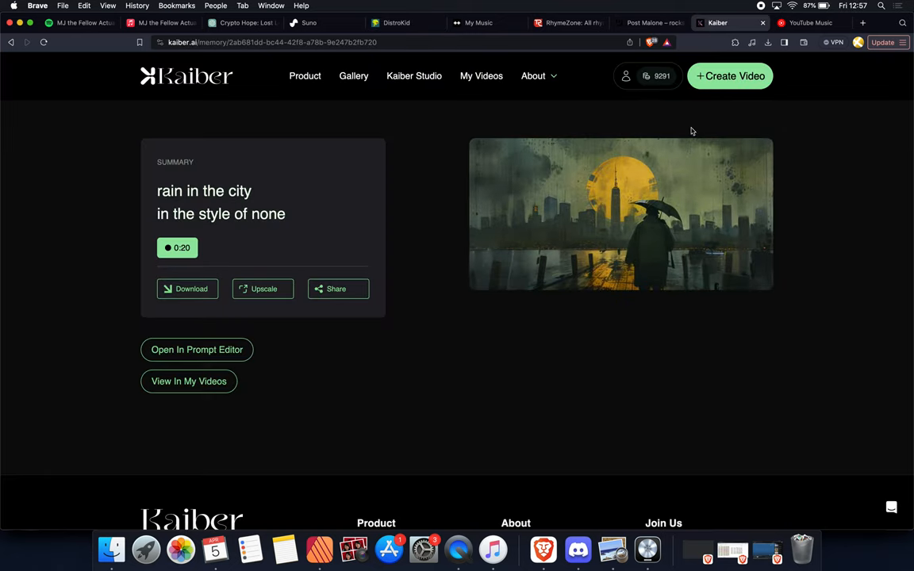
click(621, 214)
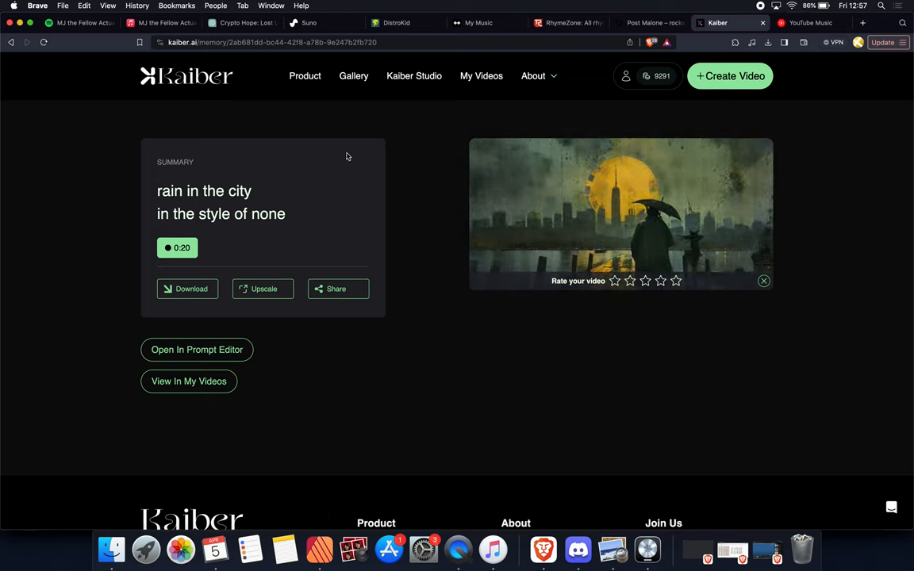
mouse_move(413, 31)
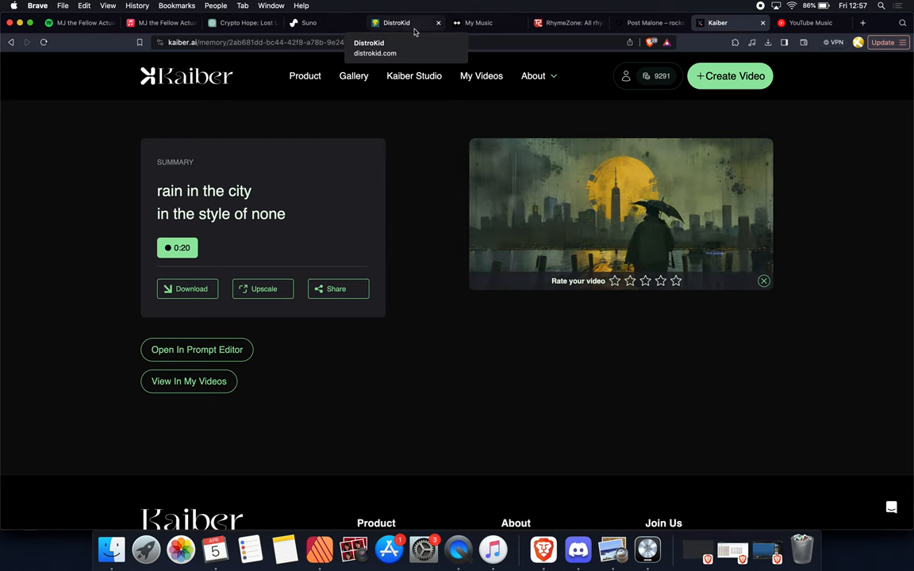
mouse_move(319, 549)
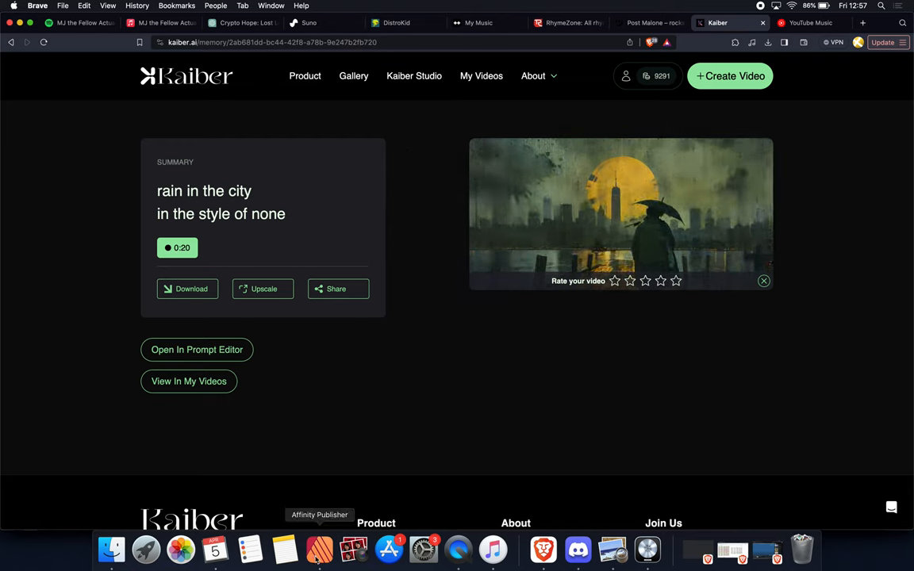
Bring up the album covers document in Affinity Publisher and view the yellow lettering cover on page 5.
click(319, 549)
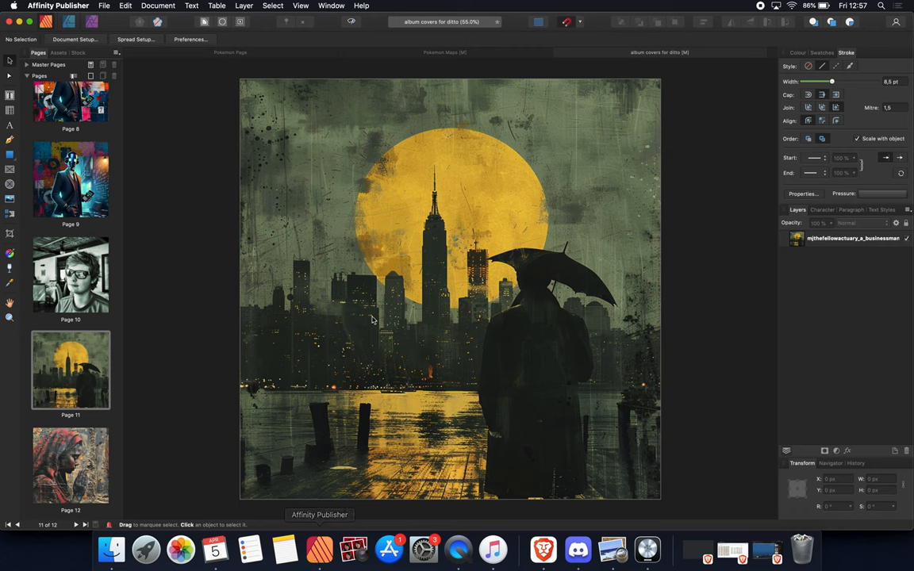
mouse_move(146, 352)
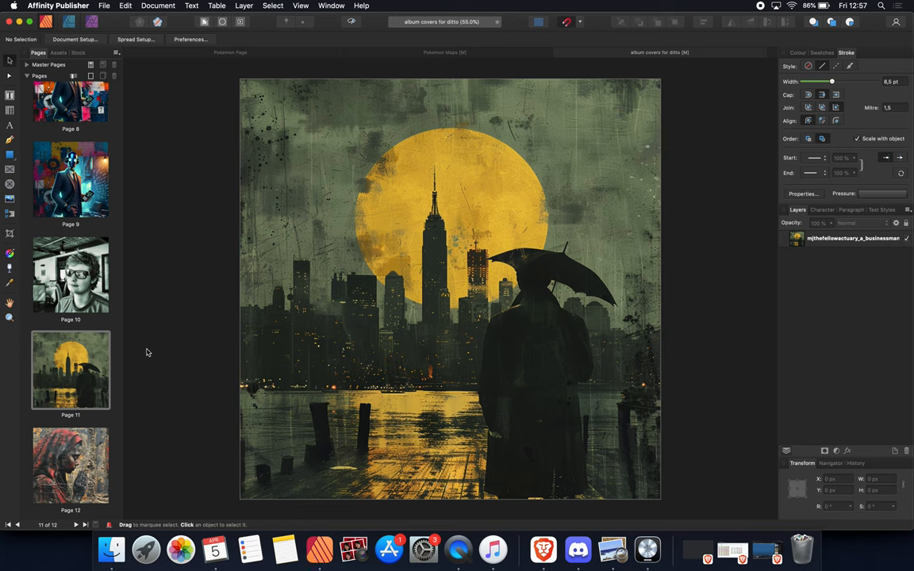
scroll(up, 3)
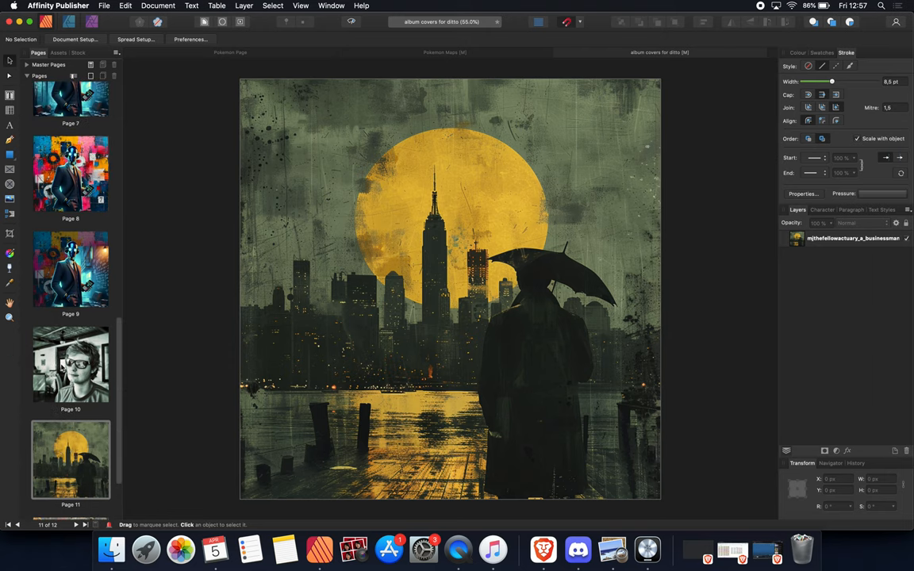
scroll(up, 3)
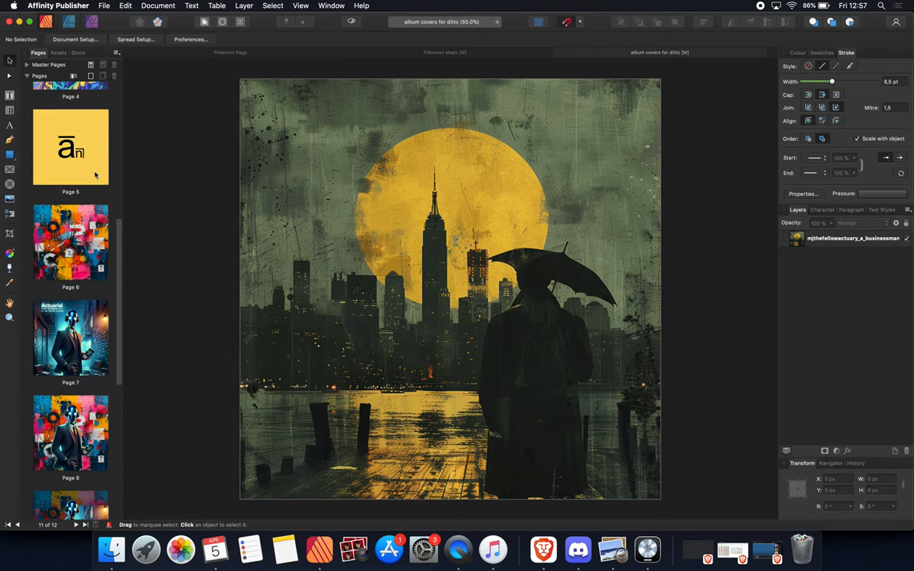
click(70, 147)
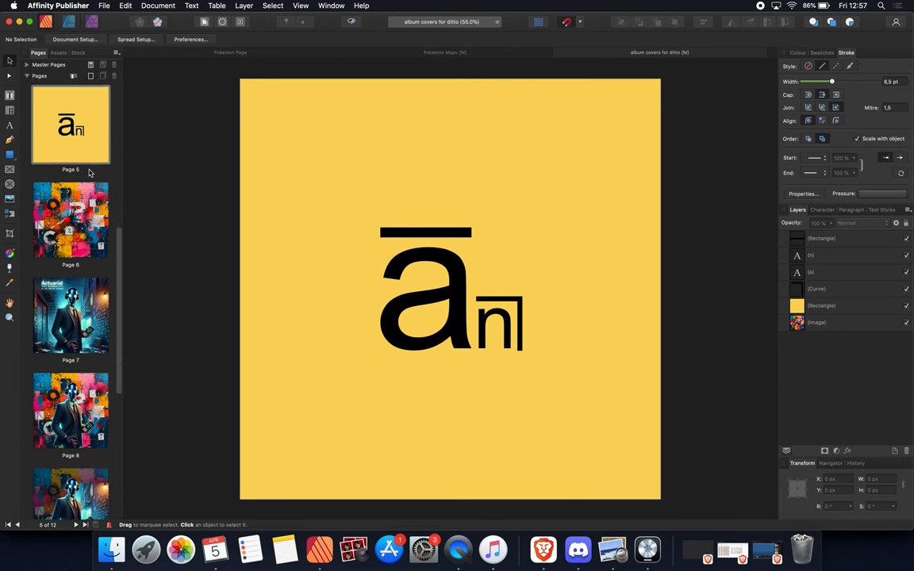
scroll(down, 3)
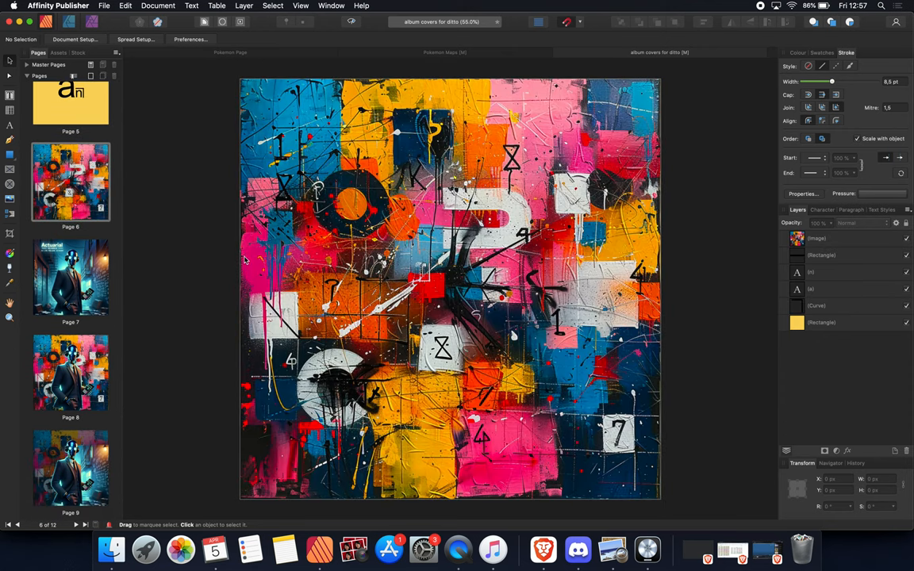
Browse the robot actuary, rainy city and praying graffiti covers on pages 7 through 12.
click(70, 276)
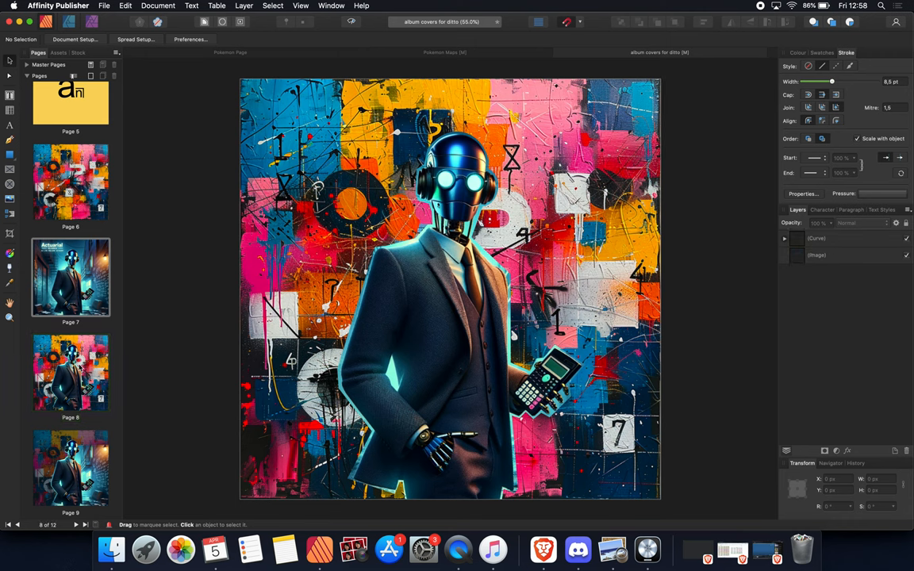
click(450, 285)
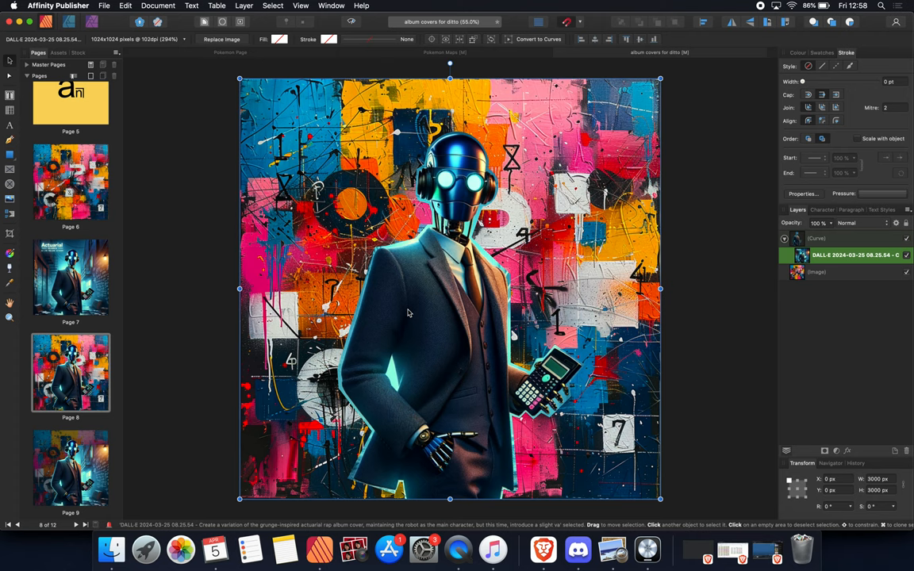
scroll(down, 3)
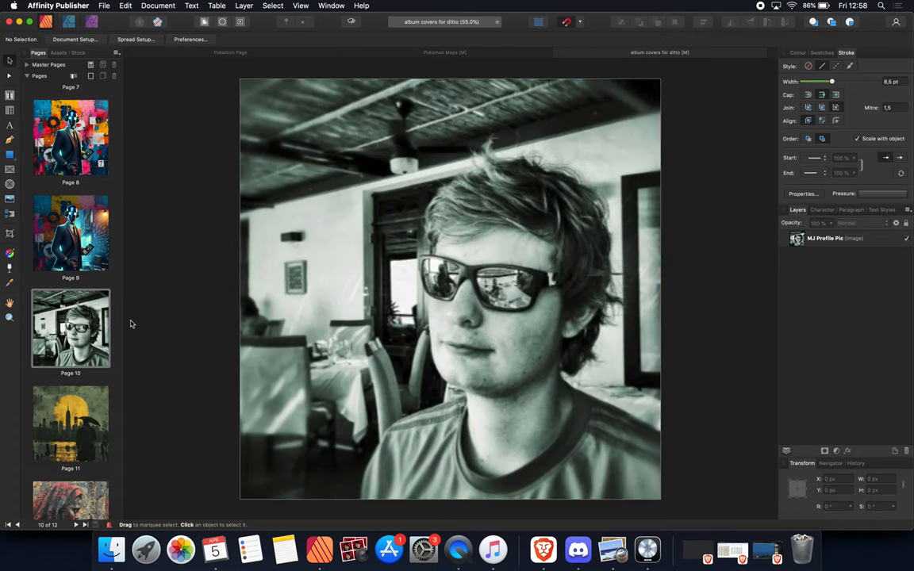
scroll(down, 3)
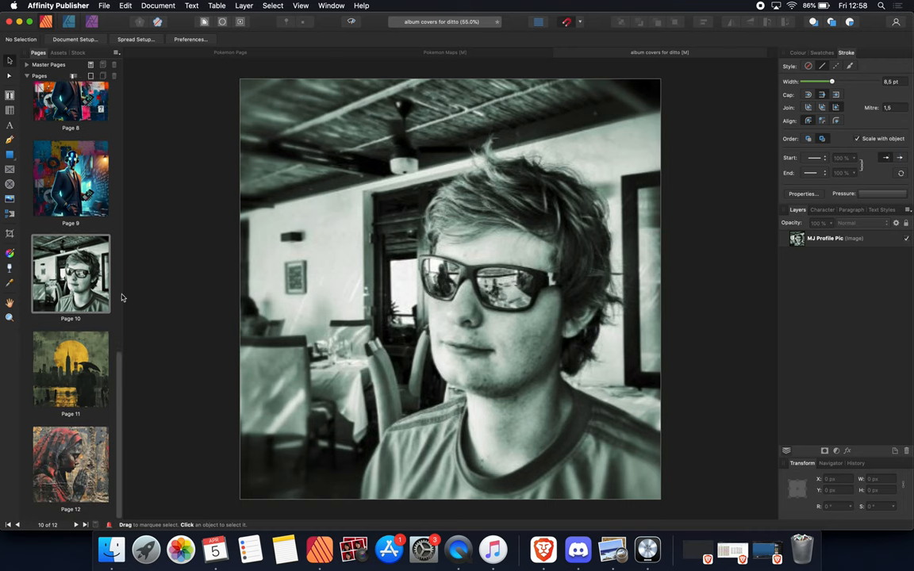
click(71, 369)
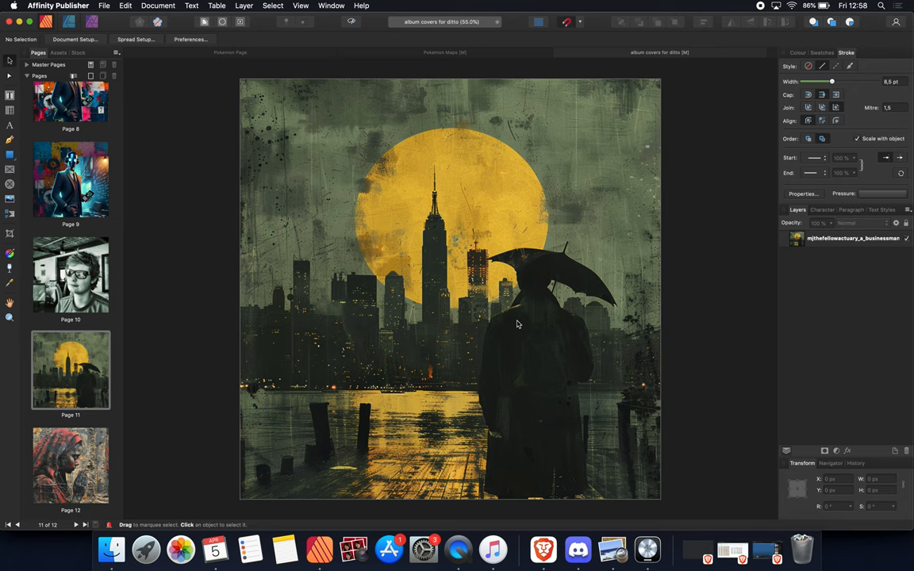
mouse_move(368, 249)
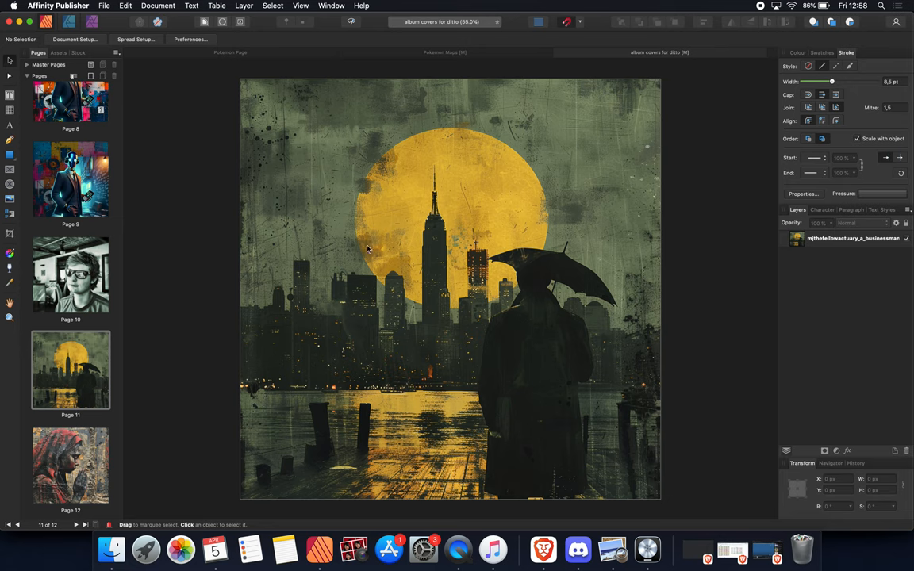
click(70, 466)
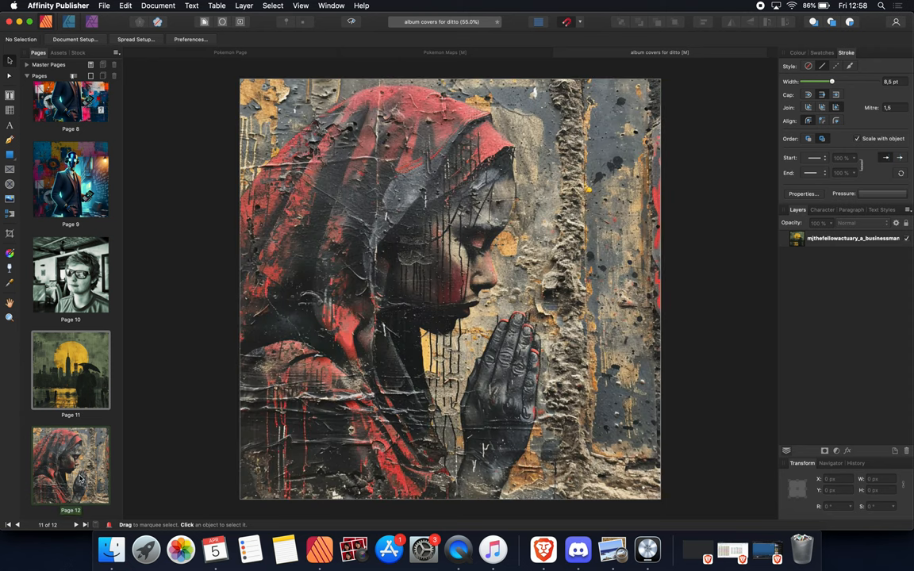
click(71, 464)
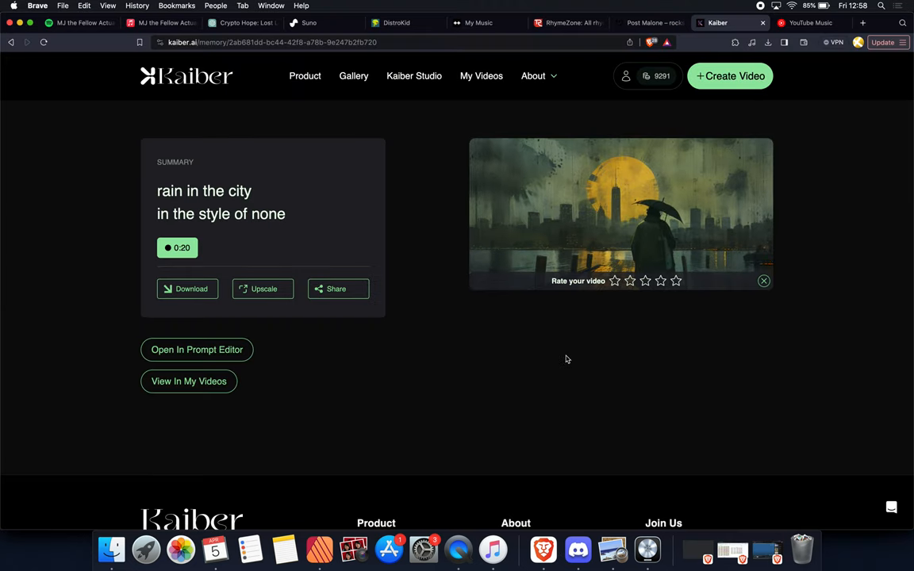
Return to the DistroKid new release form in Brave.
click(397, 23)
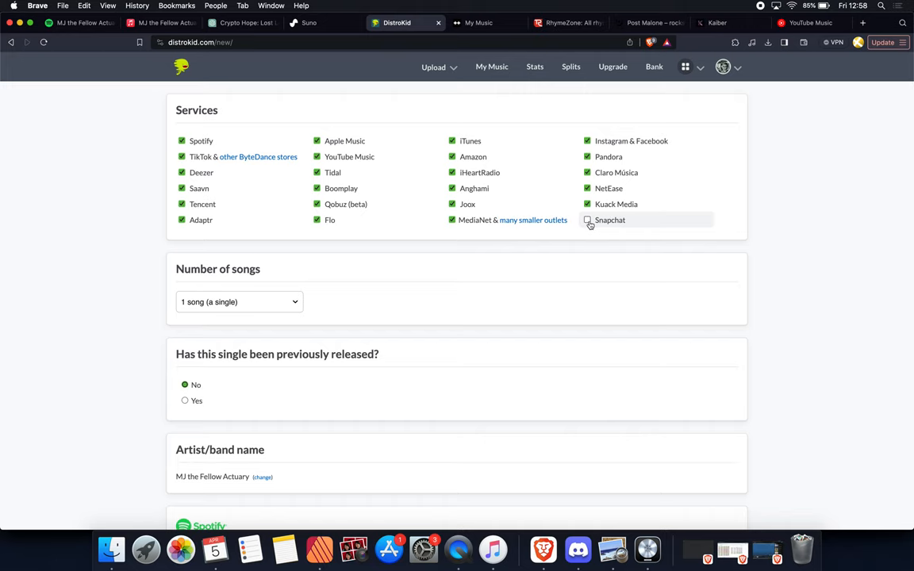
Tick Snapchat, confirm full publishing rights, and set the album to 15 songs.
click(588, 220)
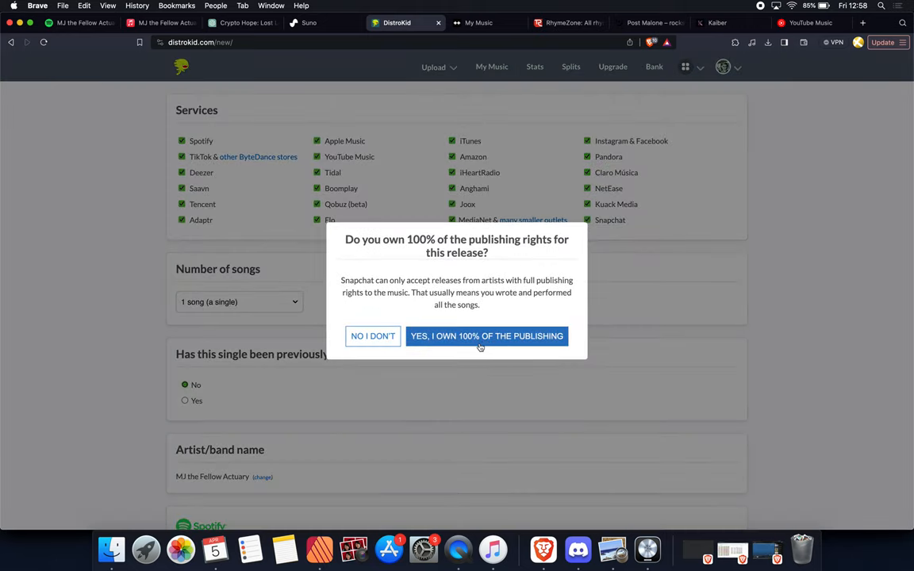
click(486, 335)
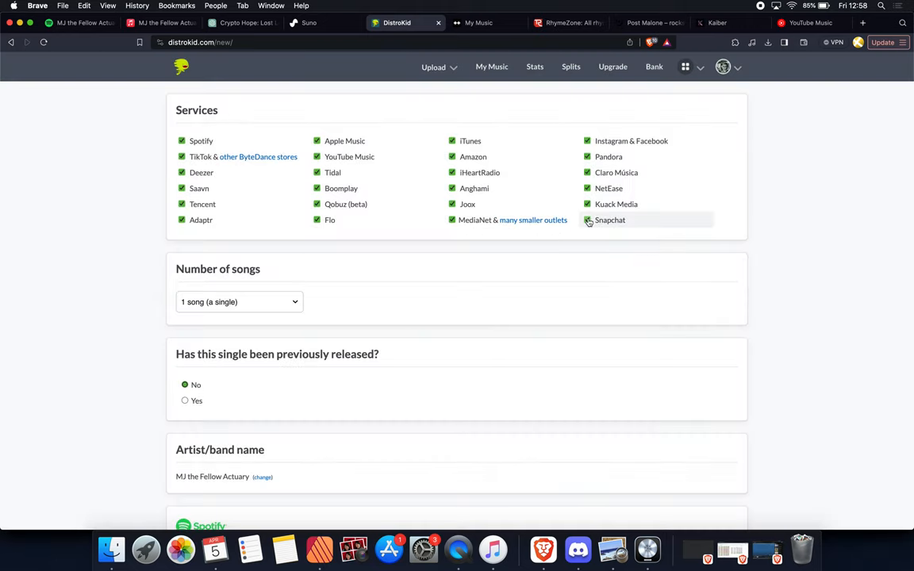
click(238, 302)
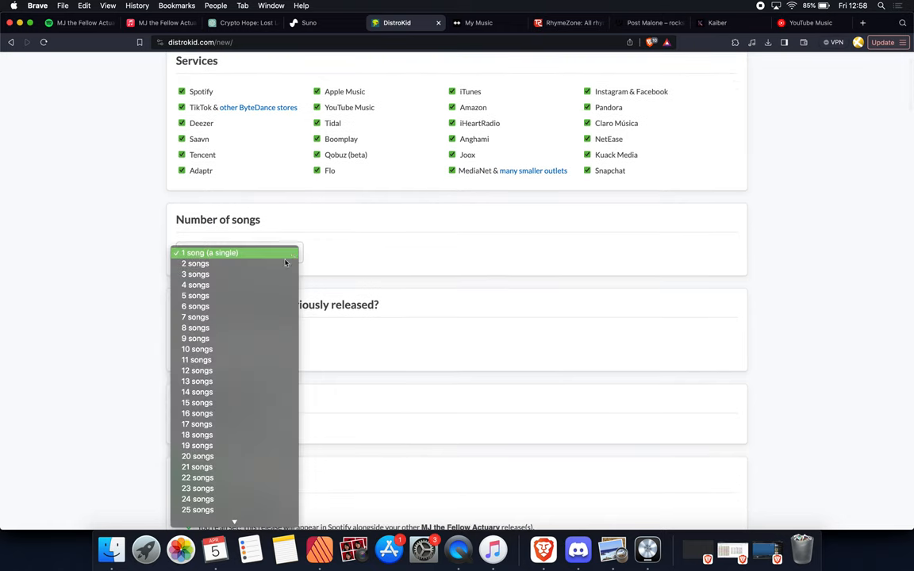
click(197, 402)
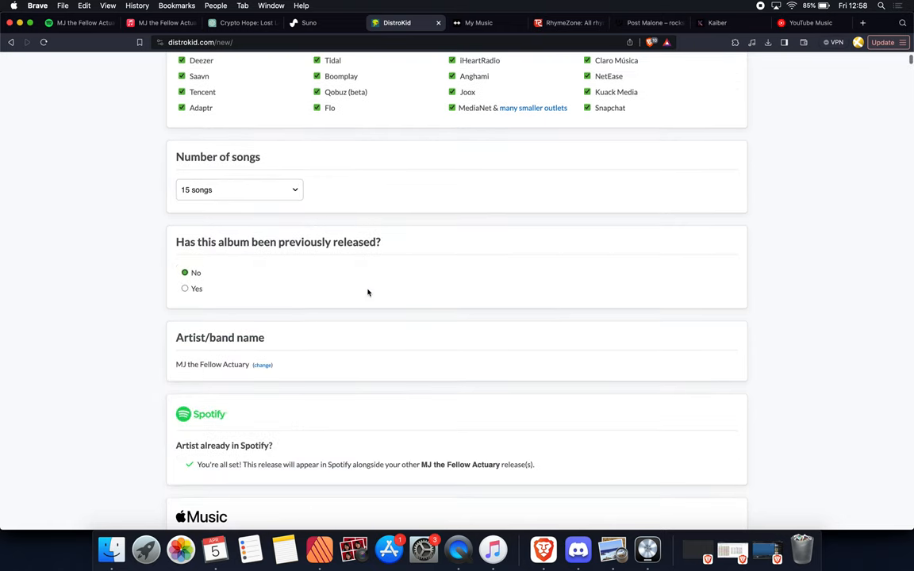
scroll(down, 3)
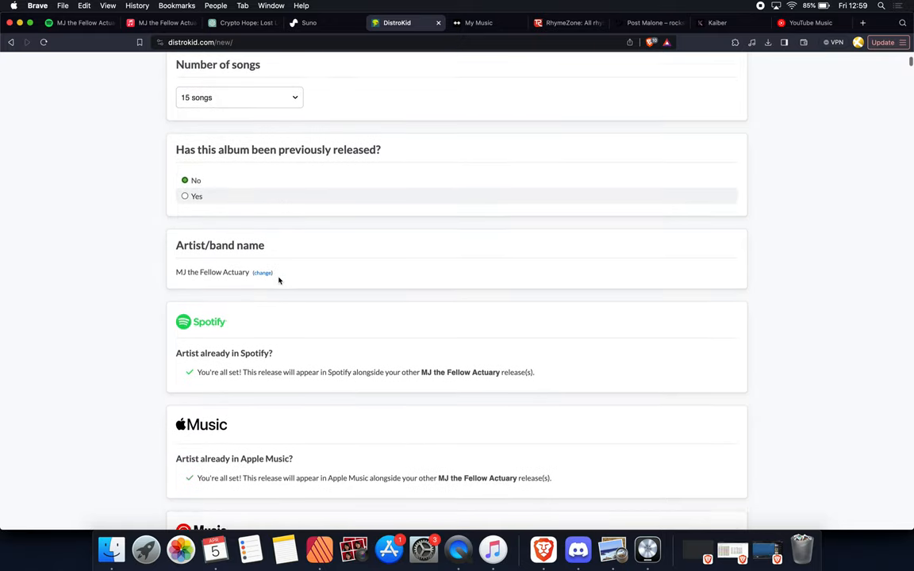
scroll(down, 3)
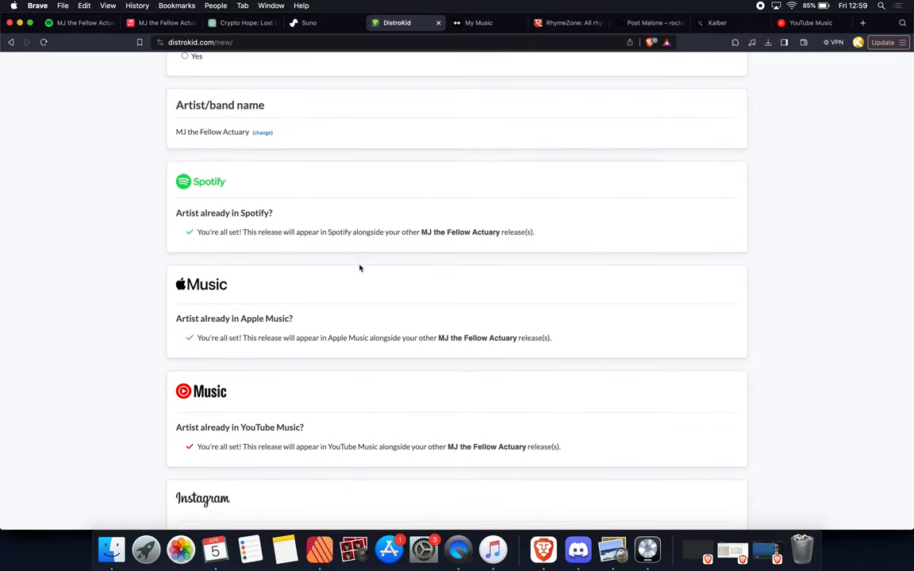
scroll(down, 3)
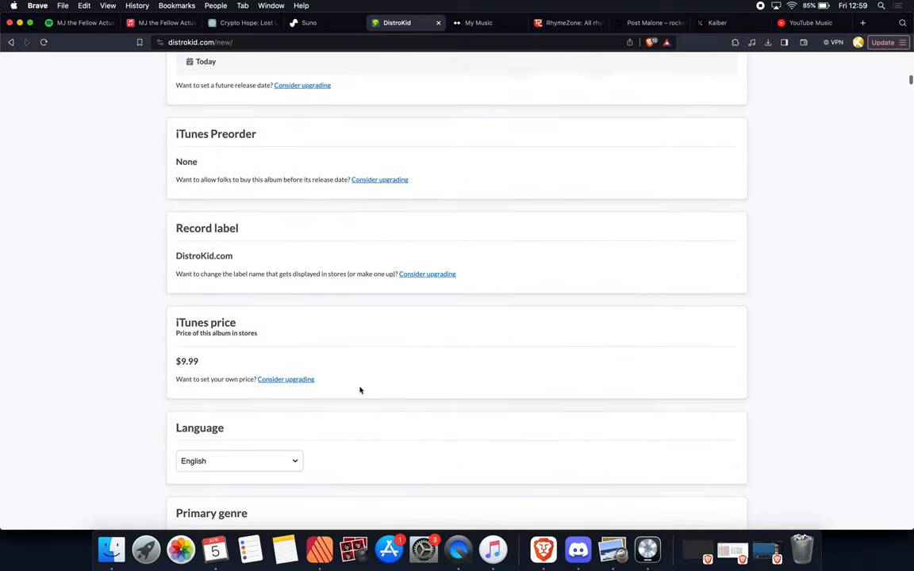
scroll(down, 3)
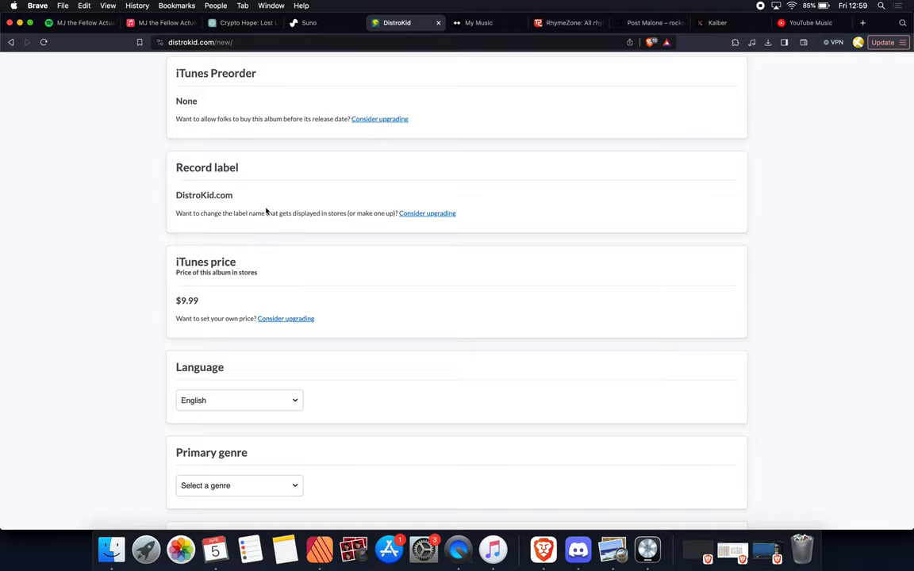
mouse_move(325, 200)
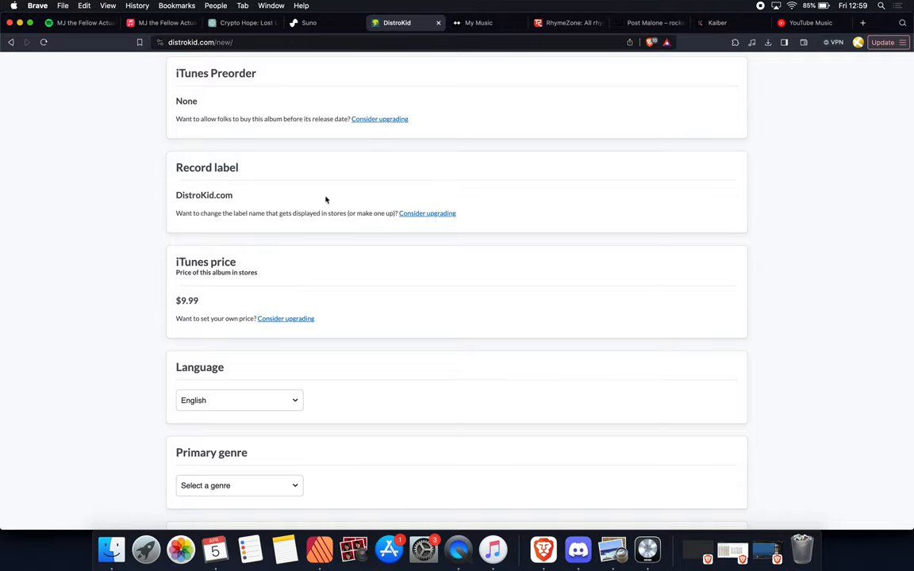
scroll(down, 3)
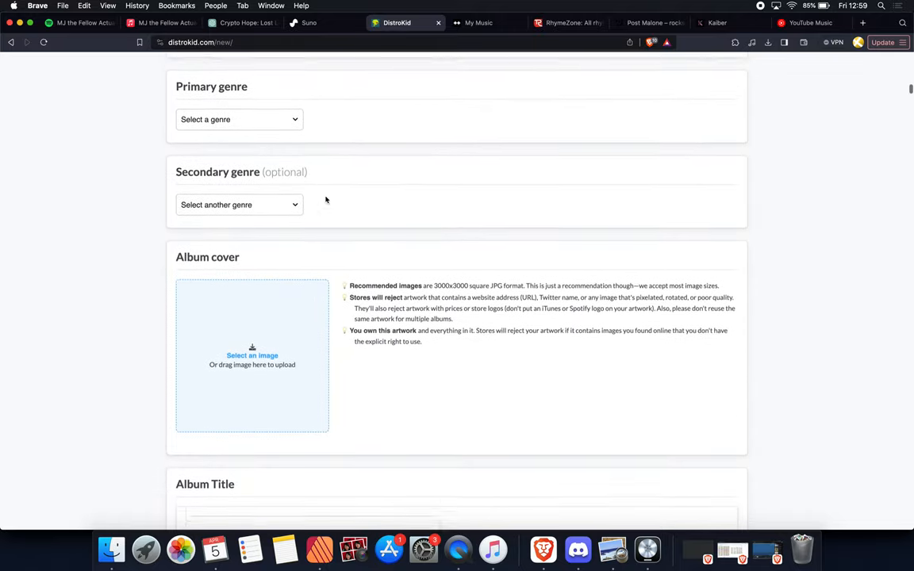
scroll(down, 3)
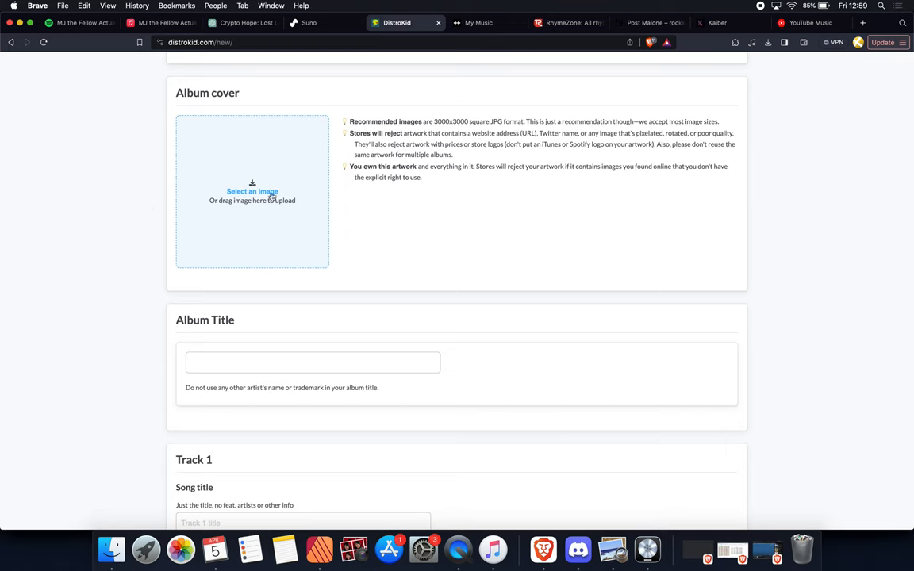
scroll(down, 3)
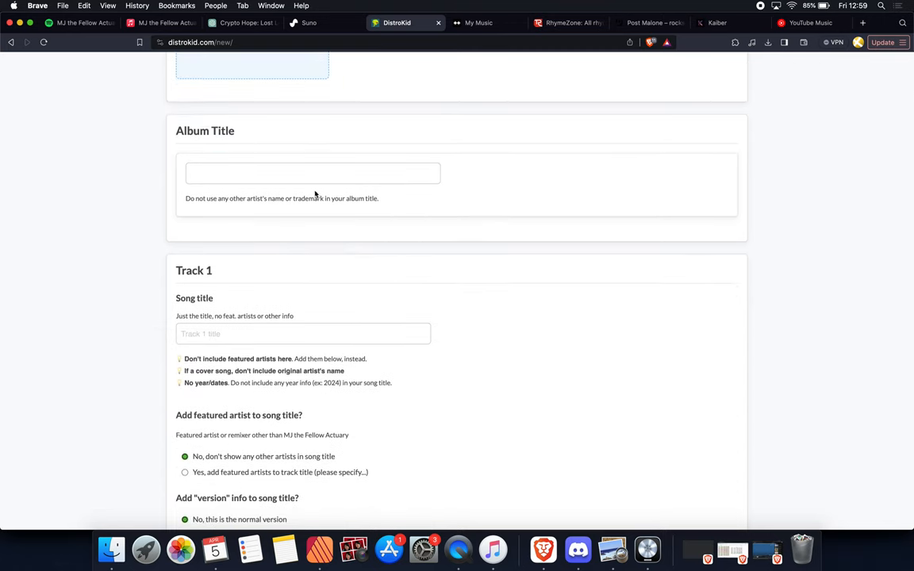
scroll(down, 3)
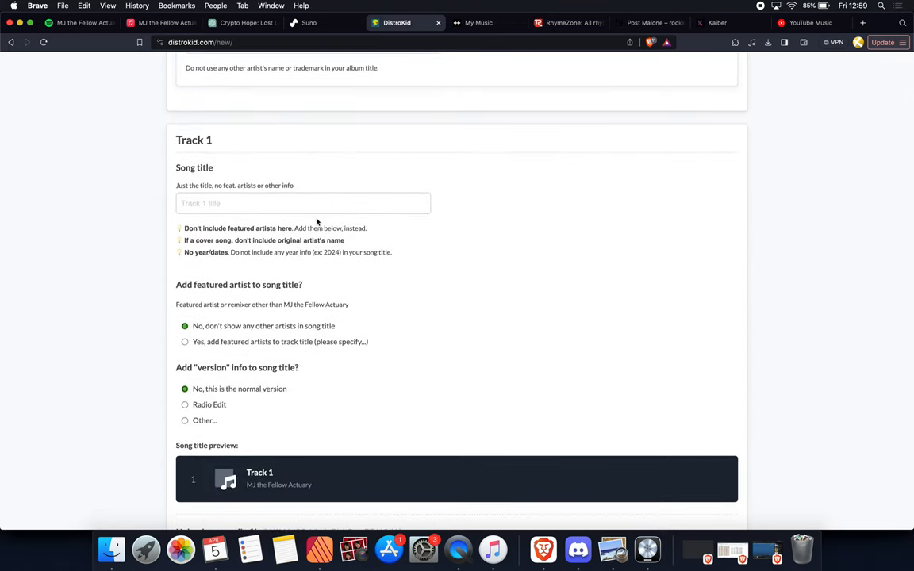
scroll(down, 3)
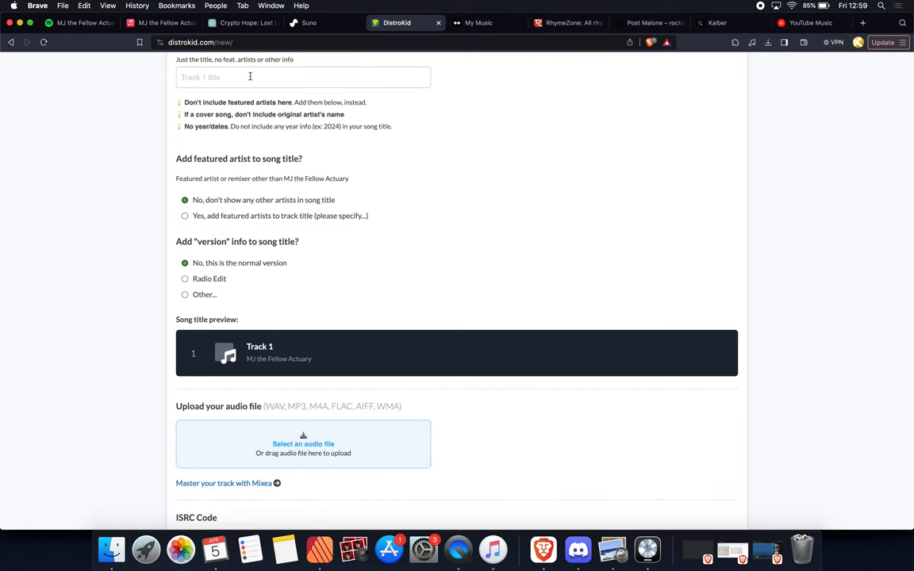
scroll(down, 3)
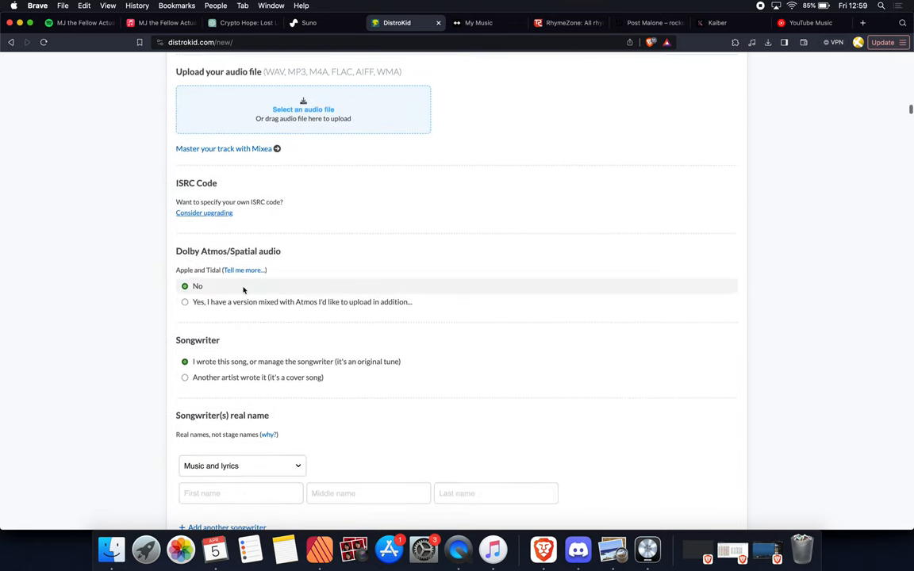
scroll(down, 3)
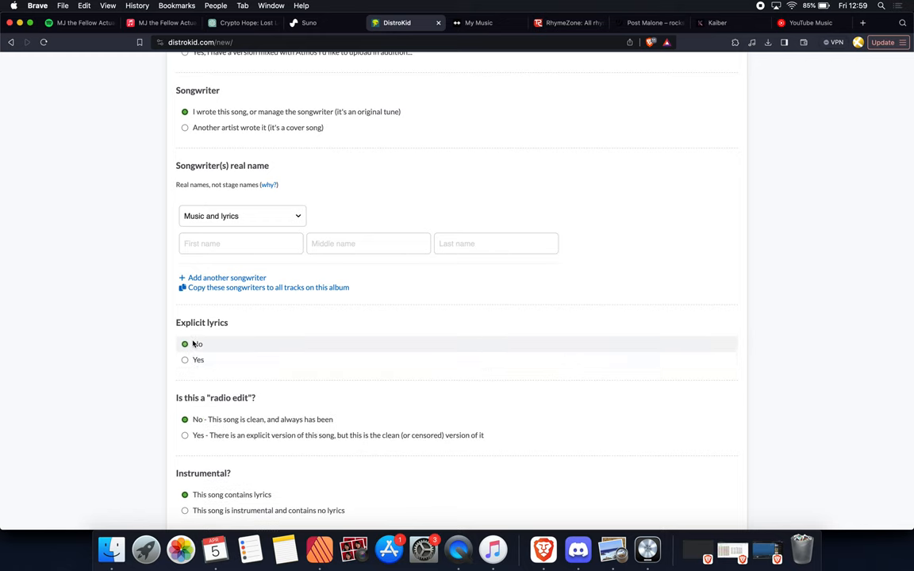
mouse_move(323, 292)
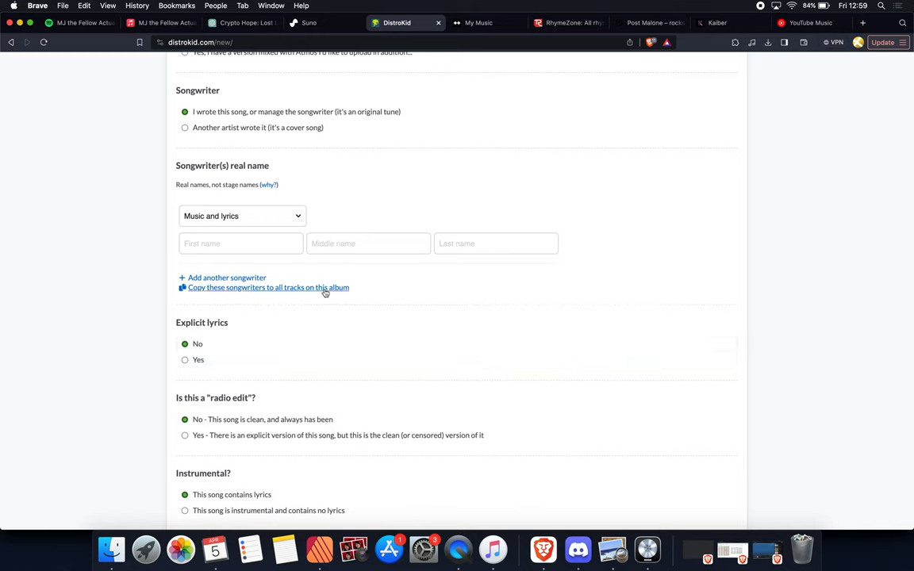
mouse_move(459, 271)
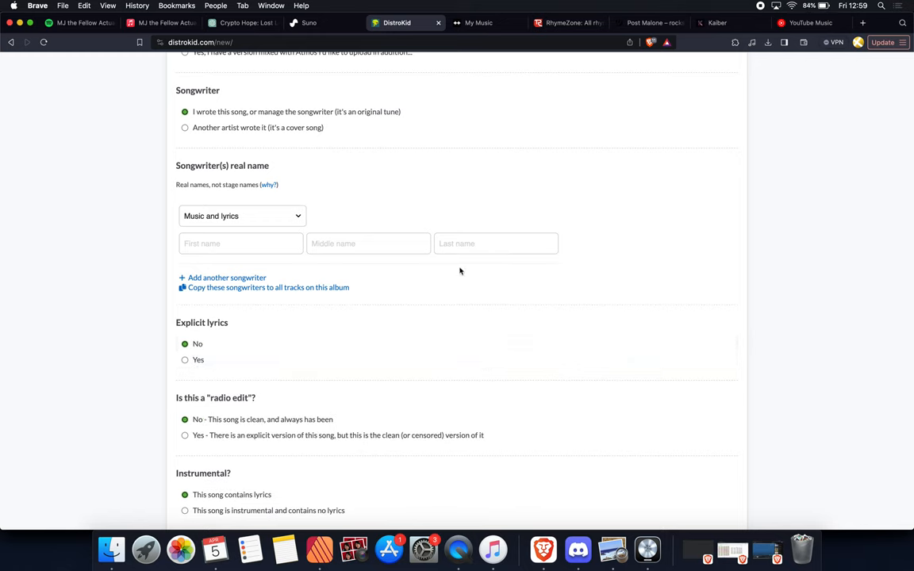
scroll(up, 3)
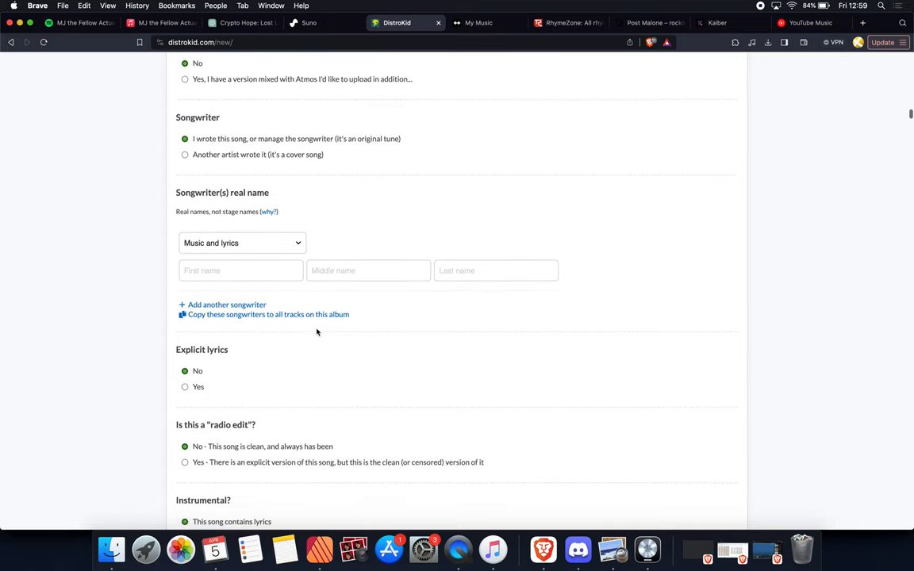
scroll(down, 3)
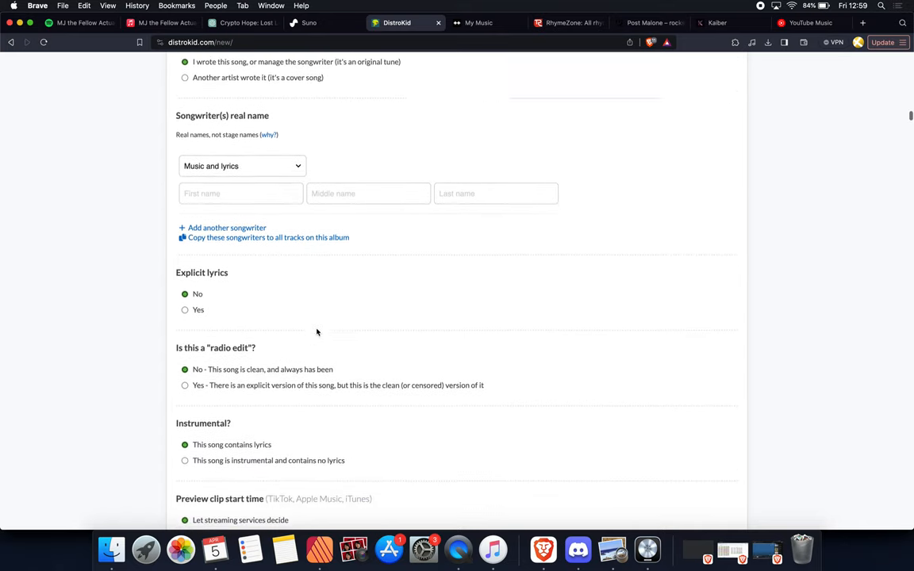
scroll(down, 3)
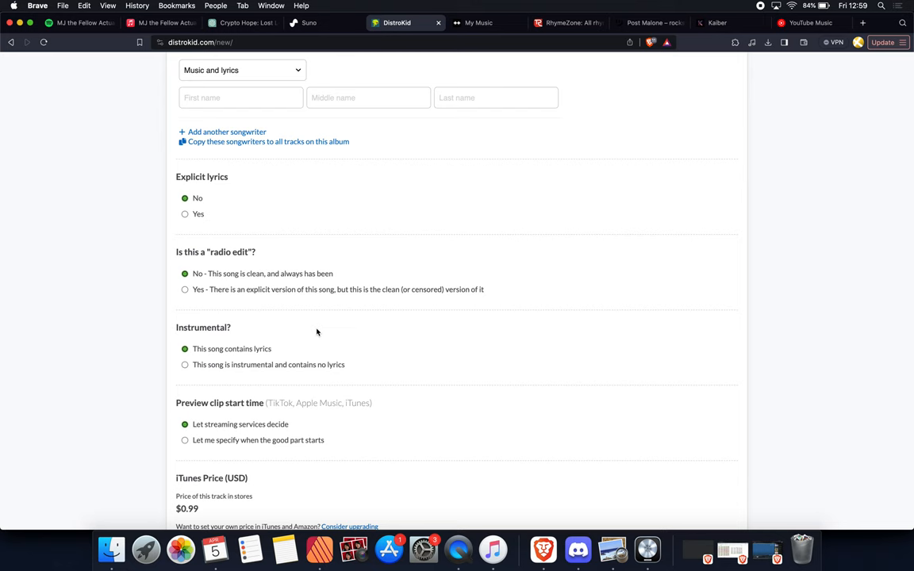
click(309, 22)
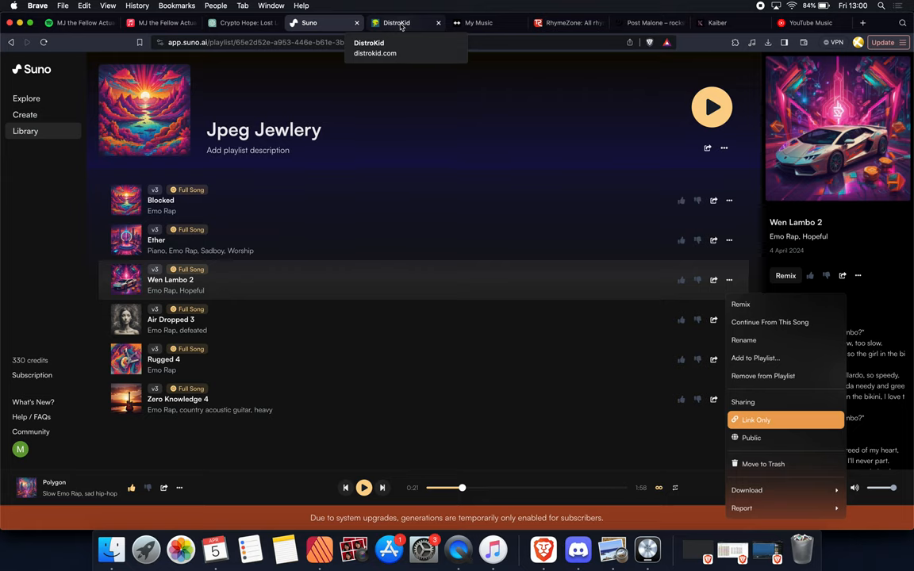
click(397, 22)
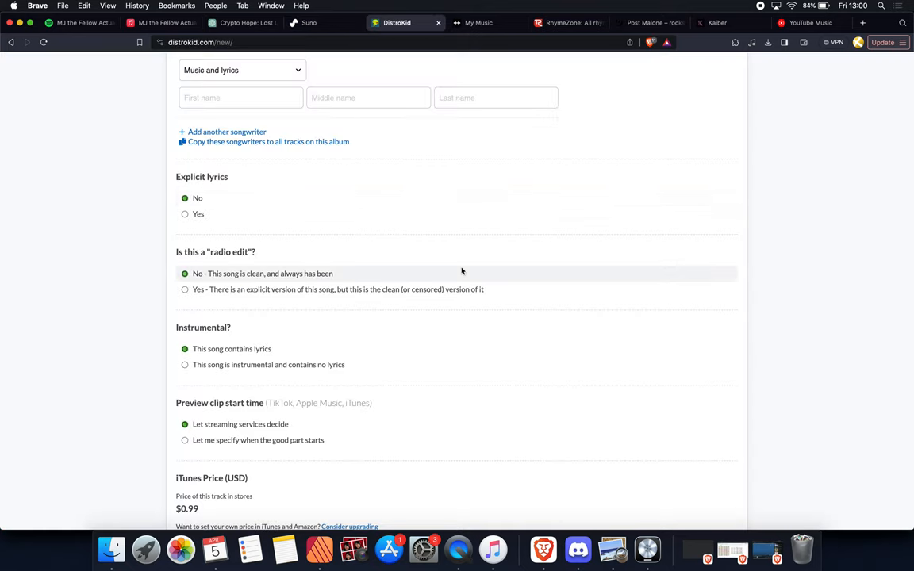
scroll(down, 3)
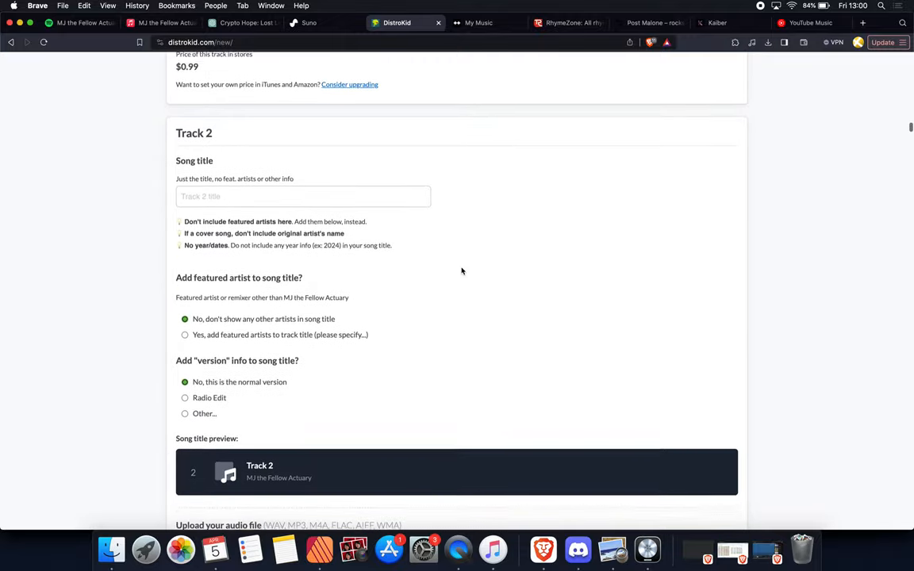
scroll(down, 3)
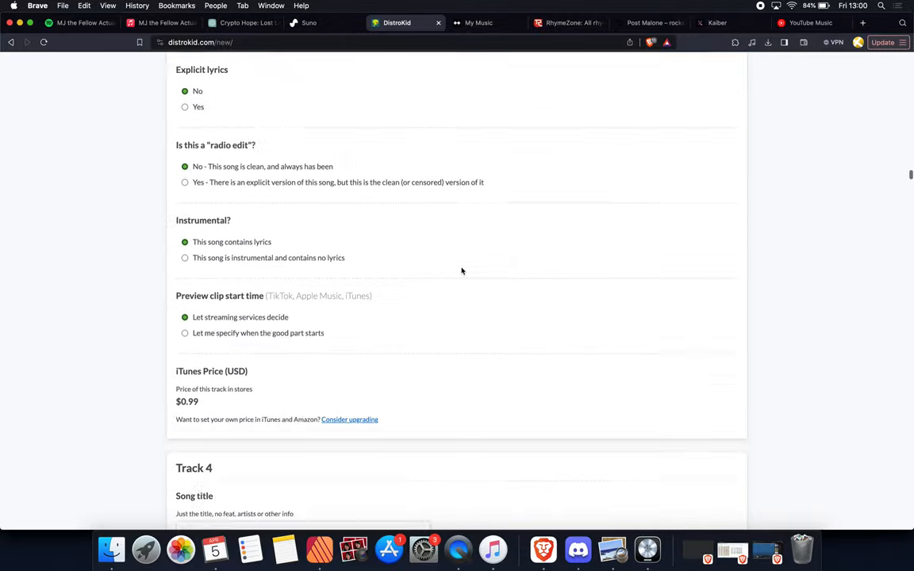
scroll(down, 3)
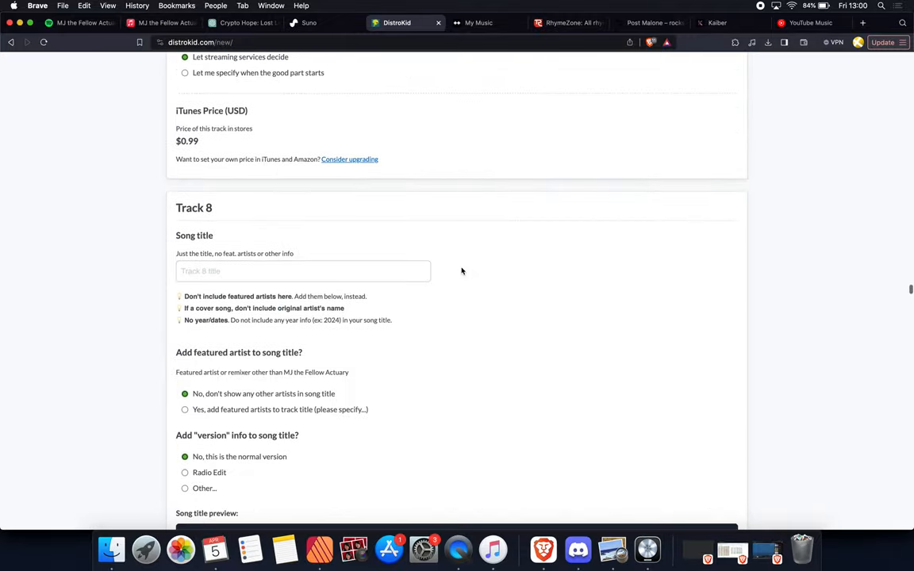
scroll(down, 3)
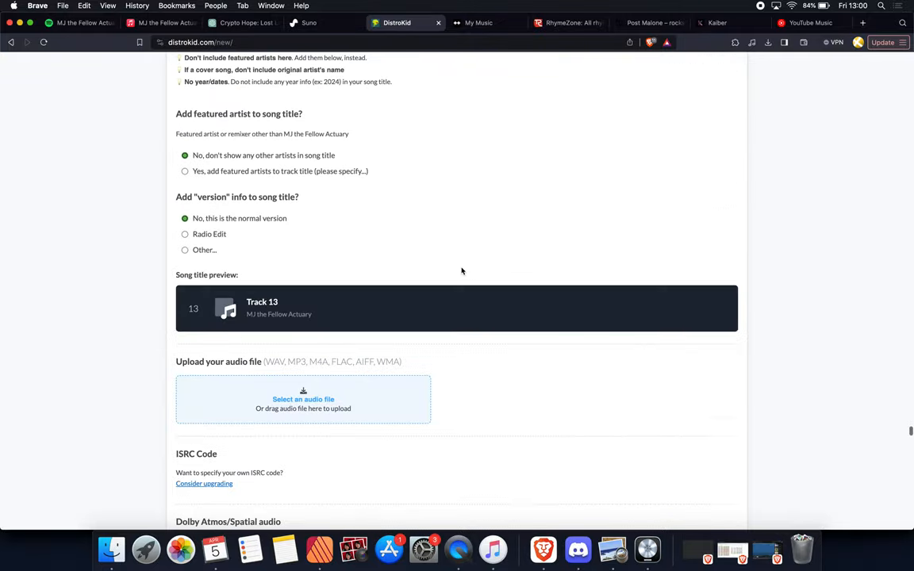
scroll(down, 3)
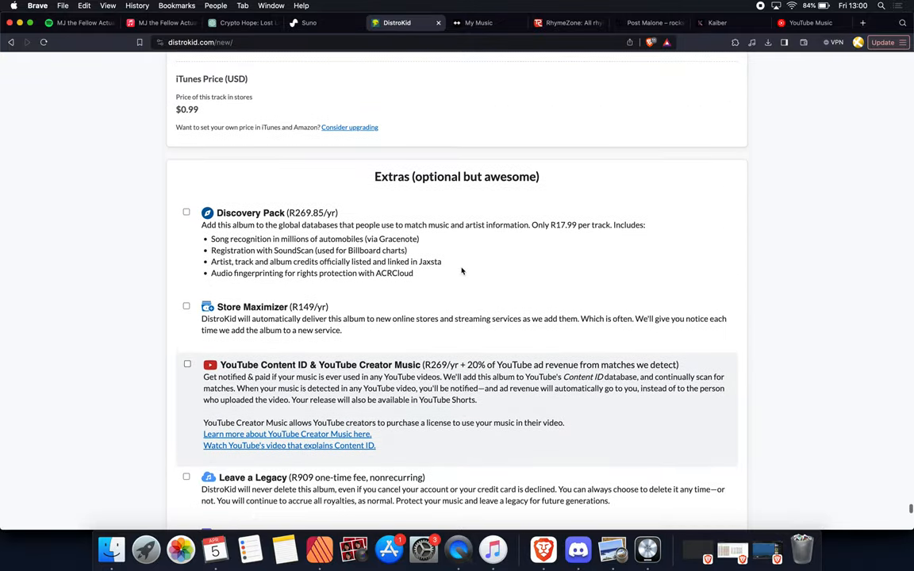
scroll(down, 3)
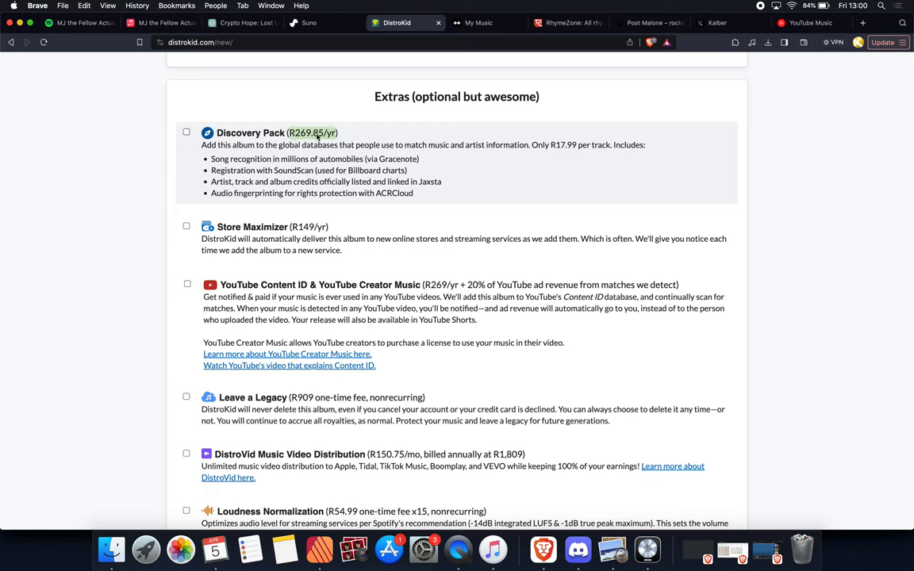
mouse_move(586, 158)
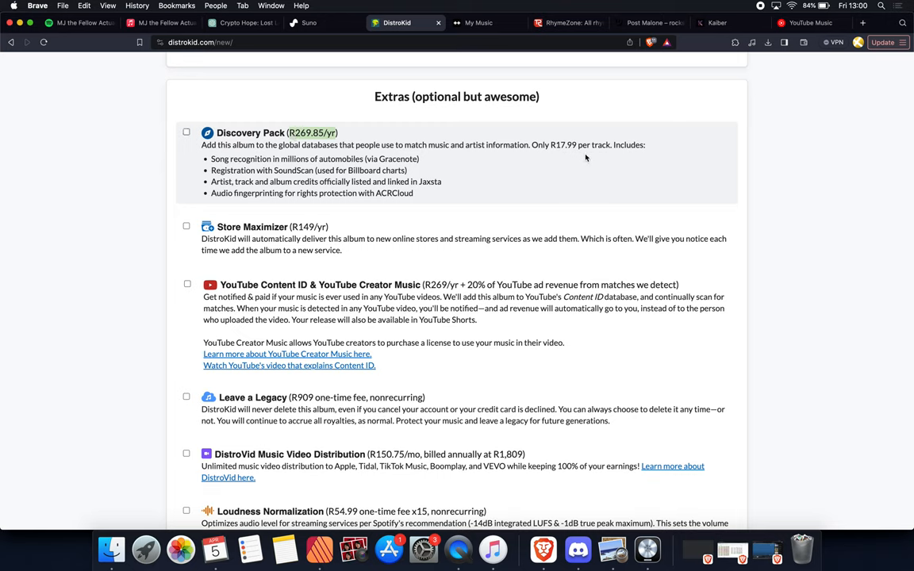
mouse_move(390, 158)
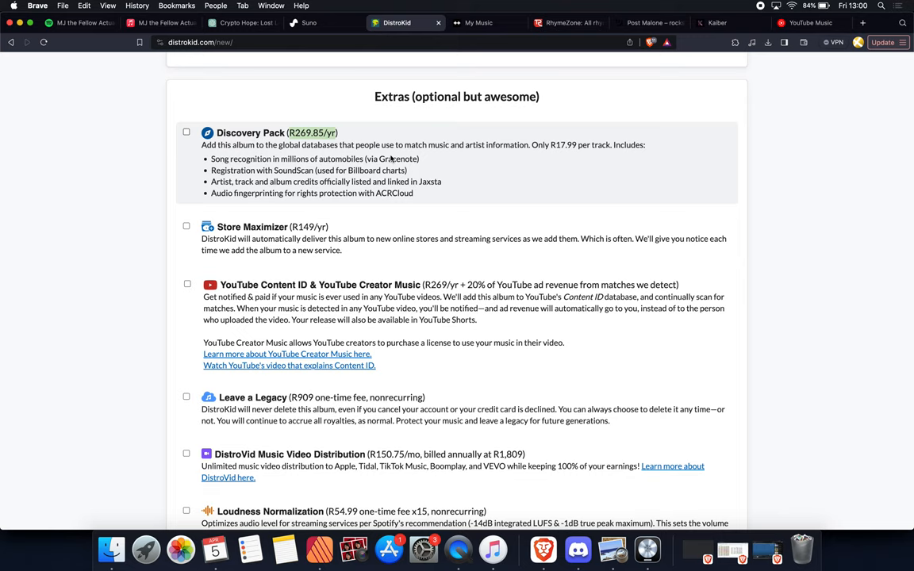
mouse_move(390, 204)
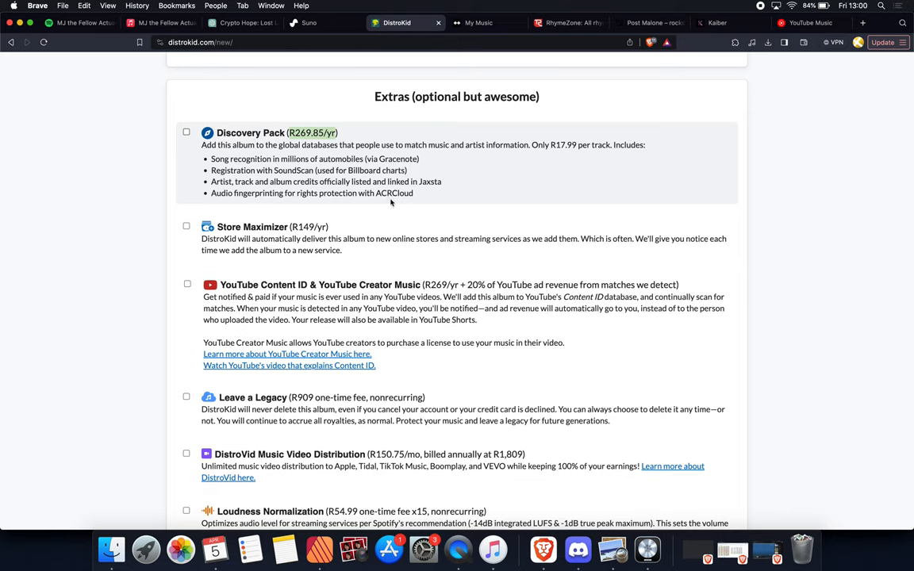
scroll(down, 3)
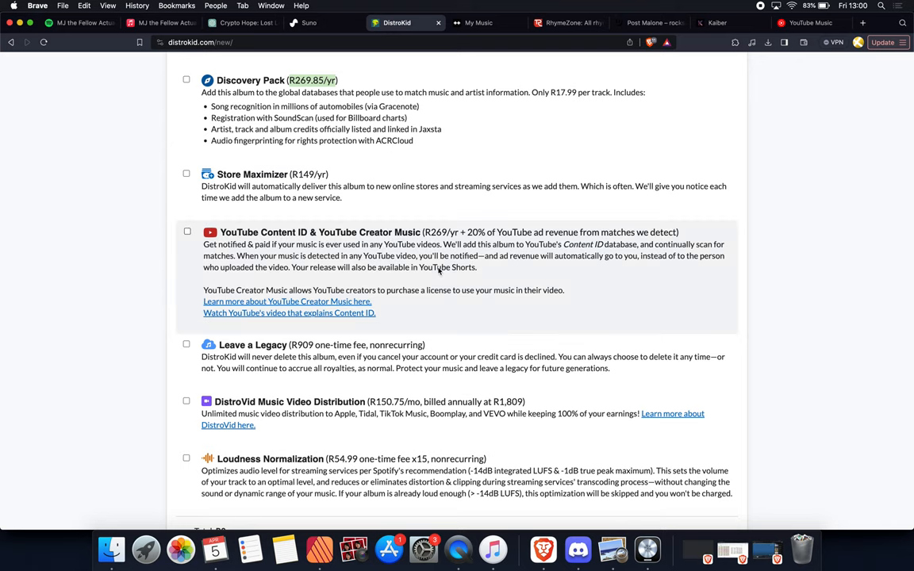
scroll(down, 3)
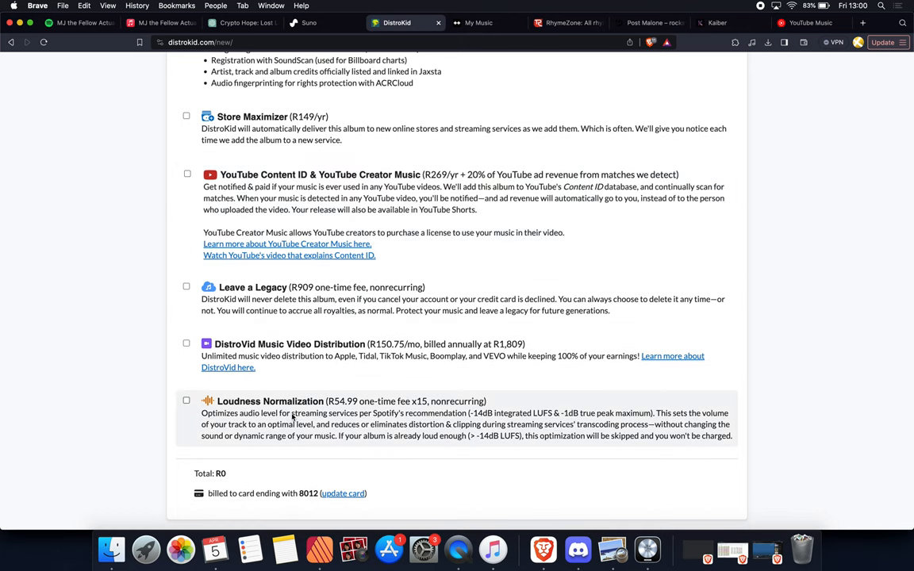
scroll(up, 3)
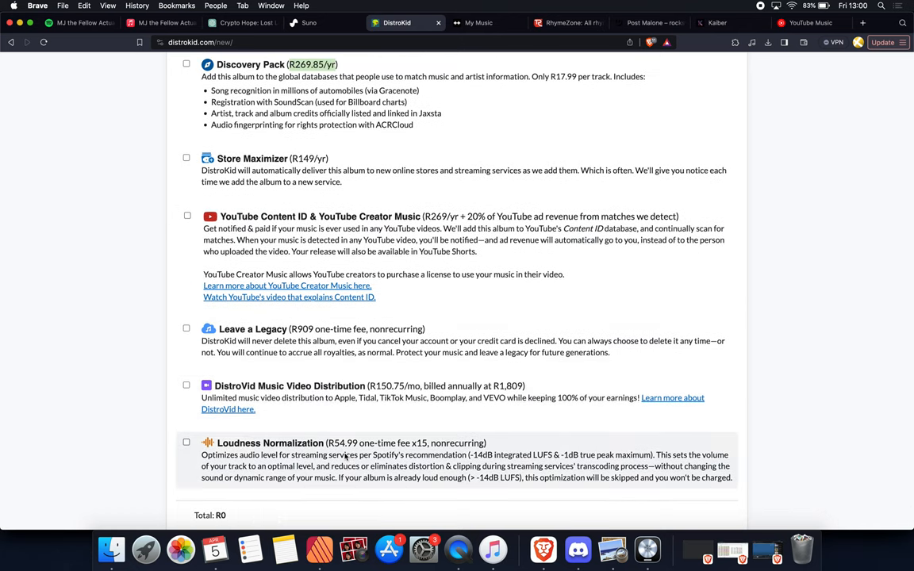
scroll(up, 3)
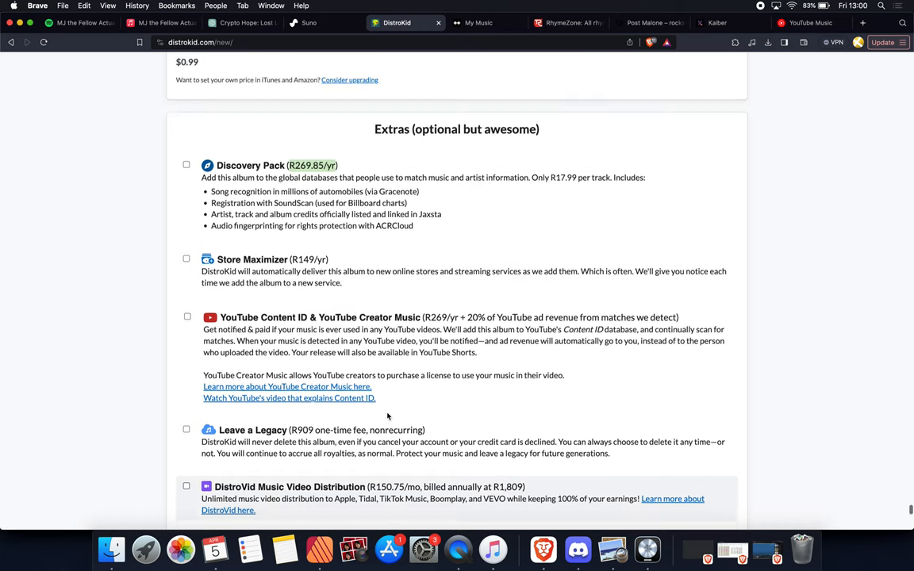
scroll(up, 3)
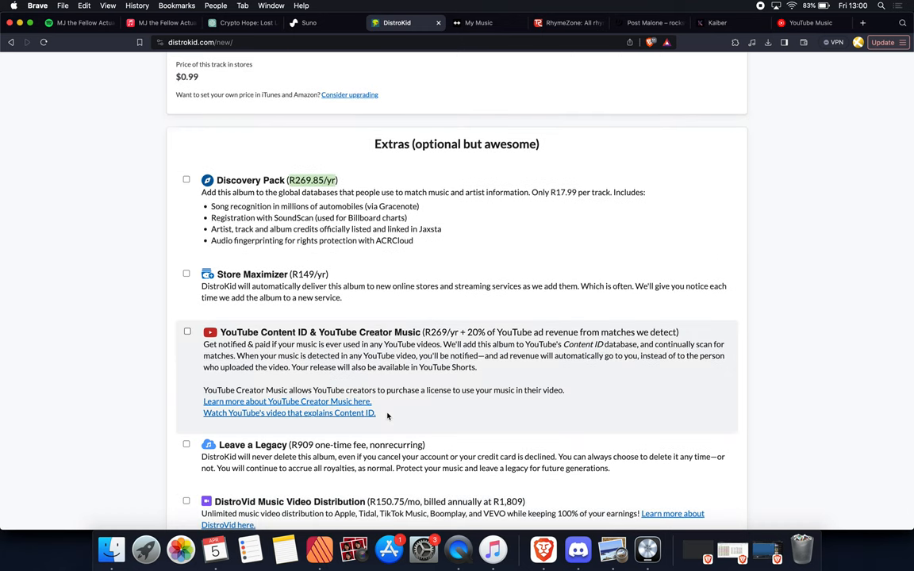
scroll(up, 3)
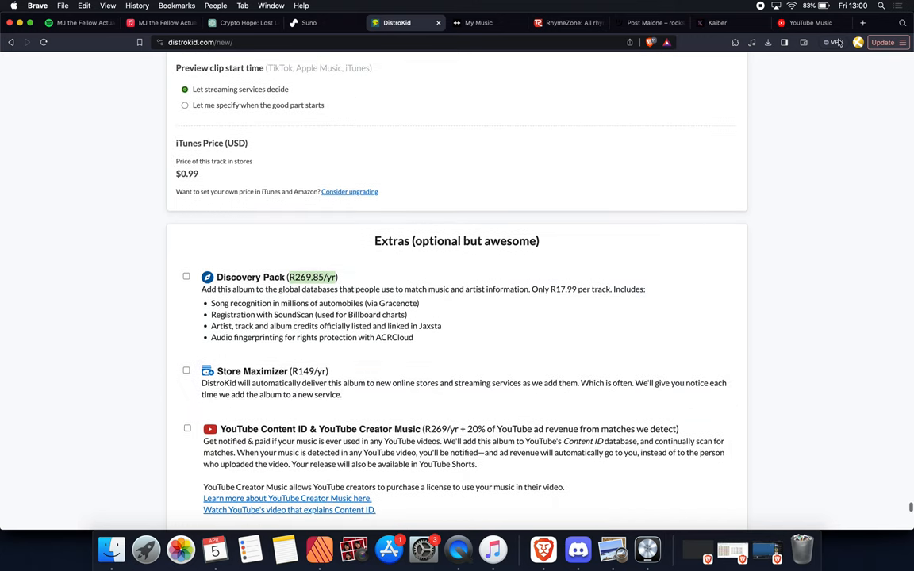
Open the Learning to Pray album on YouTube Music and highlight Praying for Virtues' 134 plays.
click(811, 23)
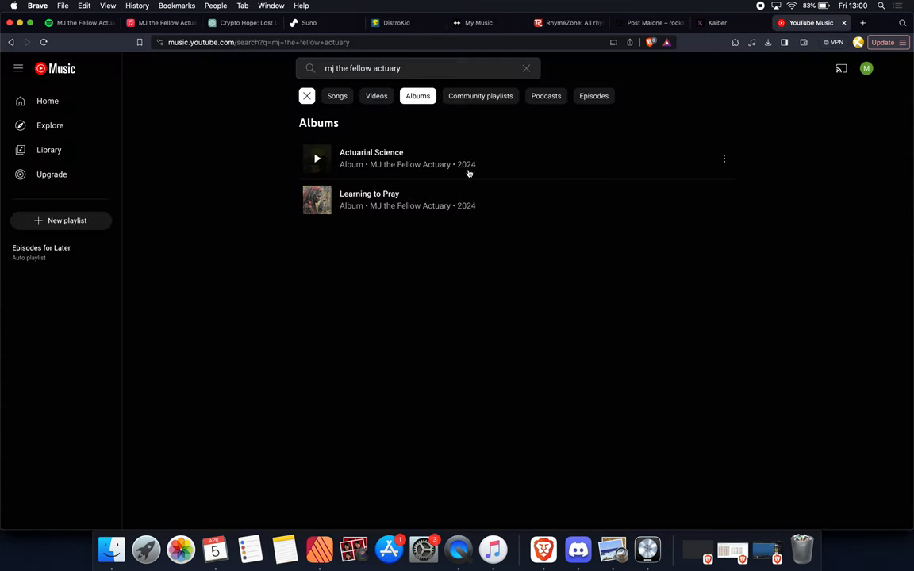
mouse_move(411, 175)
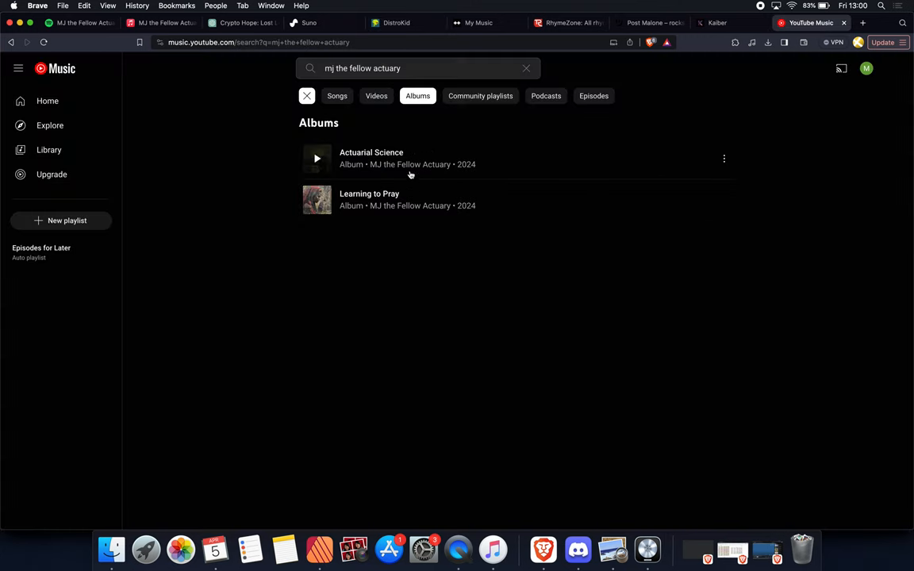
click(369, 194)
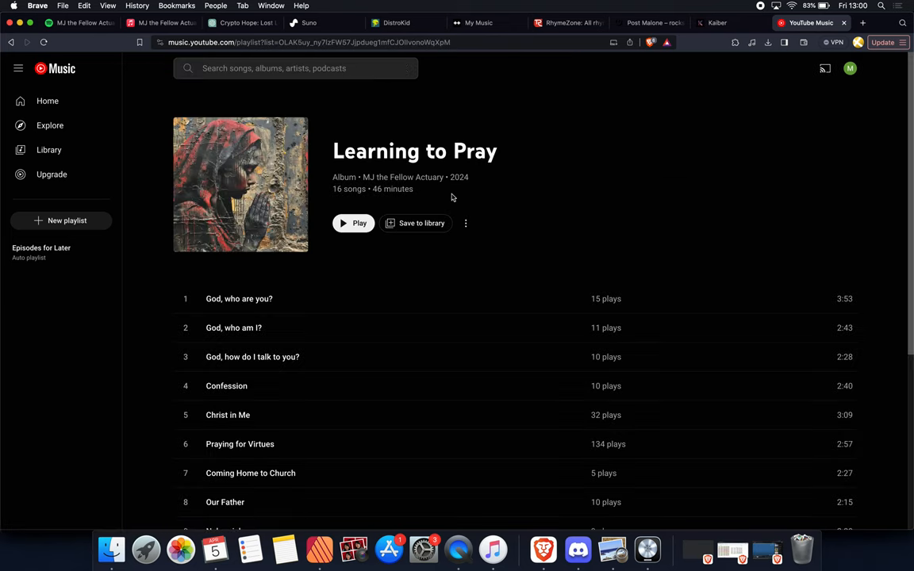
scroll(down, 3)
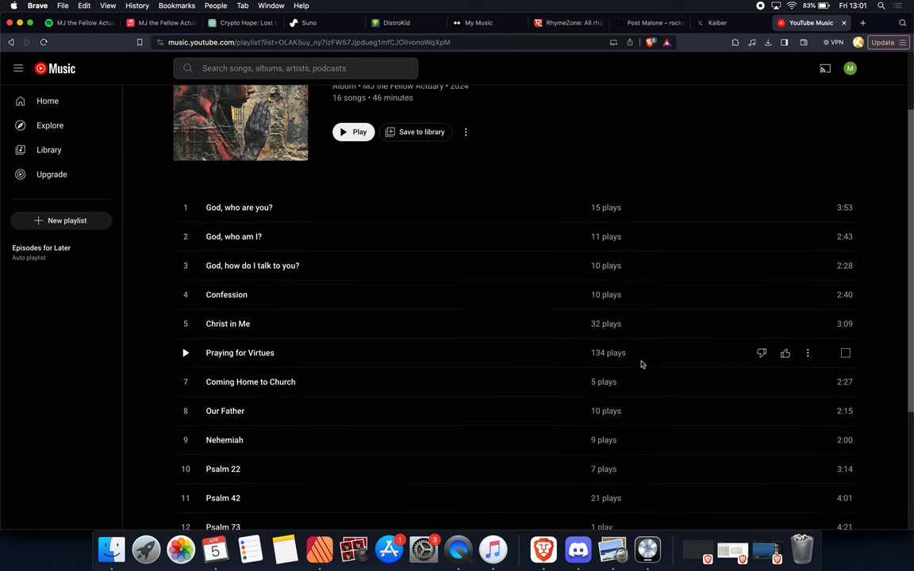
double_click(608, 352)
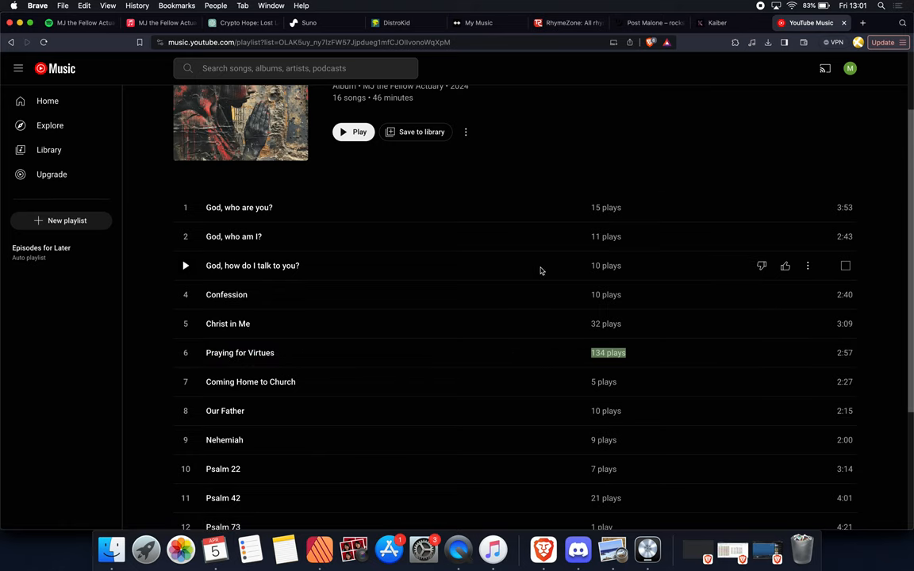
scroll(down, 3)
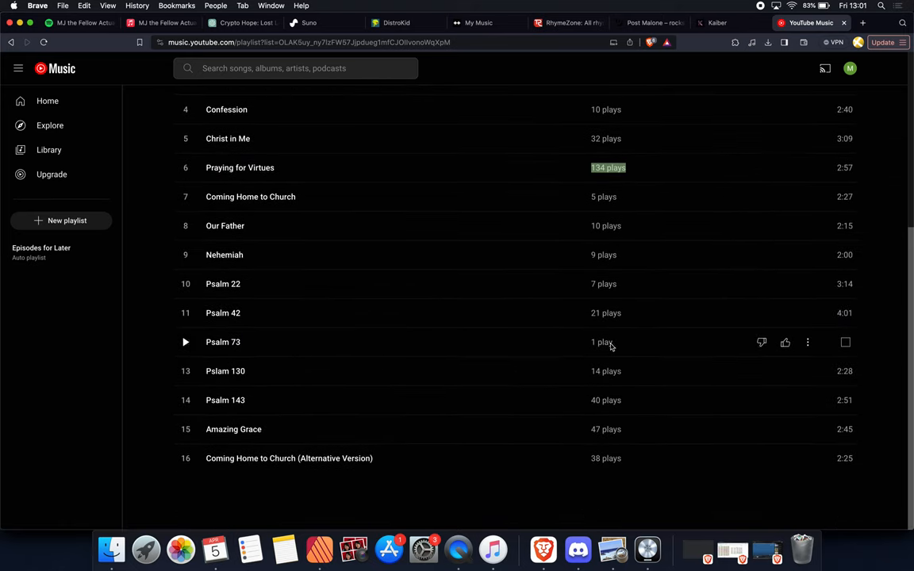
scroll(up, 3)
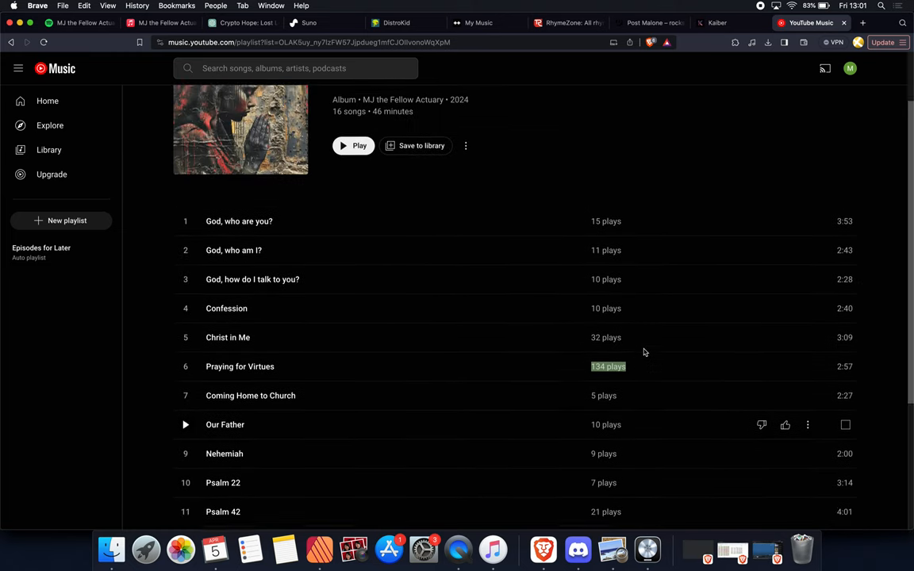
scroll(up, 3)
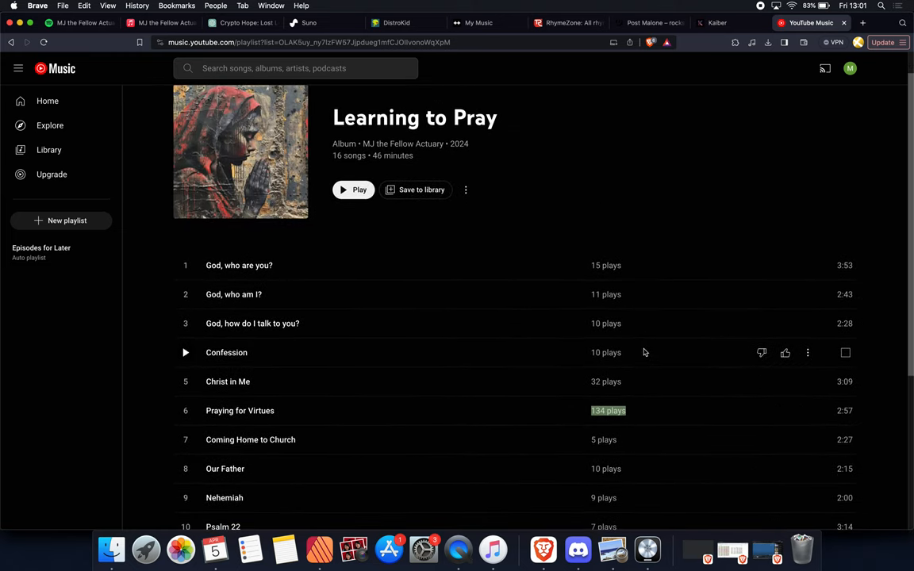
Check the 73 monthly listeners on the Spotify artist page, then go to the ChatGPT lyrics.
click(76, 22)
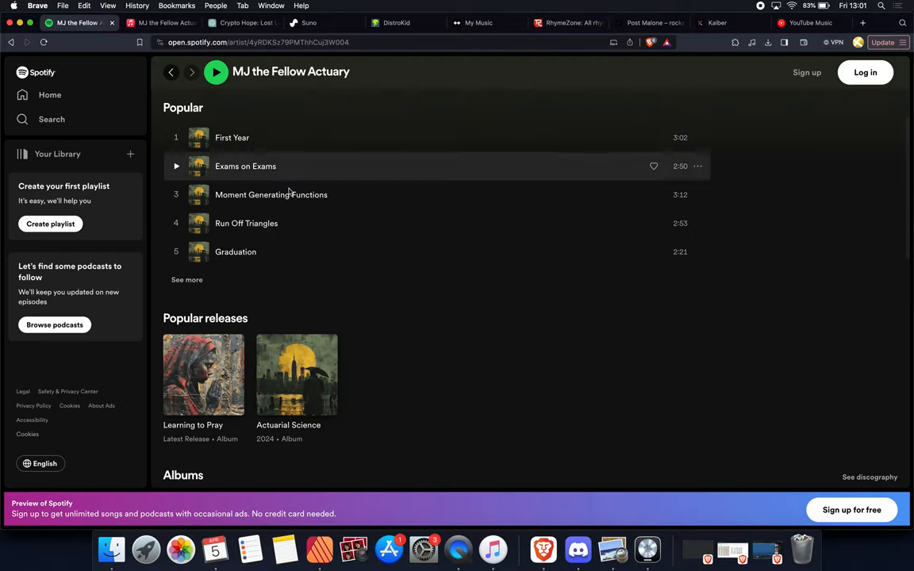
scroll(up, 3)
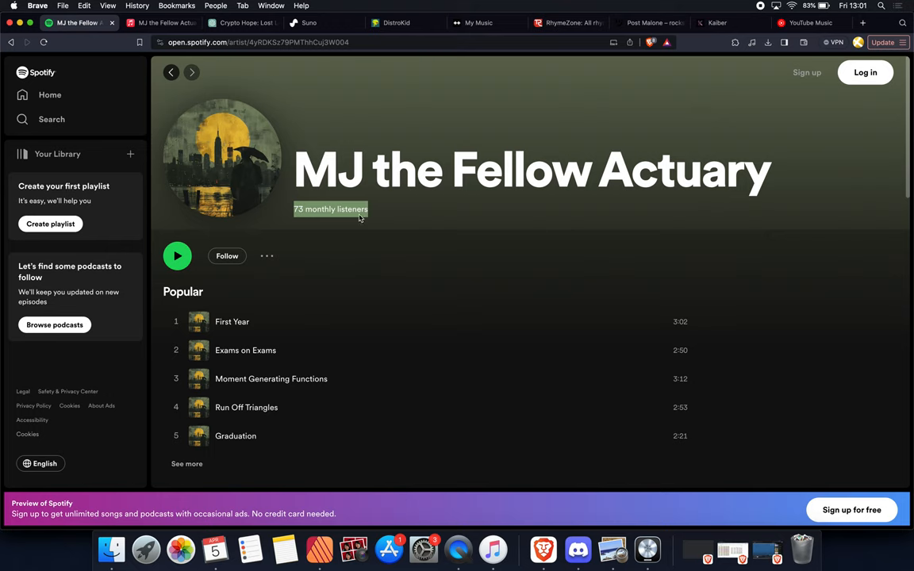
mouse_move(435, 206)
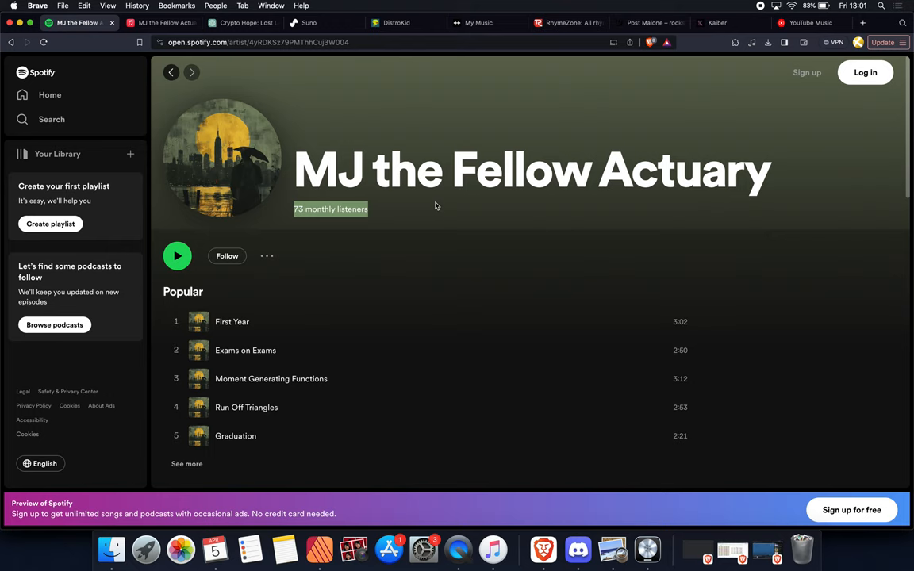
mouse_move(579, 181)
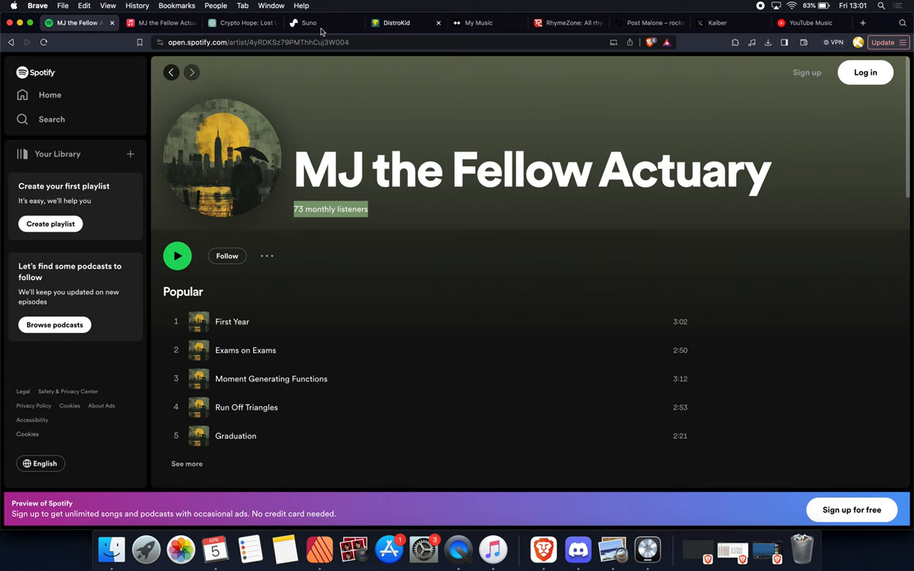
click(242, 22)
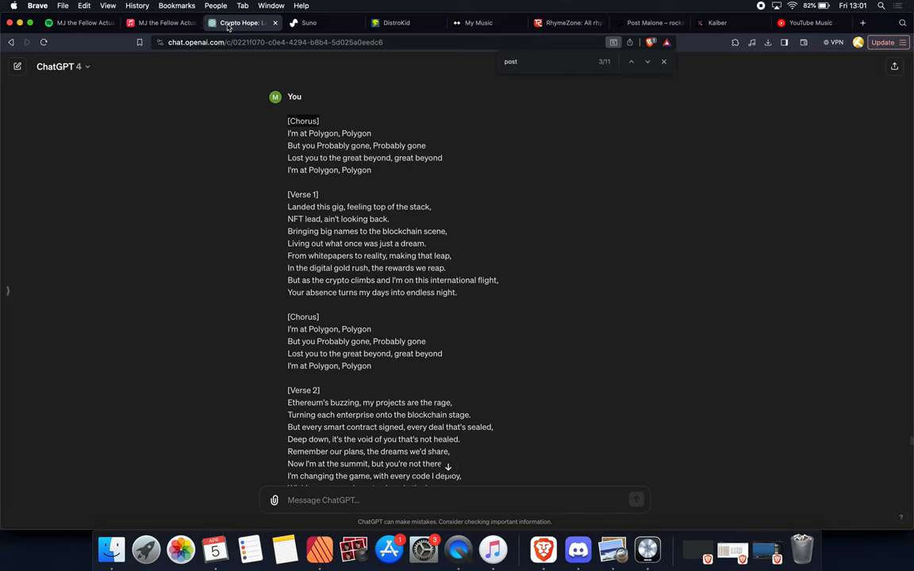
Switch to the Suno Jpeg Jewlery playlist tab.
click(309, 22)
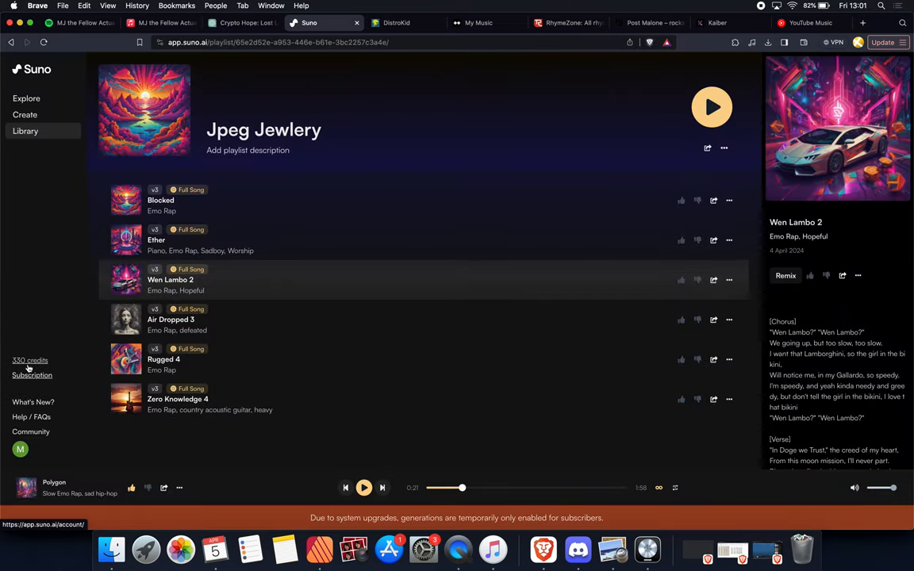
Open Suno's subscription page with 330 extra credits and view credit bundle prices without buying.
click(32, 375)
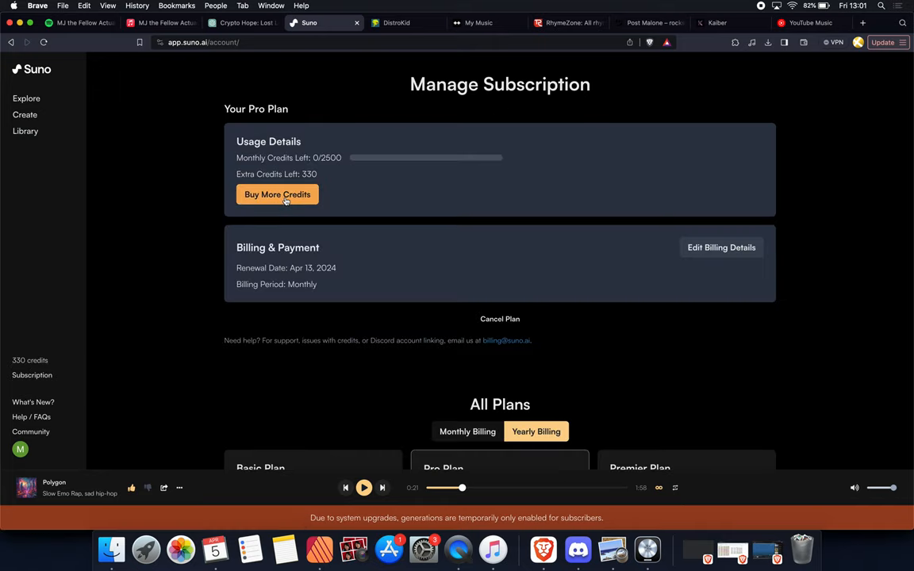
click(277, 195)
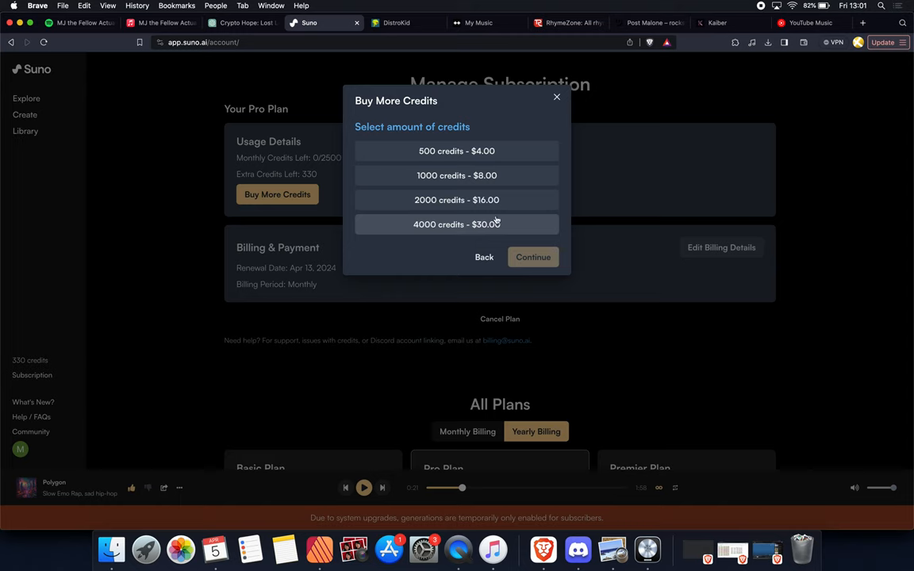
mouse_move(529, 196)
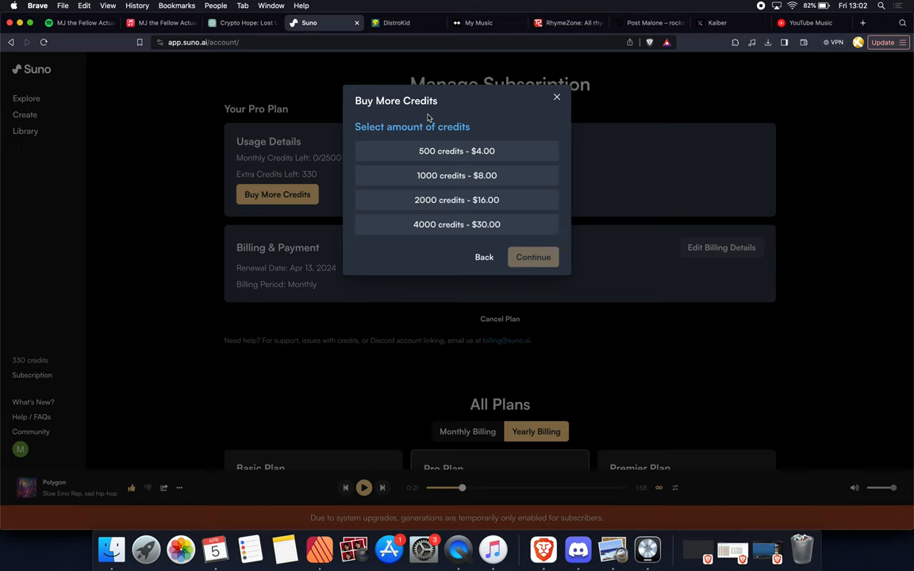
mouse_move(528, 130)
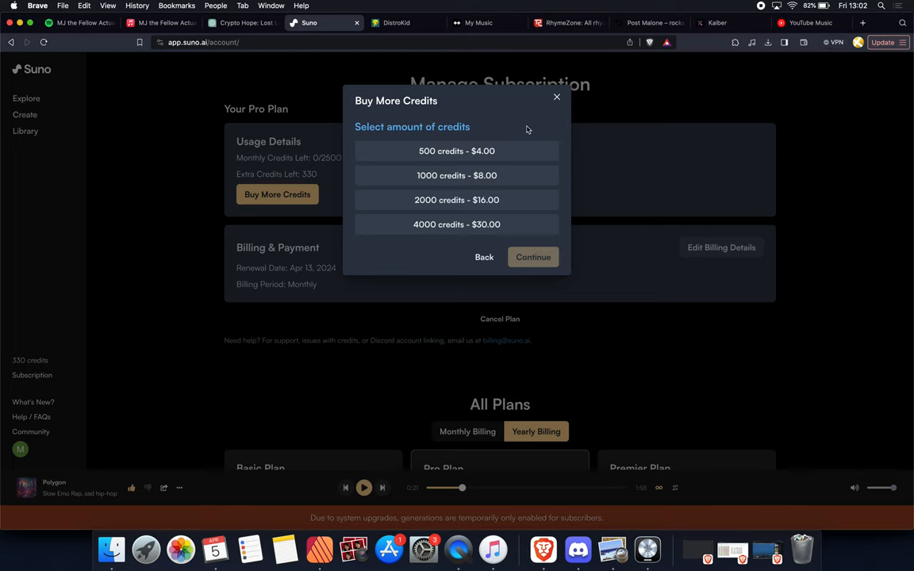
click(556, 97)
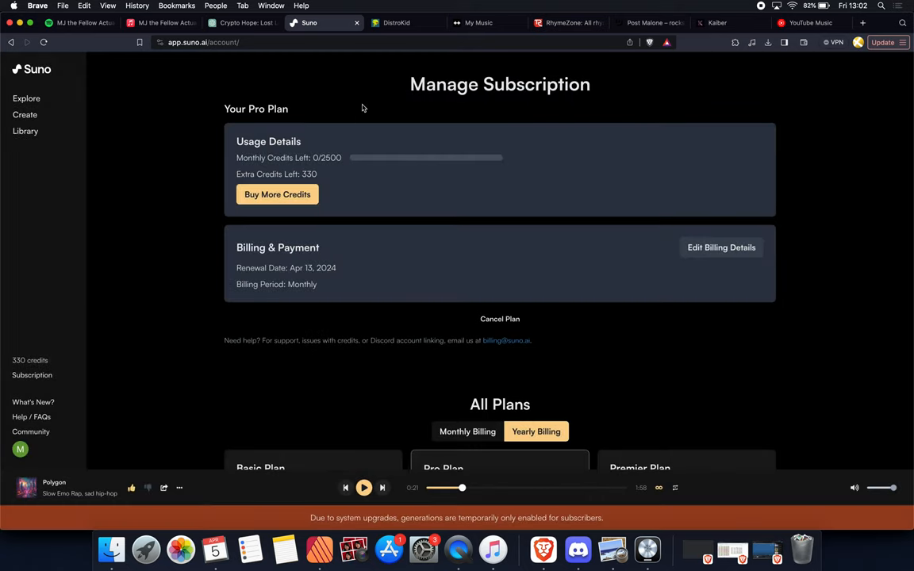
Stop briefly at the ChatGPT lyrics, then return to the Spotify artist page.
click(242, 22)
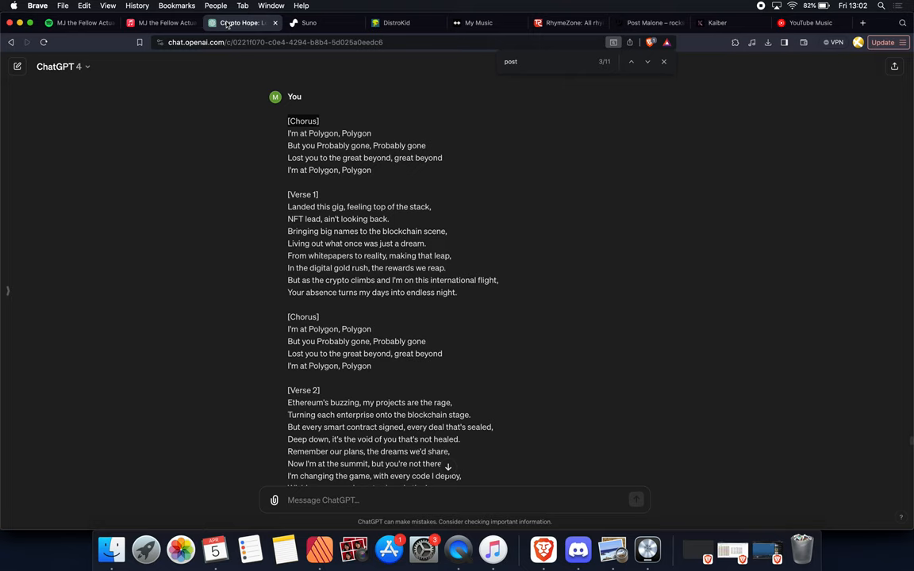
click(80, 22)
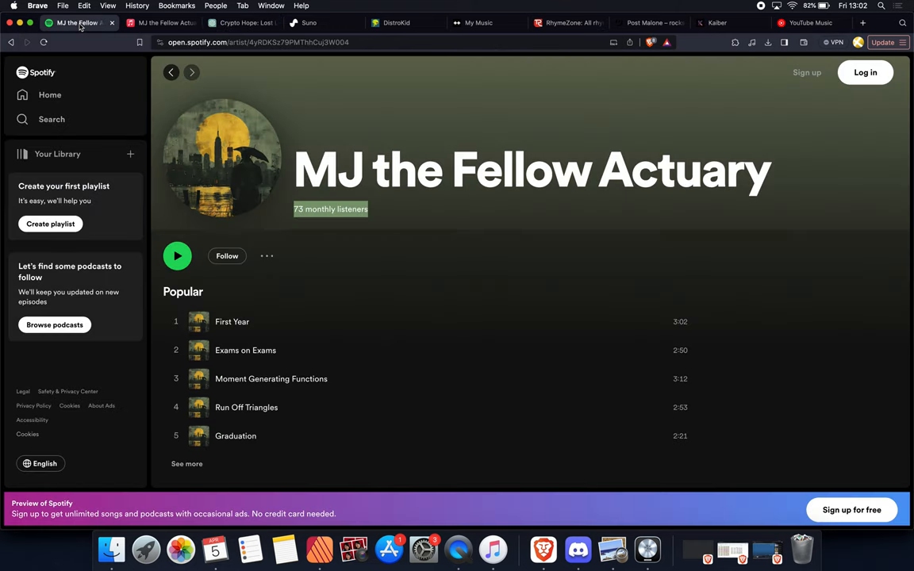
mouse_move(425, 187)
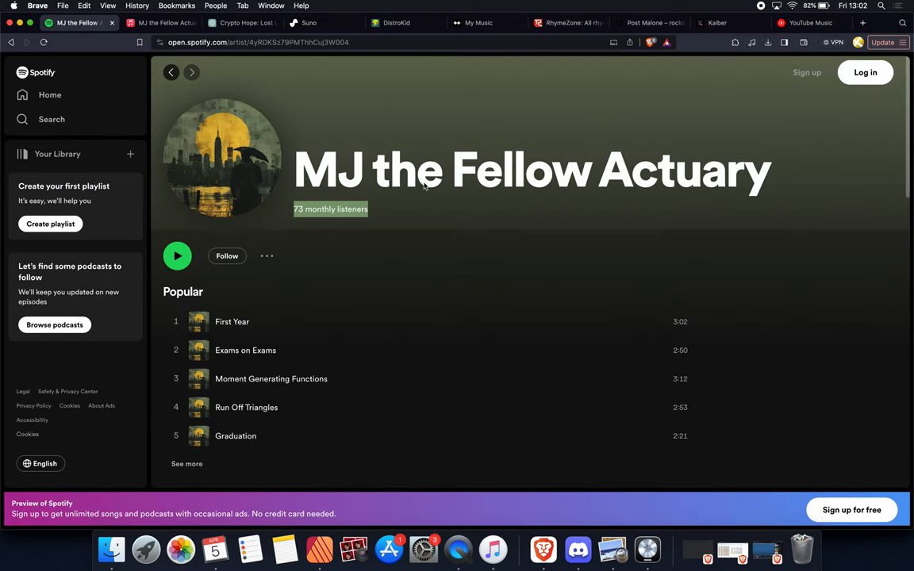